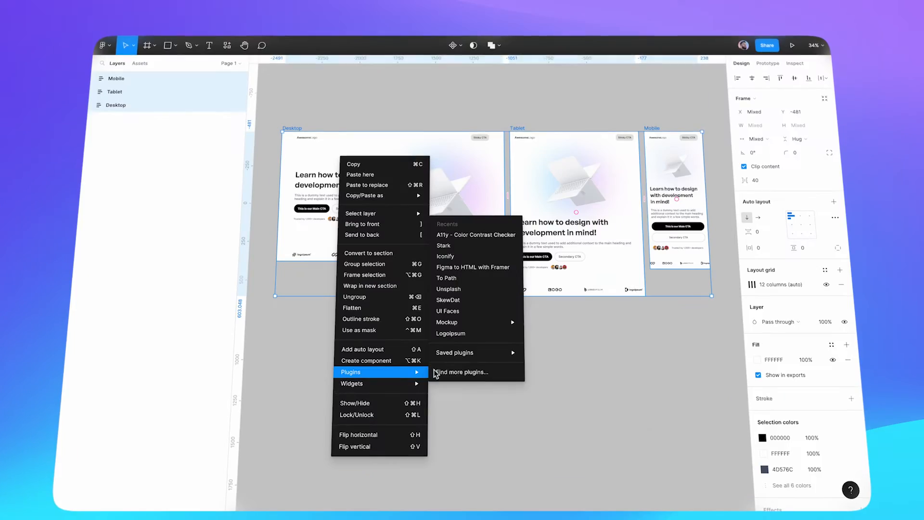
Copy the Desktop, Tablet and Mobile frames using the Figma to HTML with Framer plugin
click(465, 274)
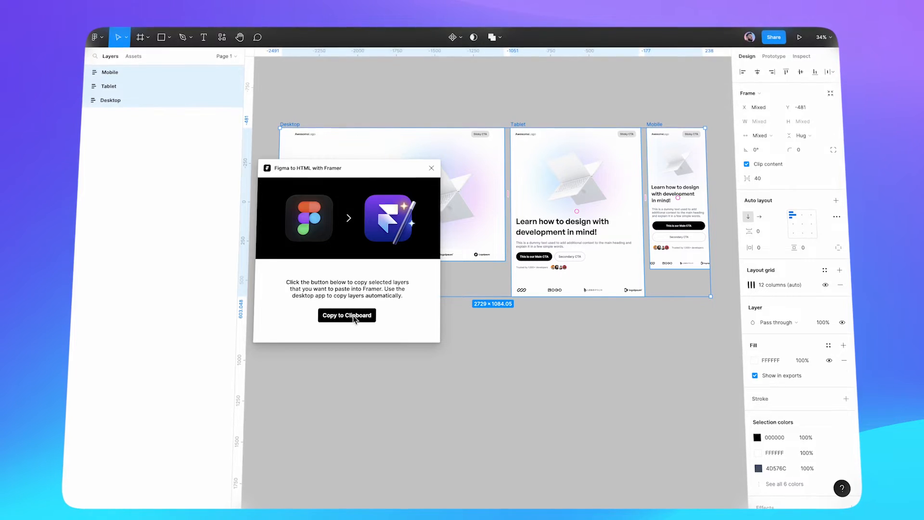
click(347, 315)
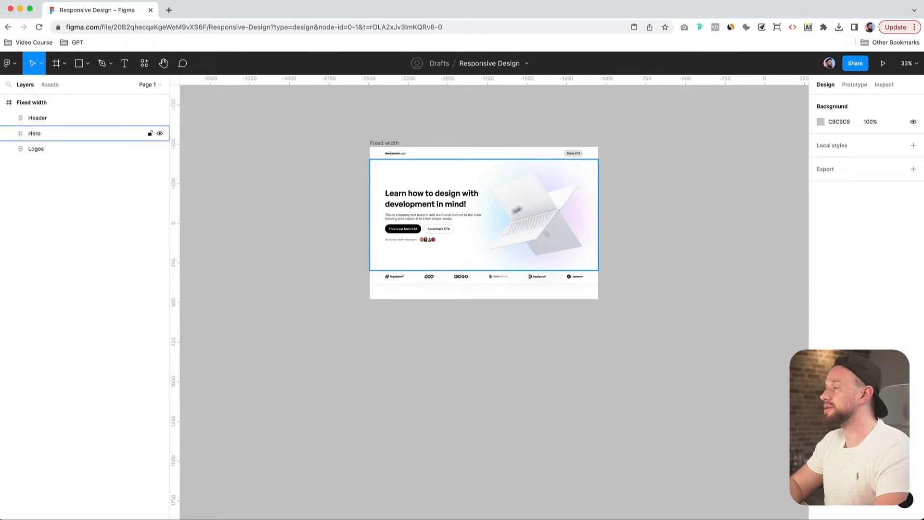
mouse_move(529, 212)
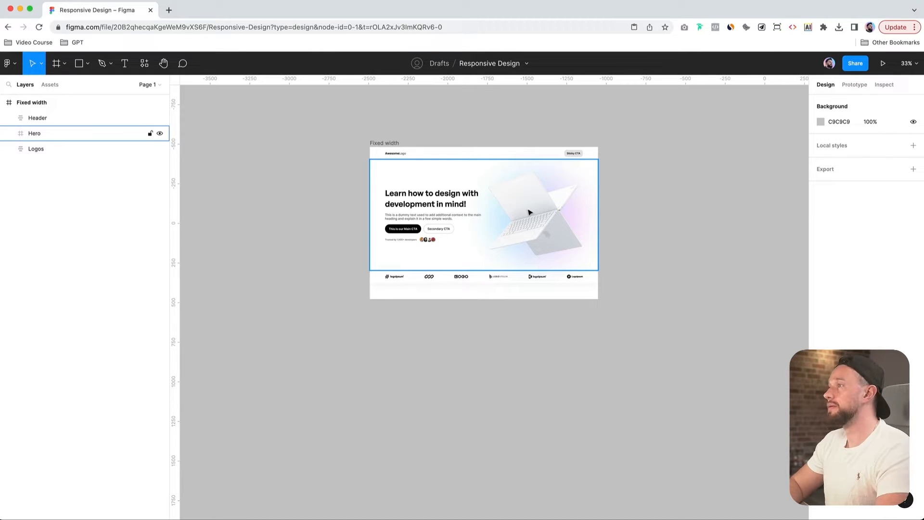
mouse_move(507, 220)
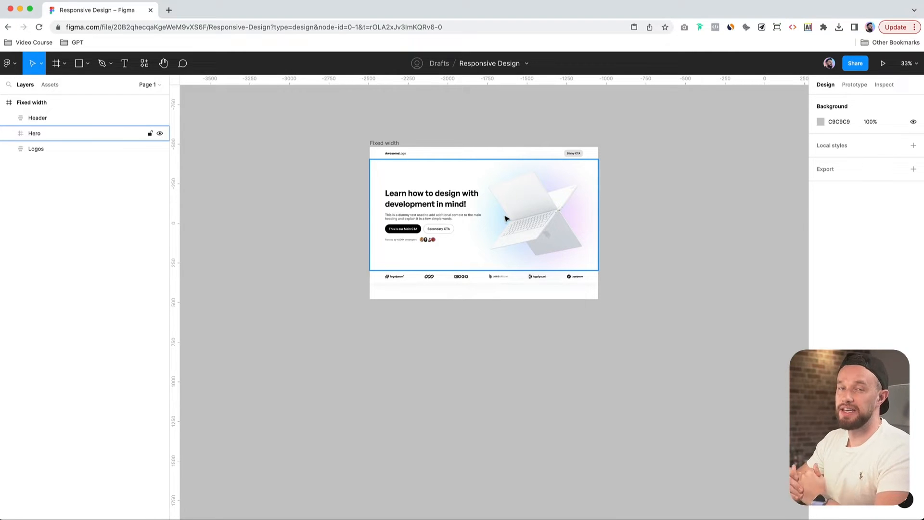
click(657, 229)
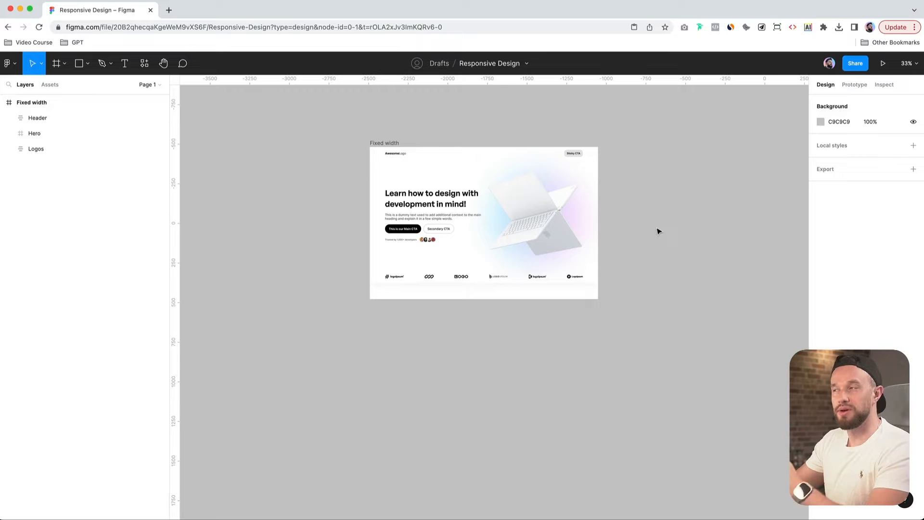
click(33, 133)
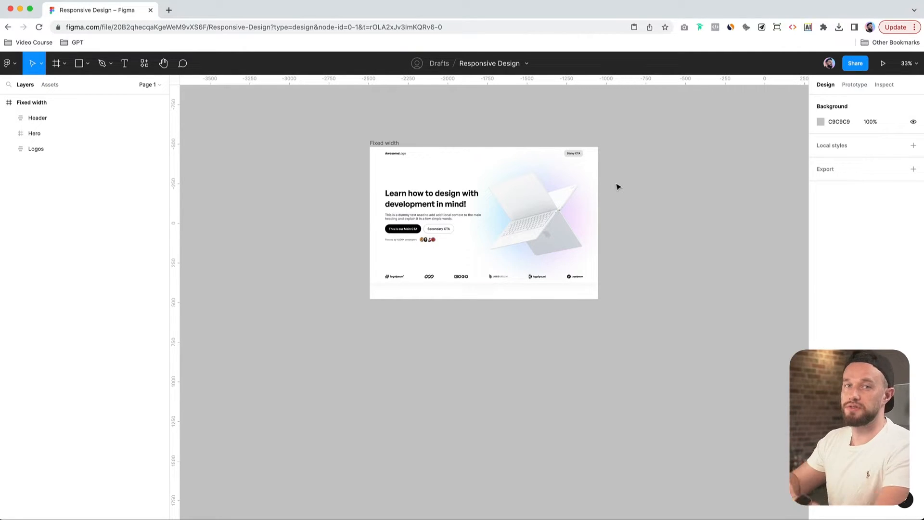
click(34, 133)
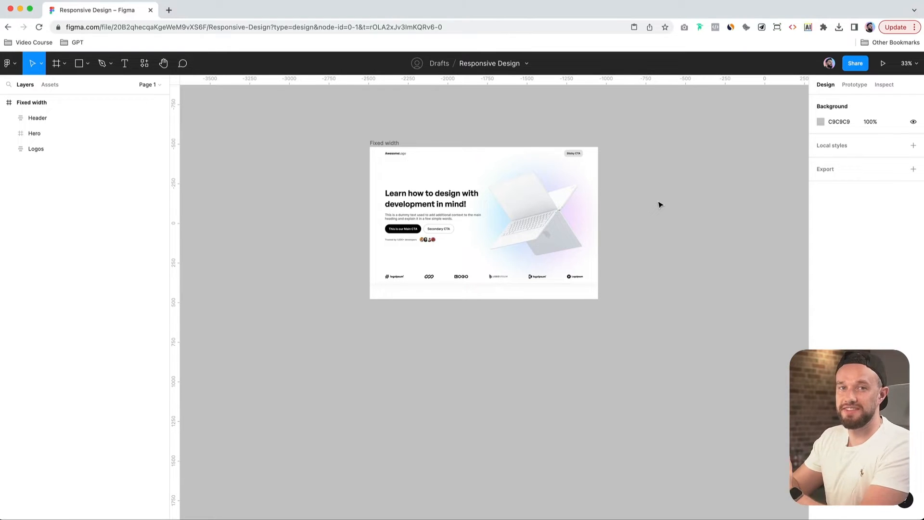
mouse_move(653, 227)
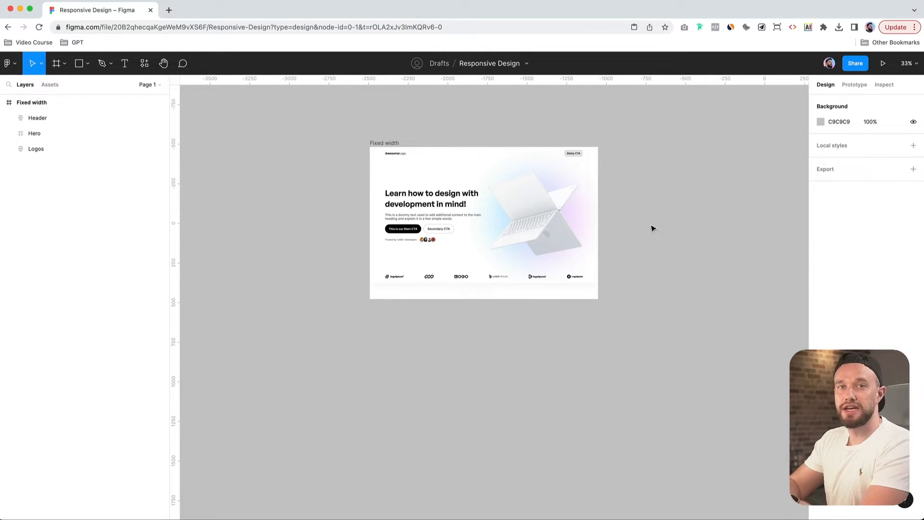
Resize-test the Fixed width frame at wider and narrower widths, ending at 1440 × 960
click(379, 143)
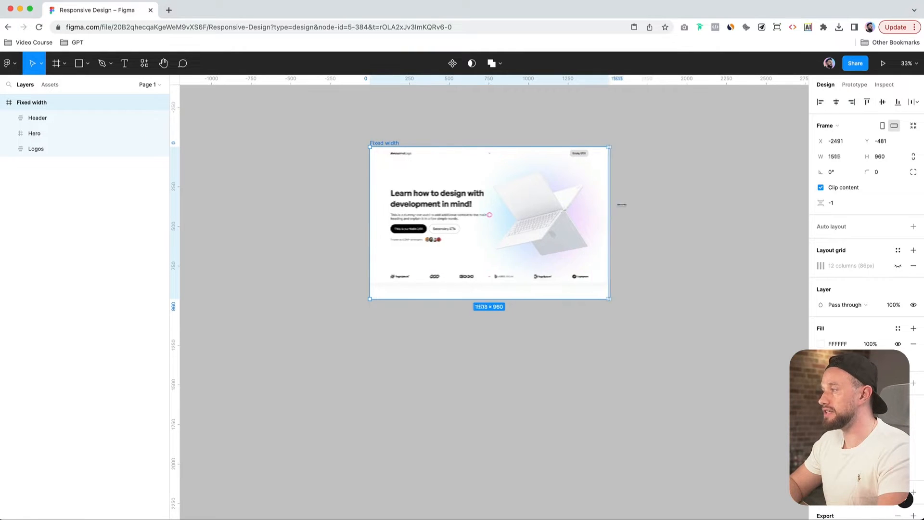
drag(609, 223, 647, 223)
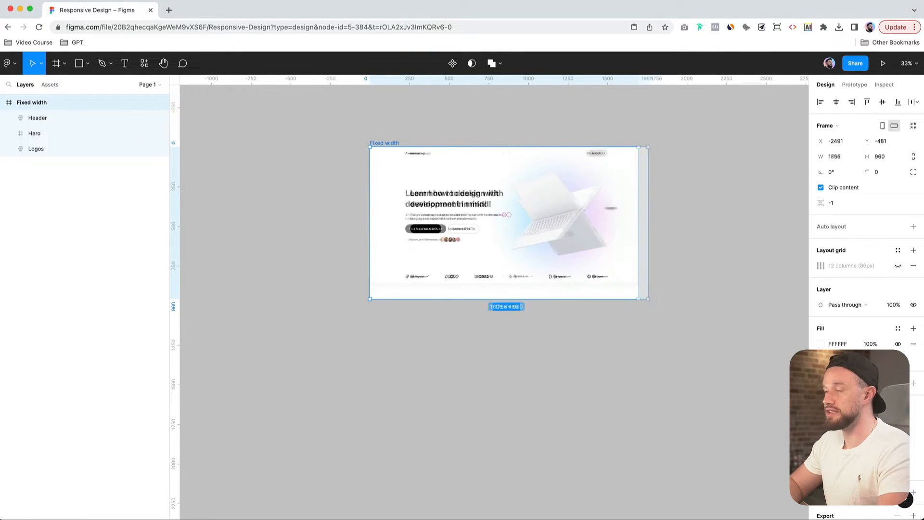
drag(647, 223, 622, 224)
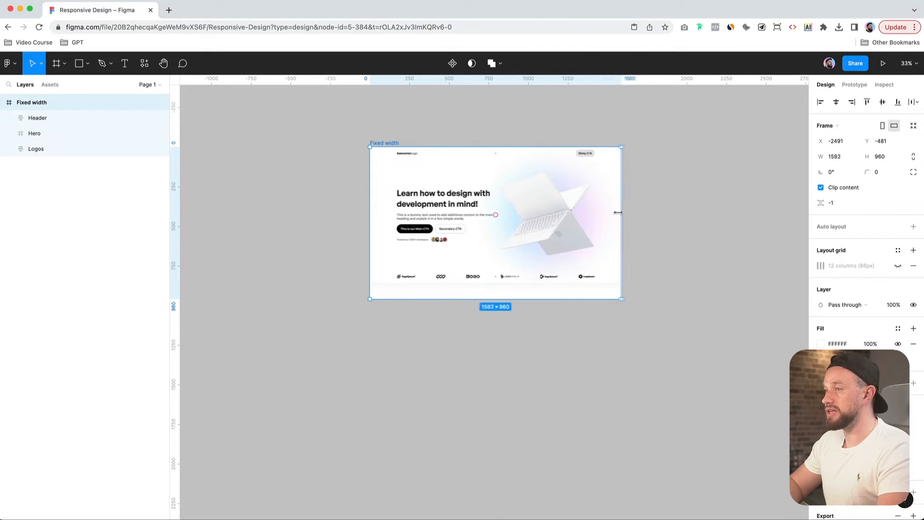
drag(620, 213, 630, 213)
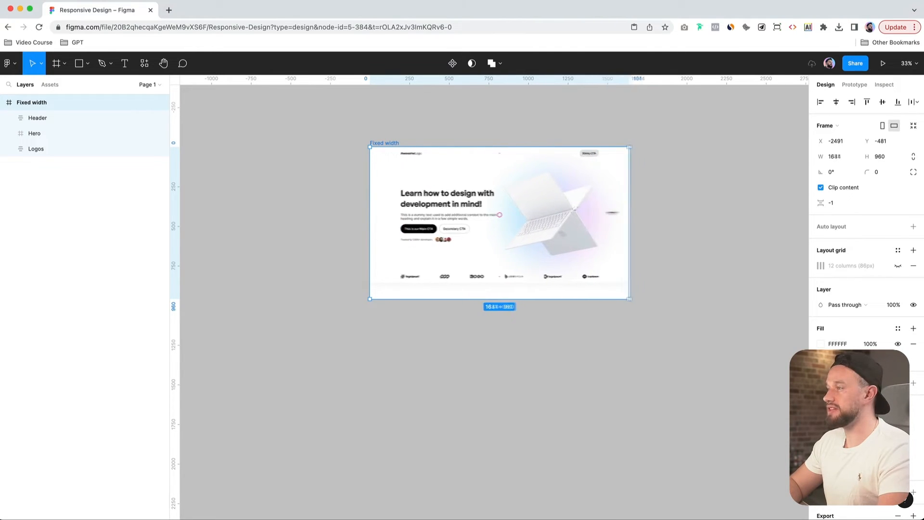
drag(629, 223, 572, 213)
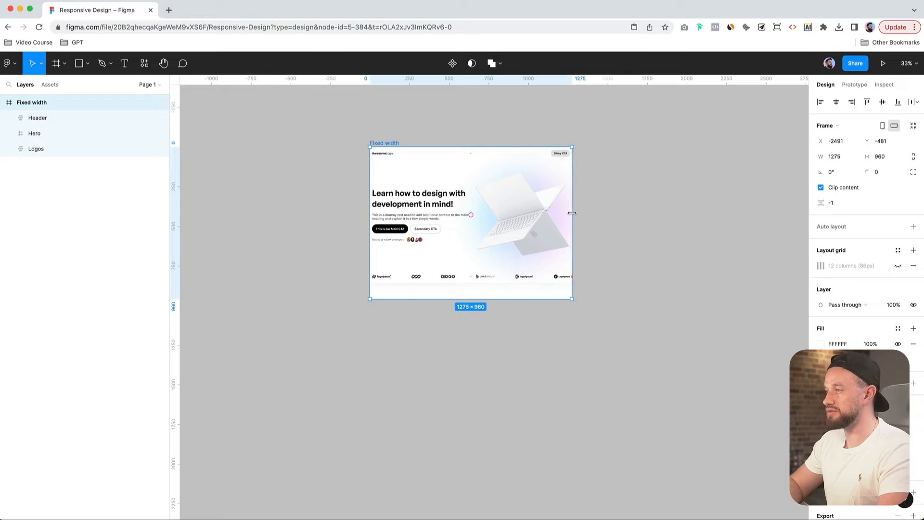
drag(571, 212, 597, 212)
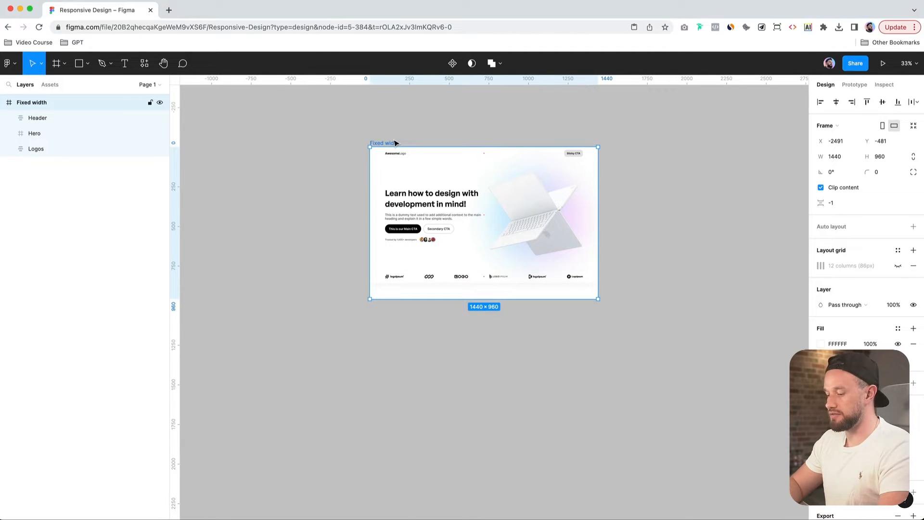
Add vertical auto layout to the Fixed width frame (1440 × 859) and test its width
key(shift)
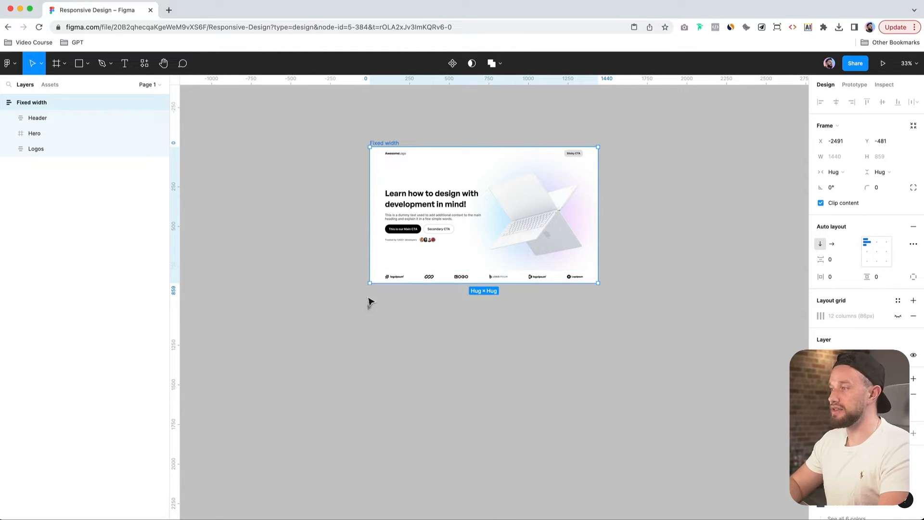
mouse_move(605, 310)
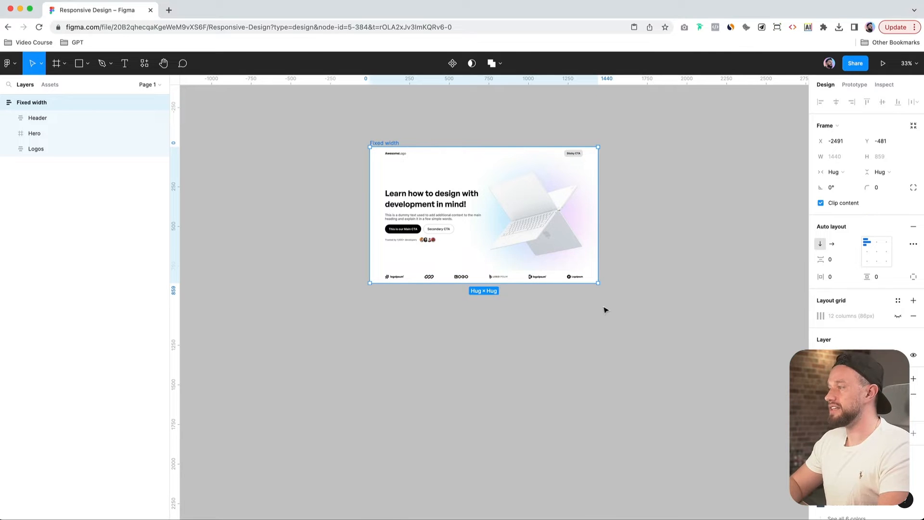
drag(598, 216, 651, 215)
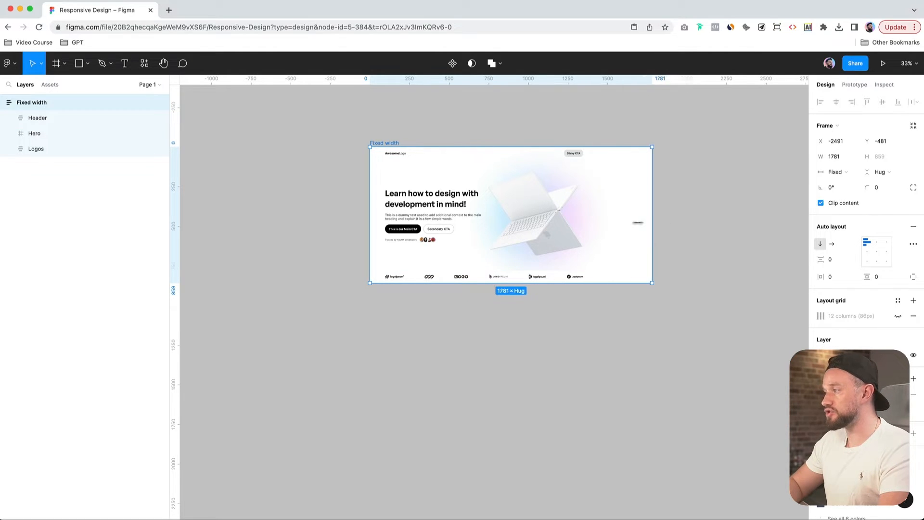
drag(652, 215, 601, 215)
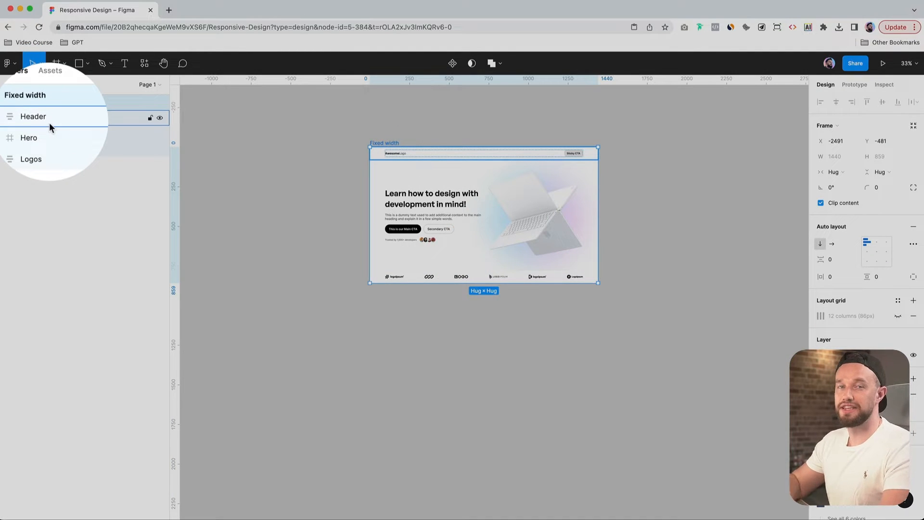
mouse_move(52, 127)
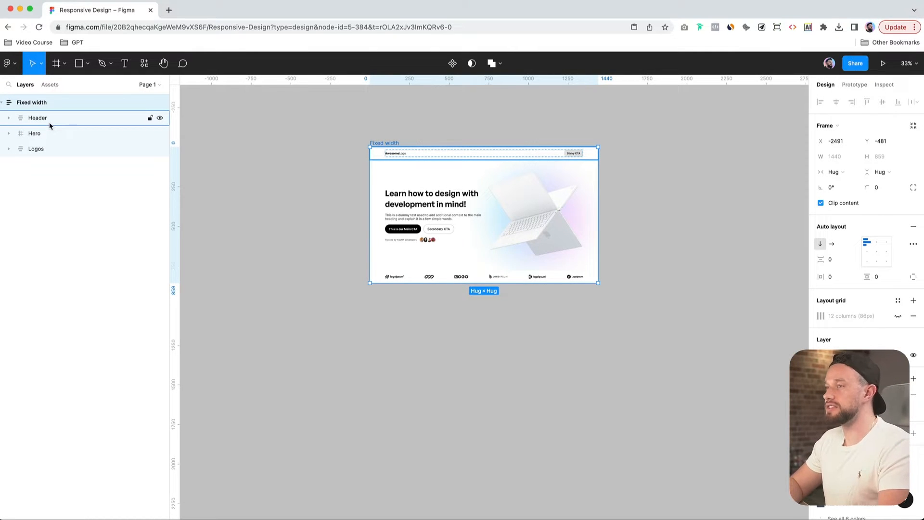
Set Header and its Container to Fill container width, then resize-test the page
click(35, 134)
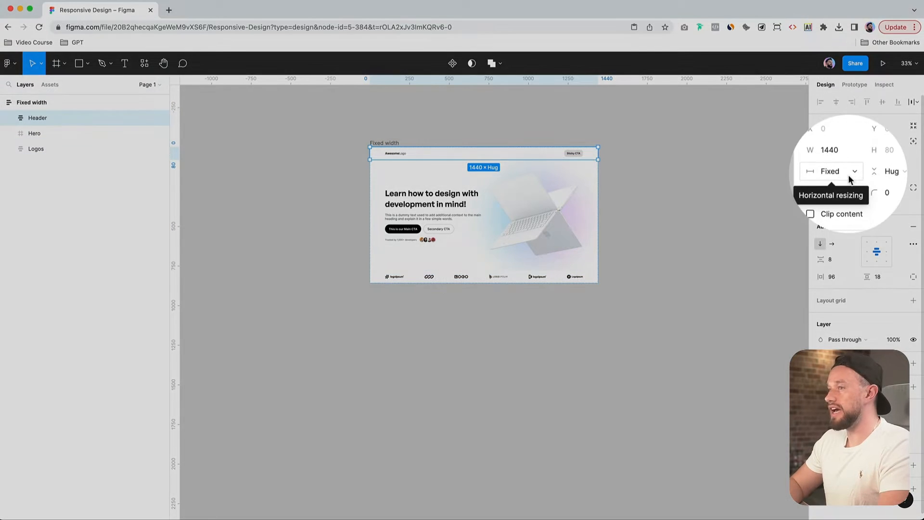
click(831, 171)
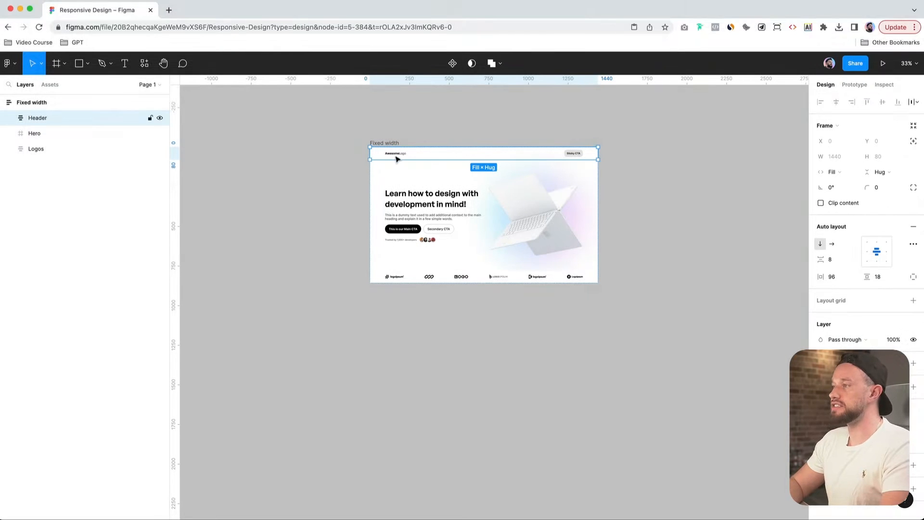
click(30, 101)
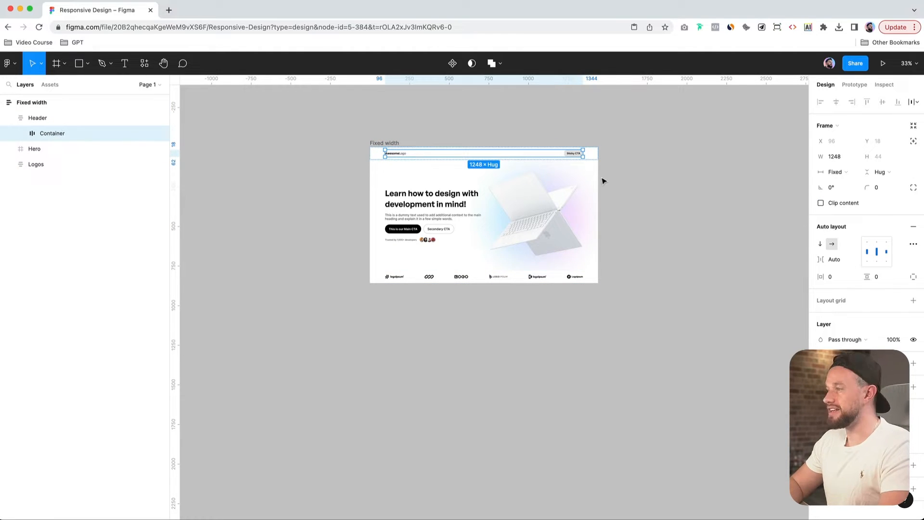
click(837, 172)
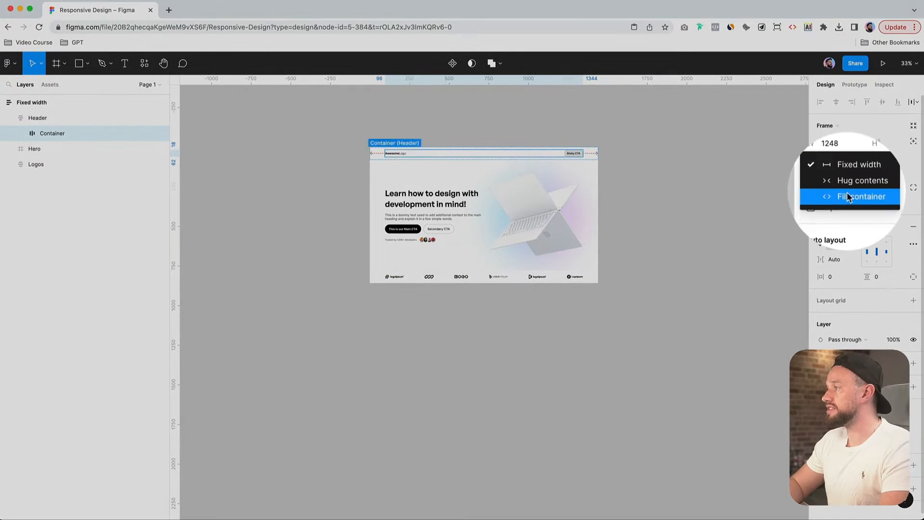
click(861, 197)
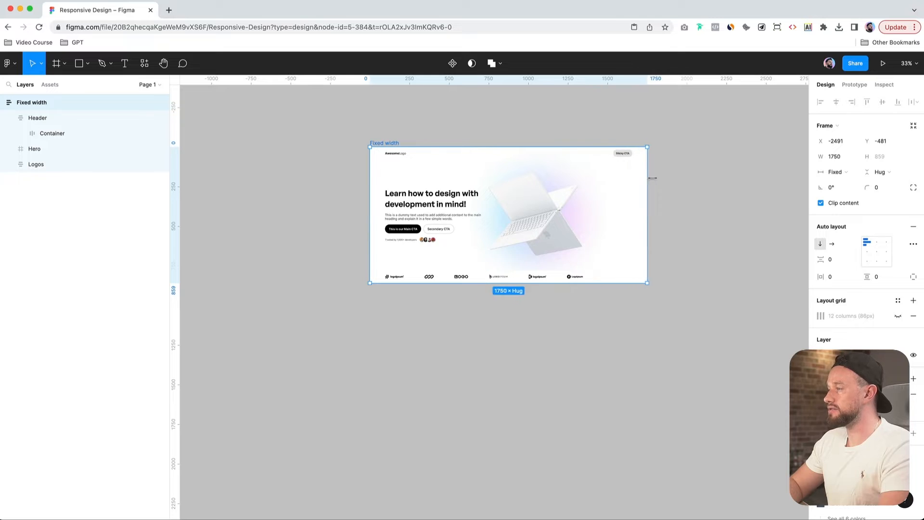
drag(646, 178, 598, 178)
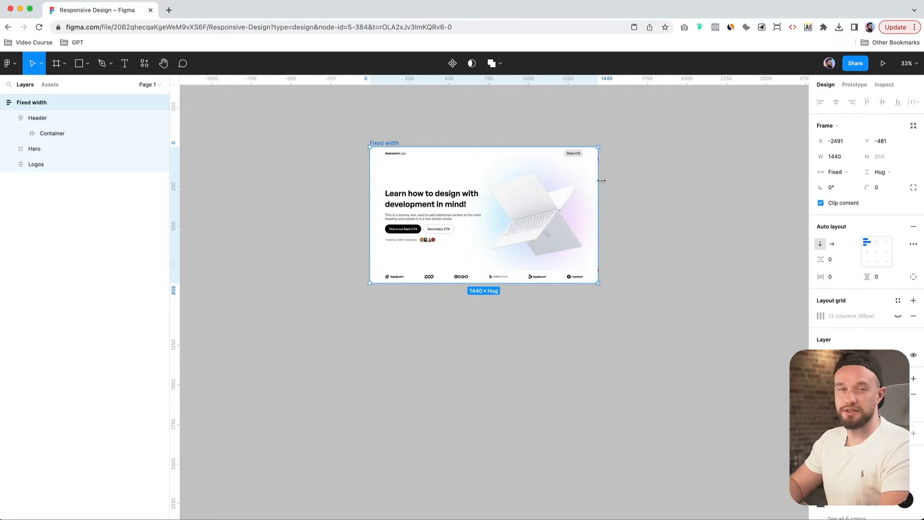
key(Cmd+Z)
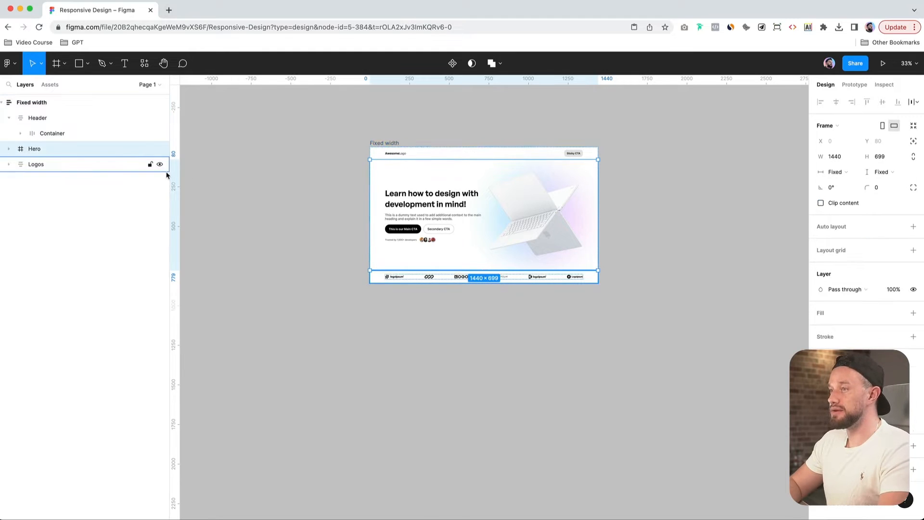
Make the Hero and its Container fill the width, and rename Fixed width to 'Desktop'
click(11, 149)
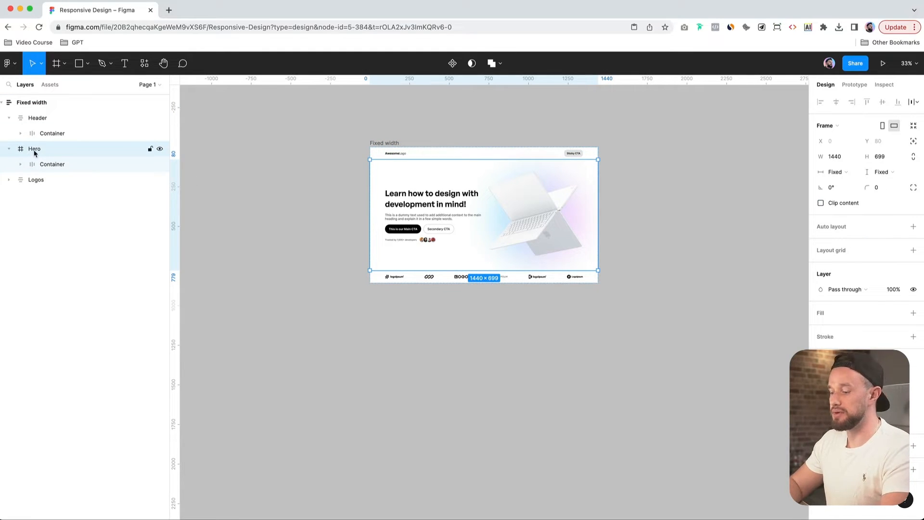
key(shift)
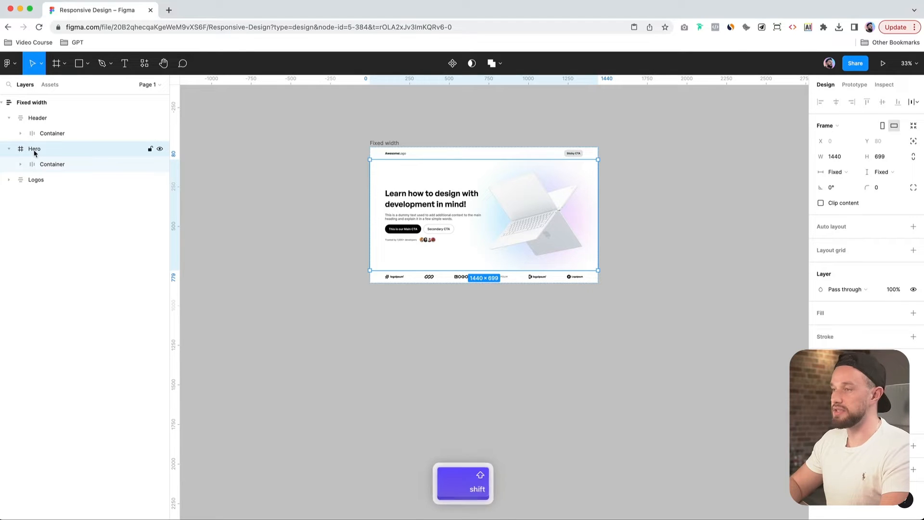
click(828, 172)
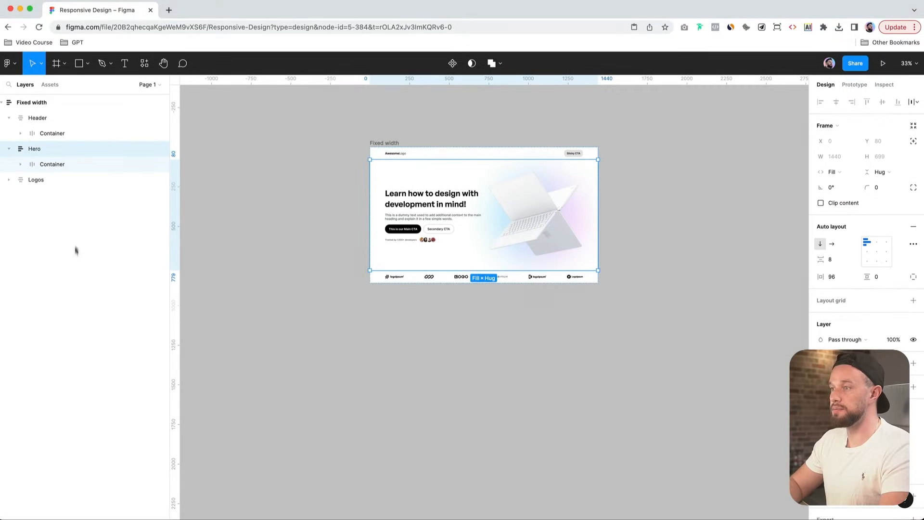
mouse_move(40, 149)
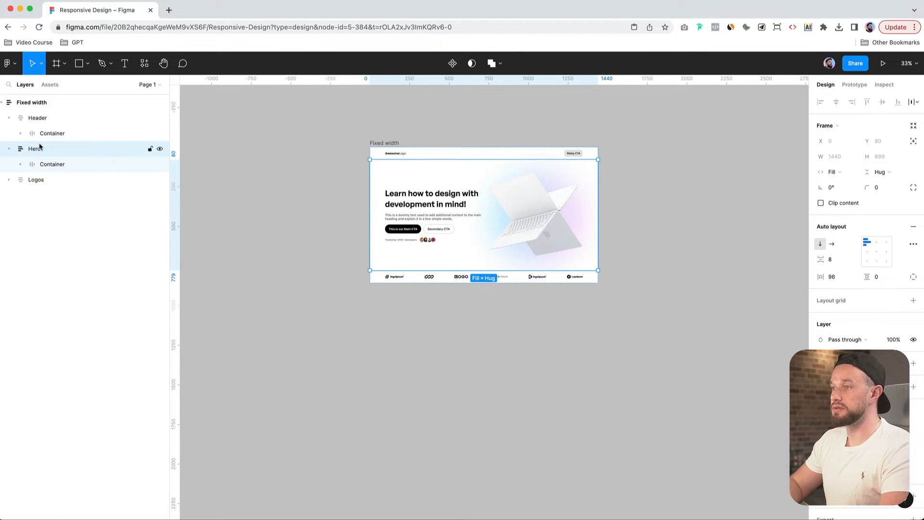
click(27, 102)
text(Desktop)
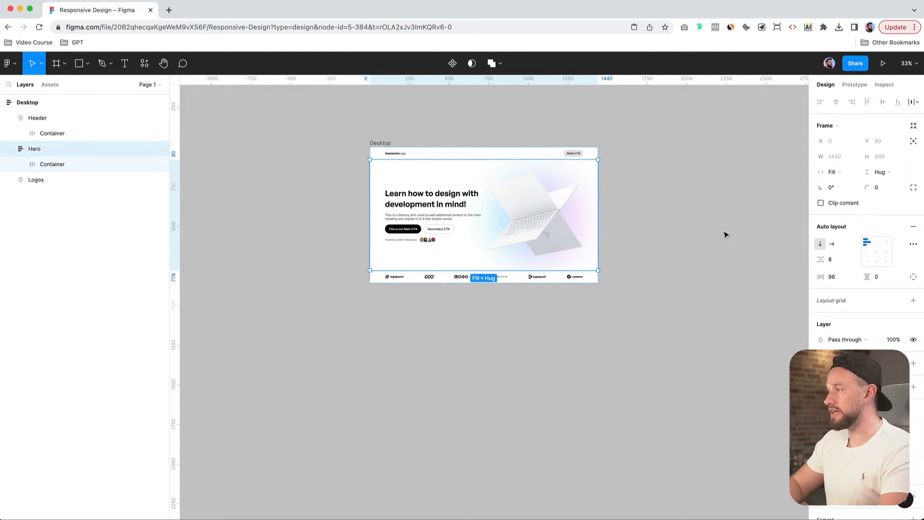
mouse_move(832, 277)
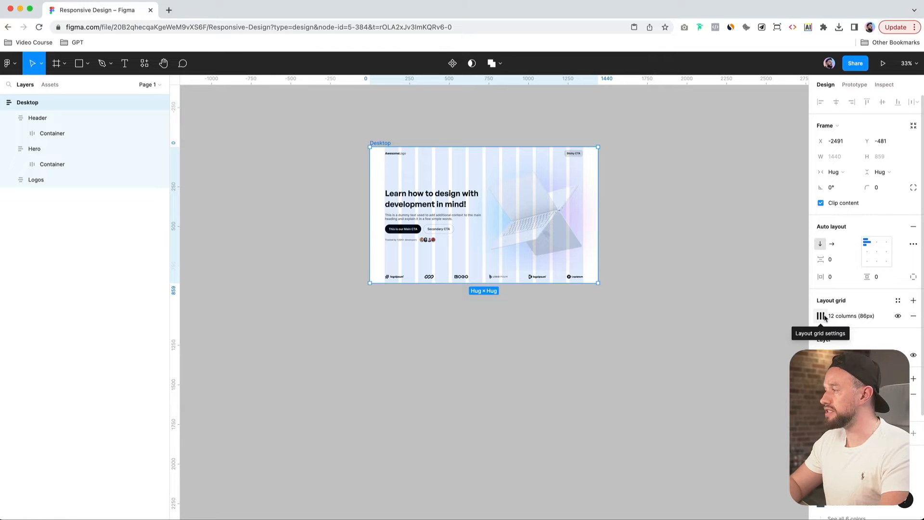
Switch the Desktop 12-column grid to Stretch with 96 margins and 20 gutters
click(820, 316)
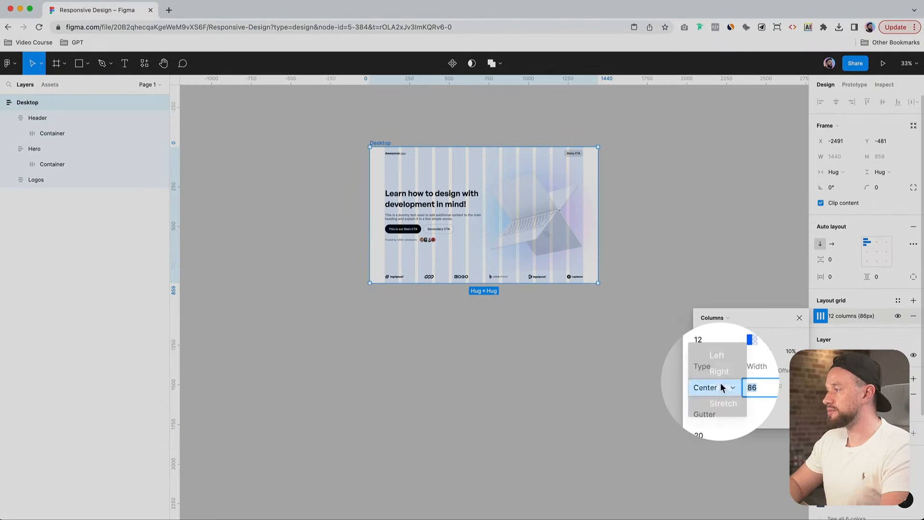
click(723, 404)
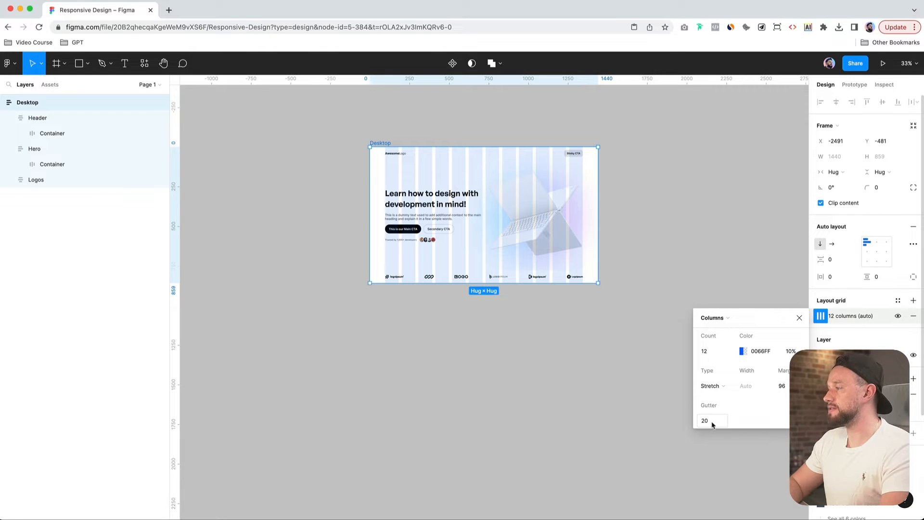
click(607, 289)
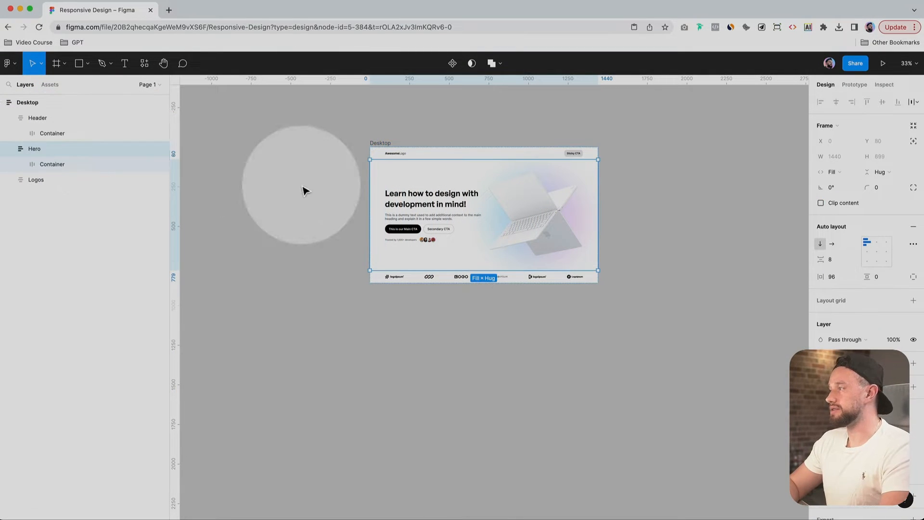
Set the Hero Container's width to Fill container and check the 612-wide Right-column
click(52, 165)
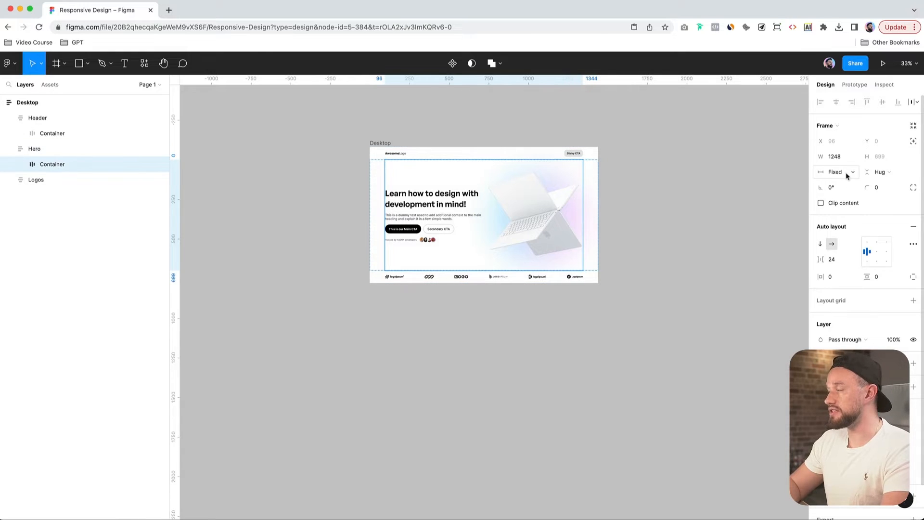
click(836, 172)
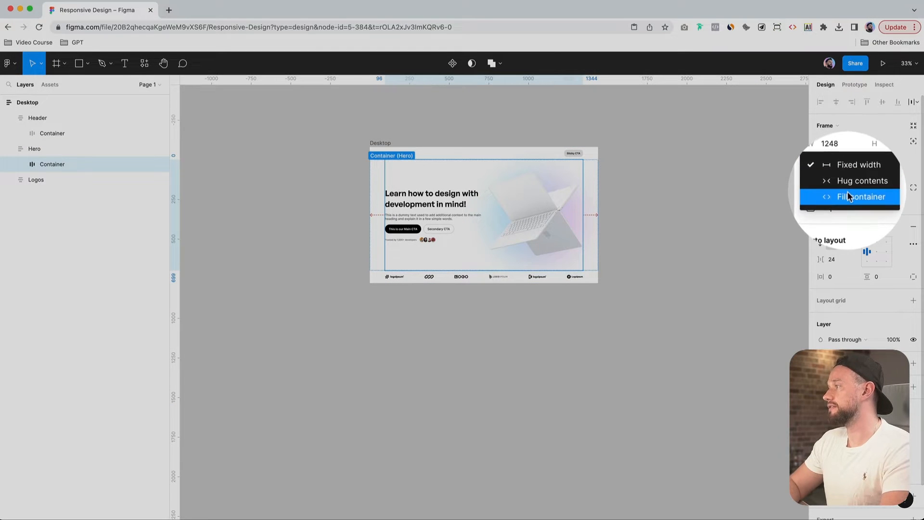
click(861, 197)
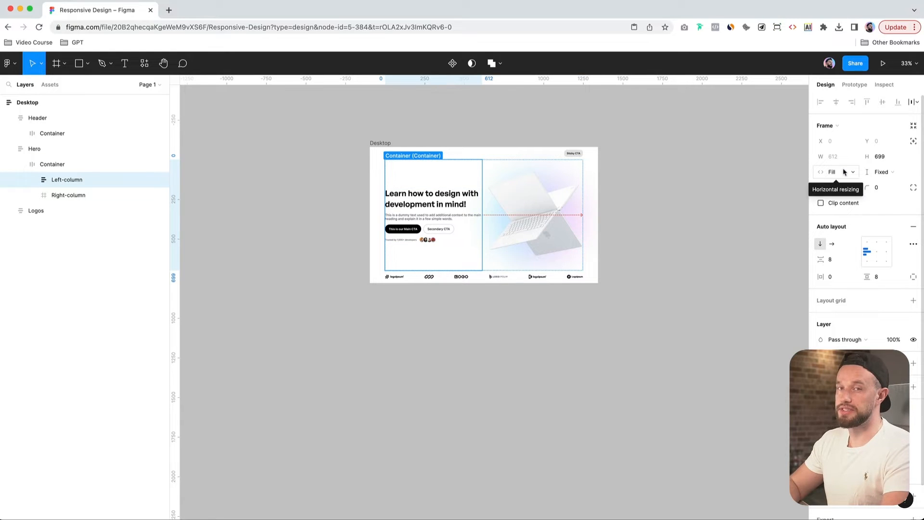
click(69, 195)
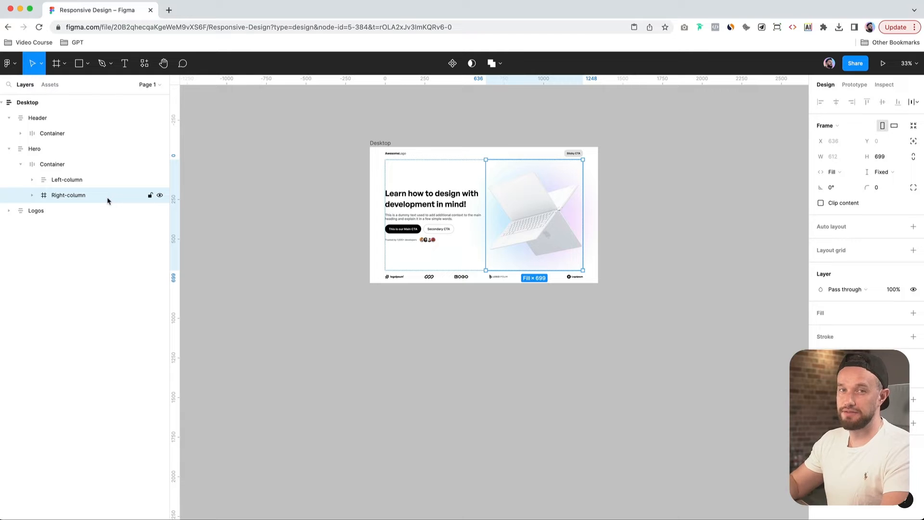
Add auto layout to Right-column, make Background absolute, and set MacBook image height to Fill
key(shift)
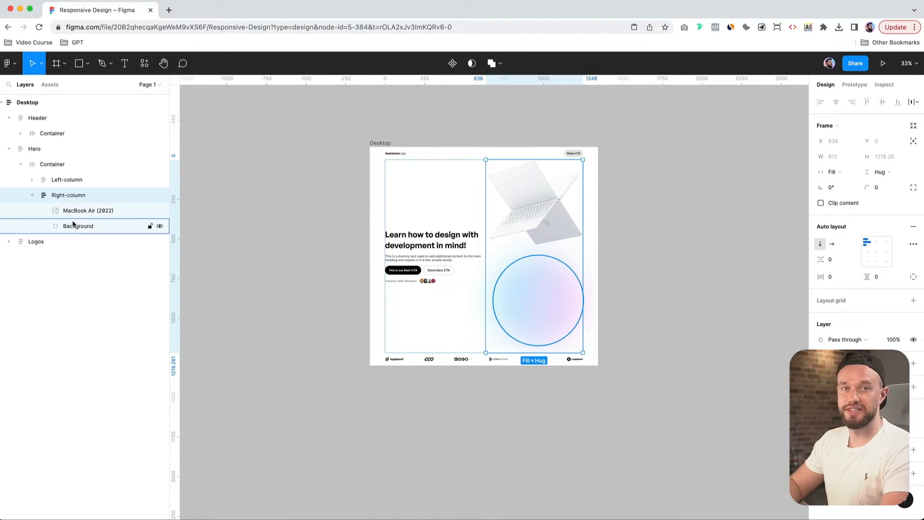
click(77, 225)
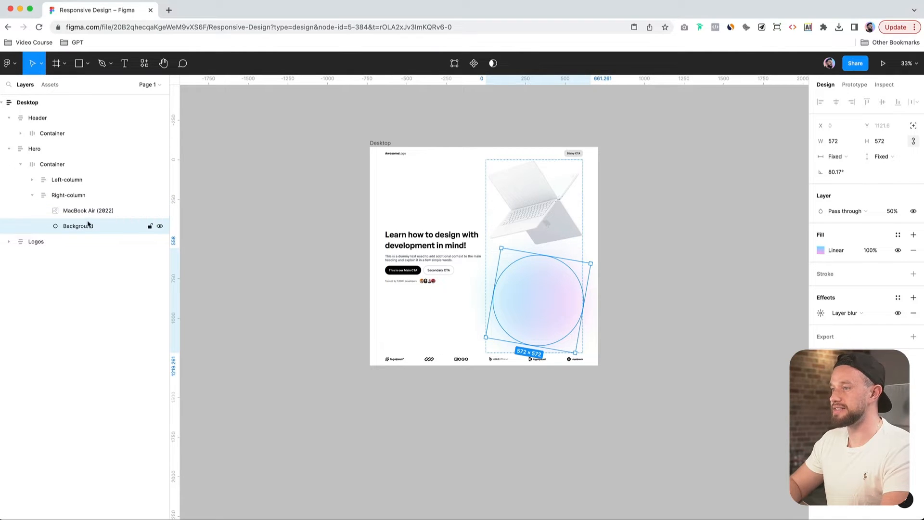
mouse_move(913, 128)
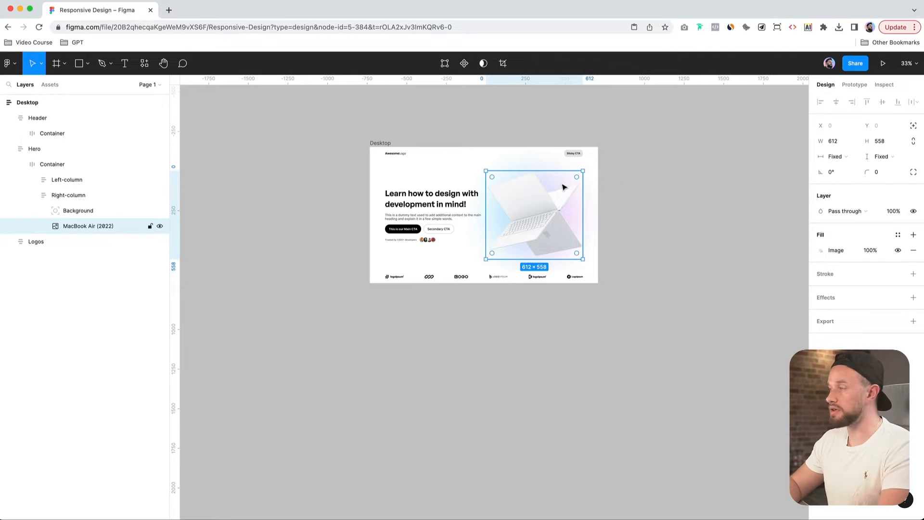
click(837, 156)
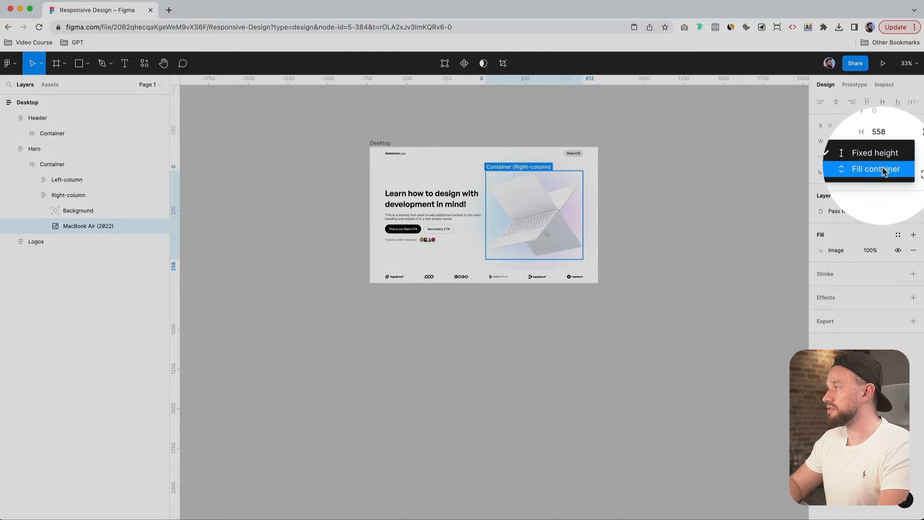
click(872, 169)
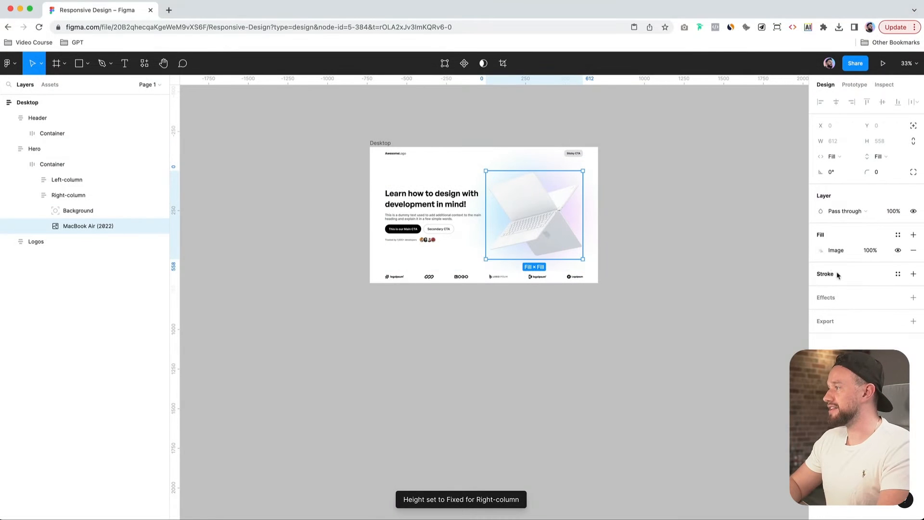
click(835, 251)
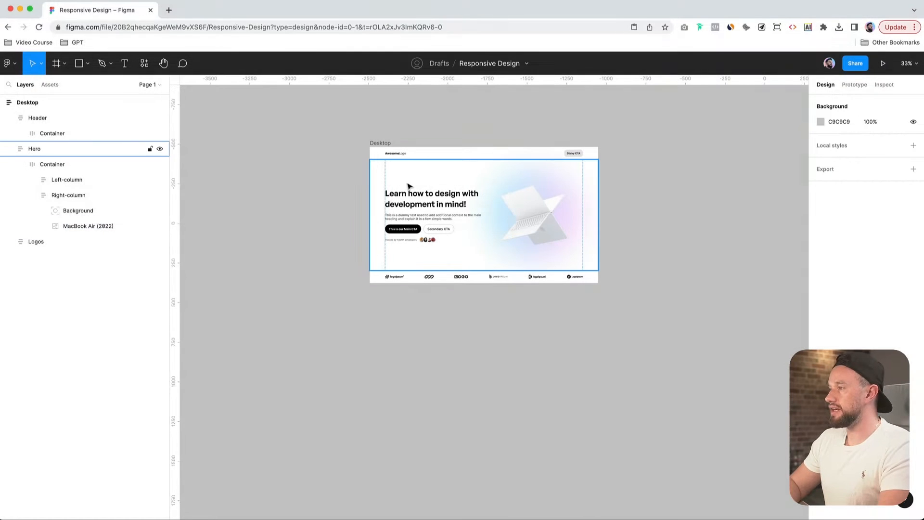
click(66, 179)
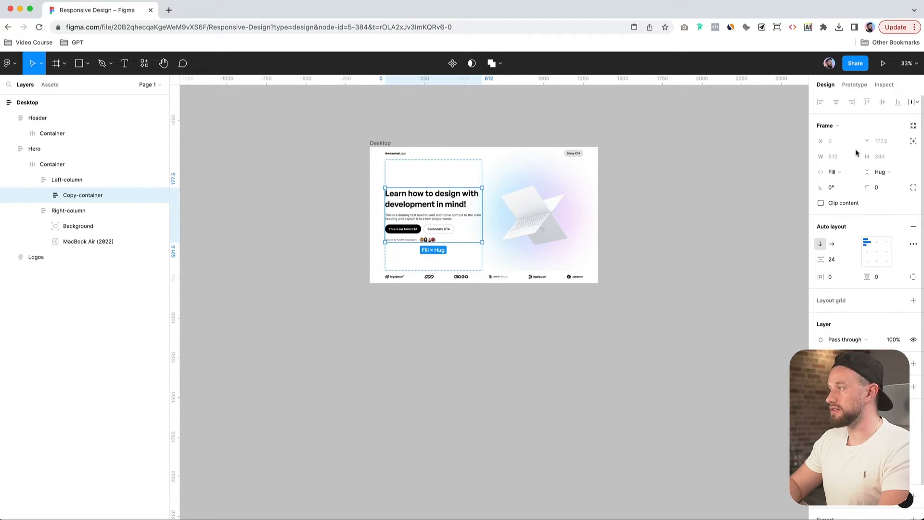
click(67, 180)
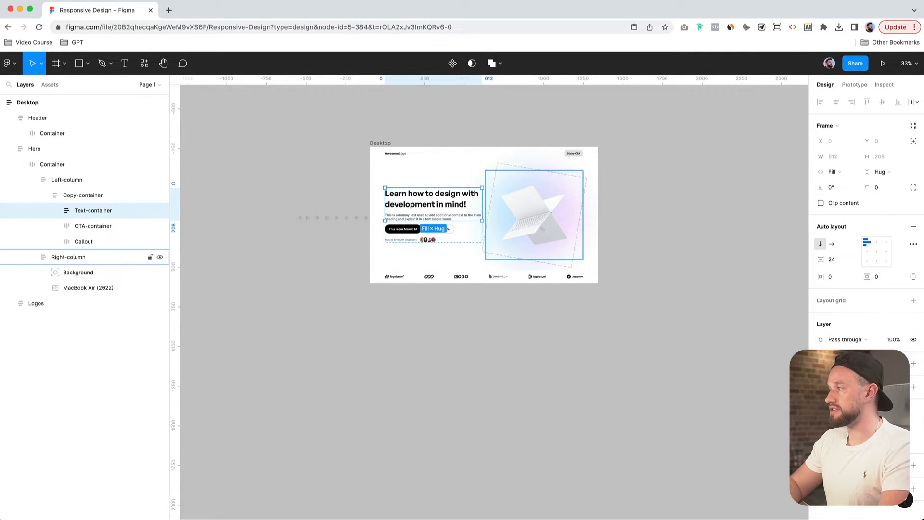
click(92, 226)
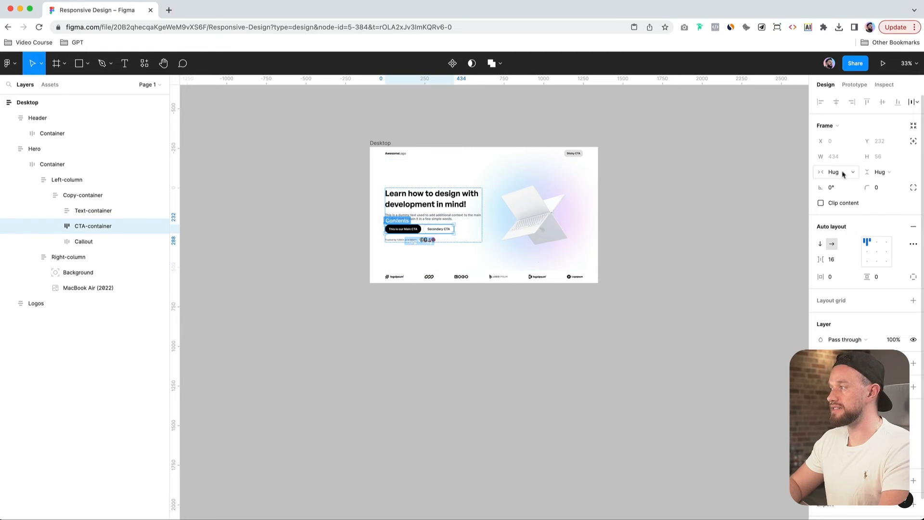
click(83, 241)
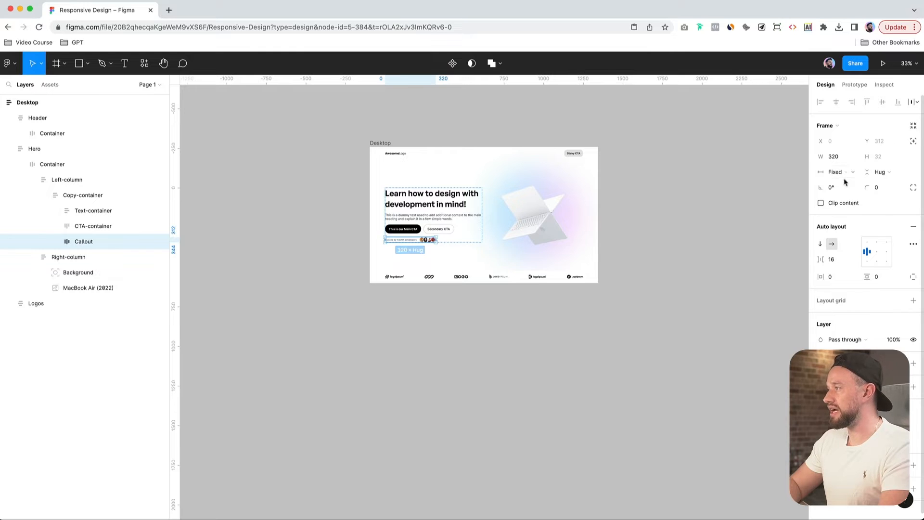
click(835, 172)
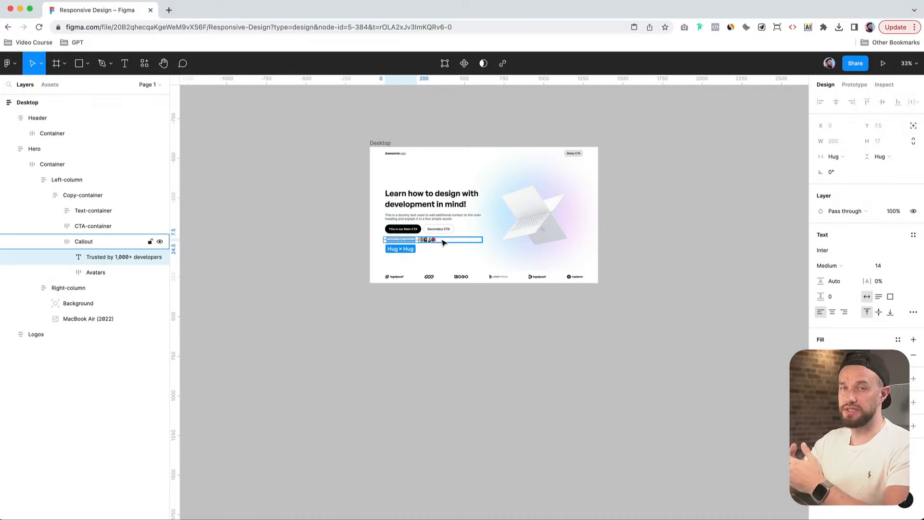
mouse_move(457, 244)
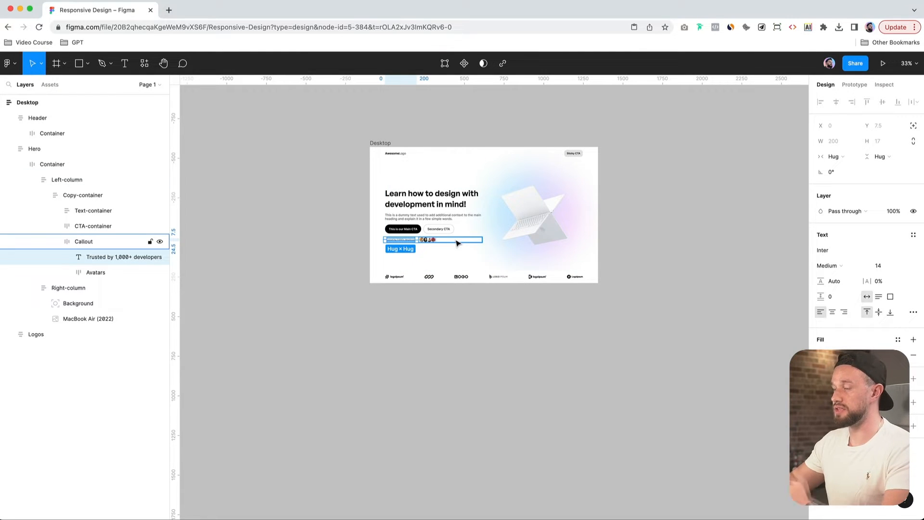
click(66, 180)
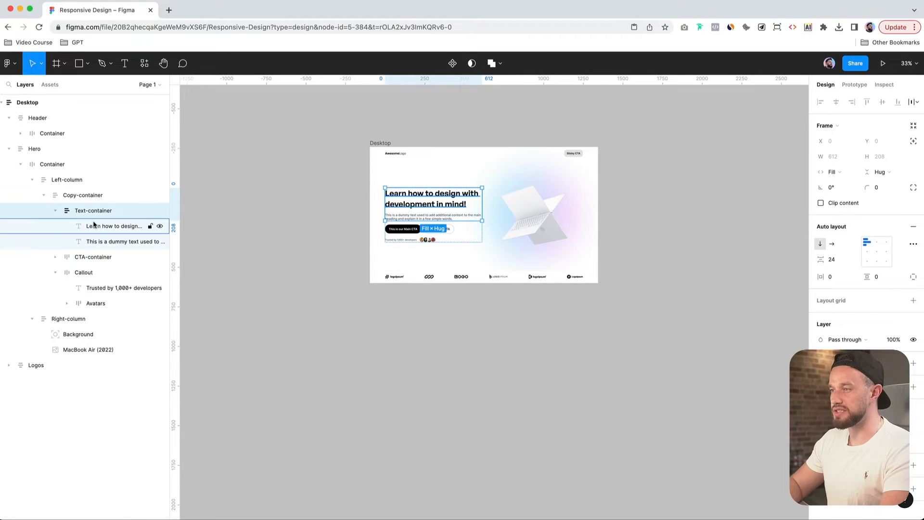
click(112, 242)
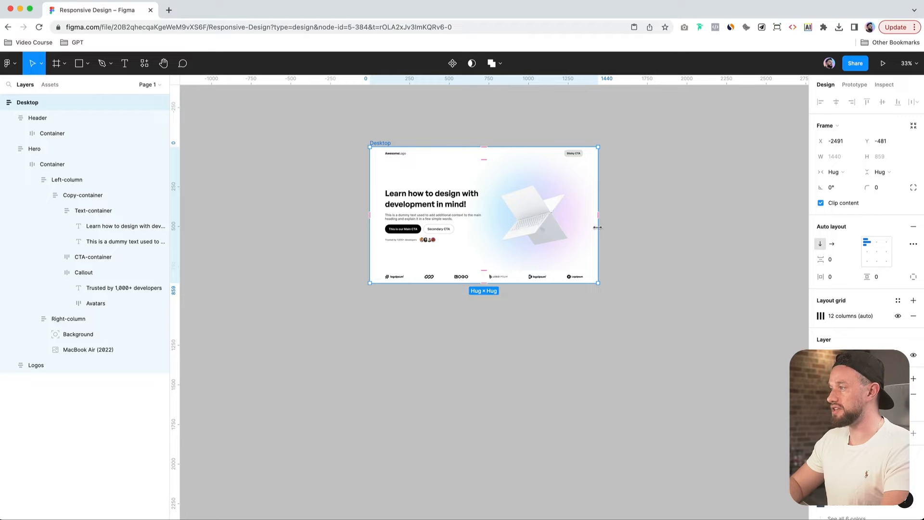
Stretch-test the Desktop frame near 1800 wide, then select the logos strip container
drag(597, 215, 658, 215)
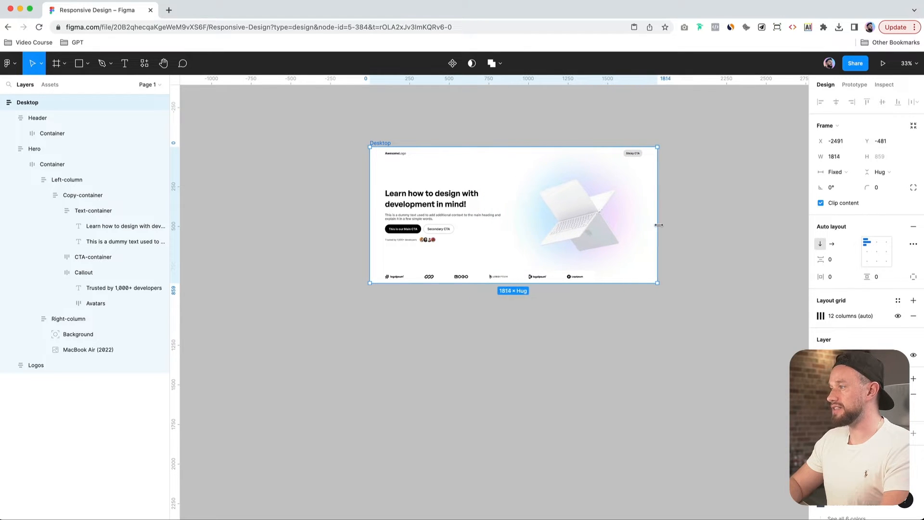
drag(657, 224, 642, 226)
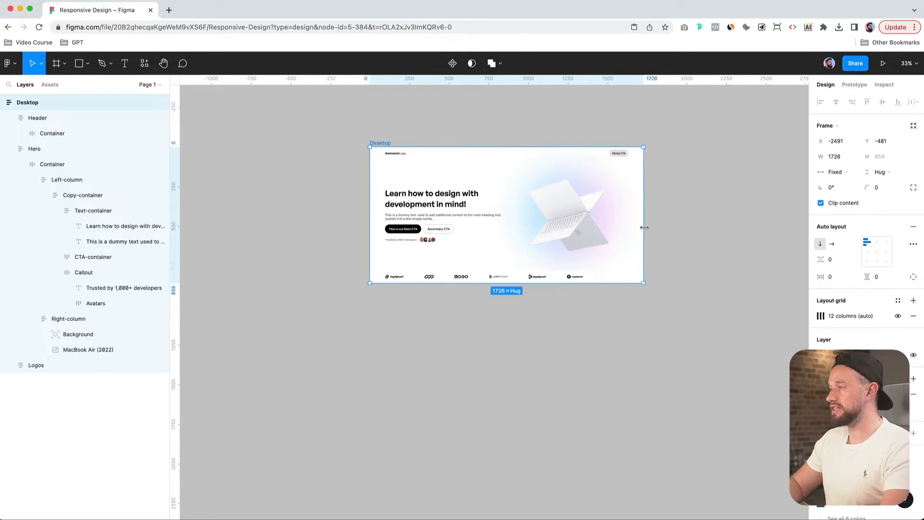
drag(643, 217, 635, 216)
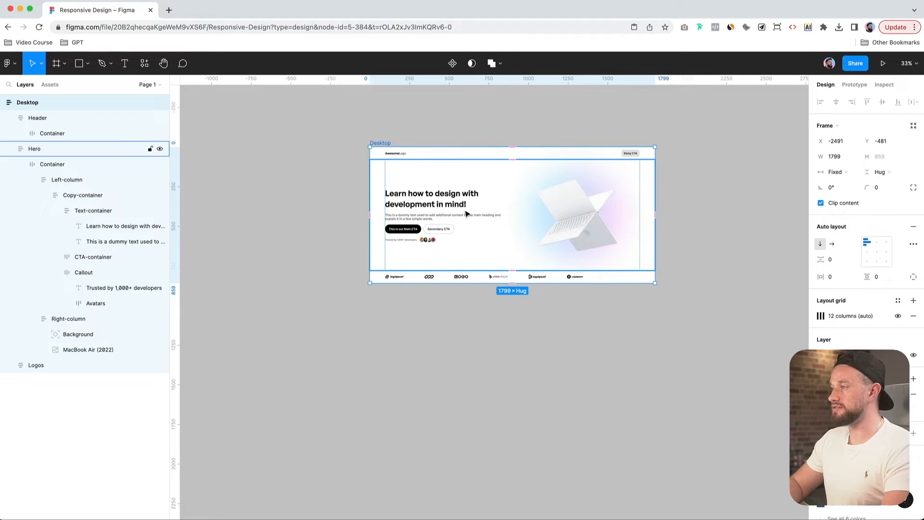
click(67, 180)
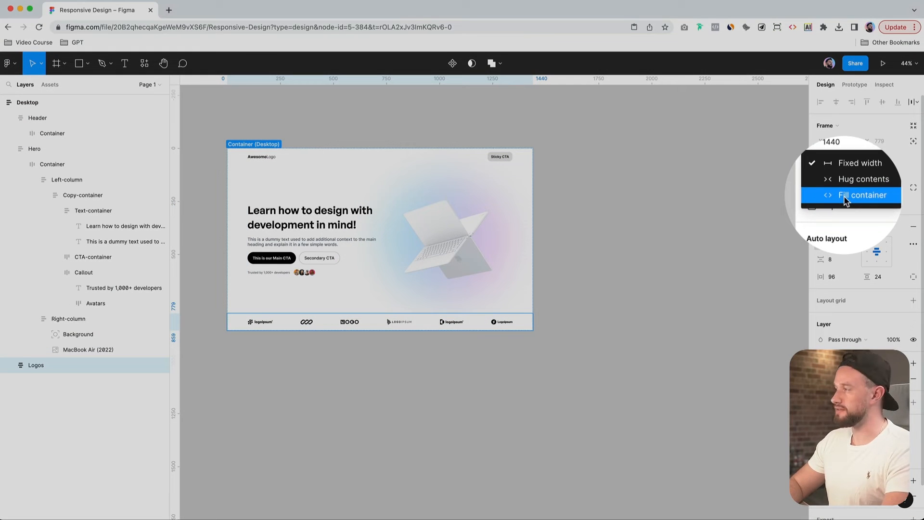
Make the logos strip fill the Desktop width and flatten the first logo's vectors
click(862, 195)
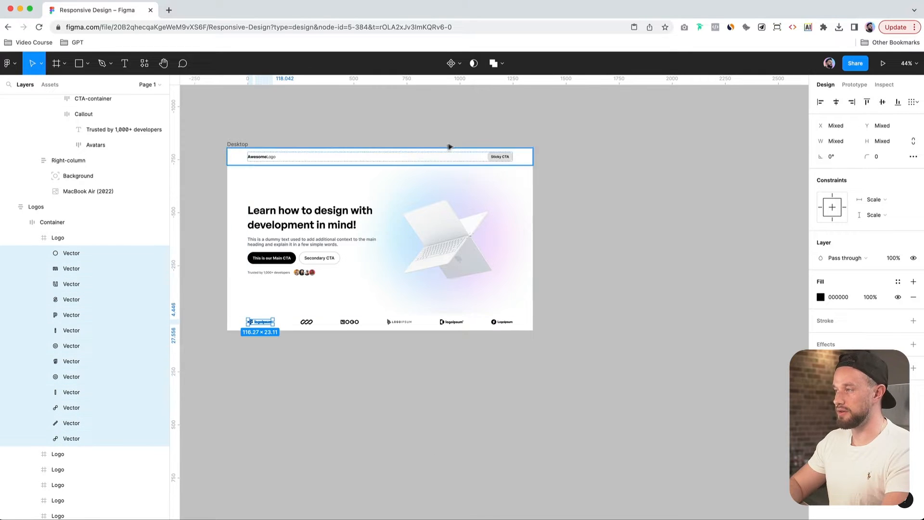
click(503, 63)
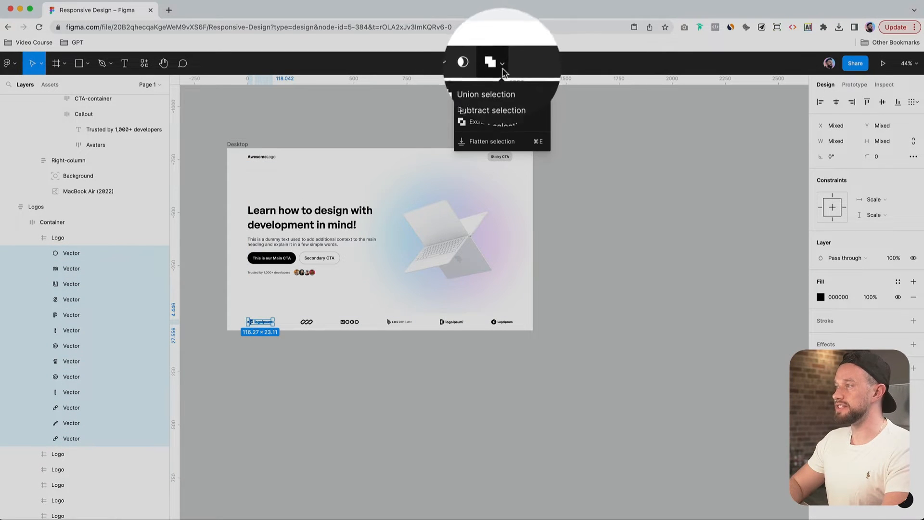
mouse_move(505, 144)
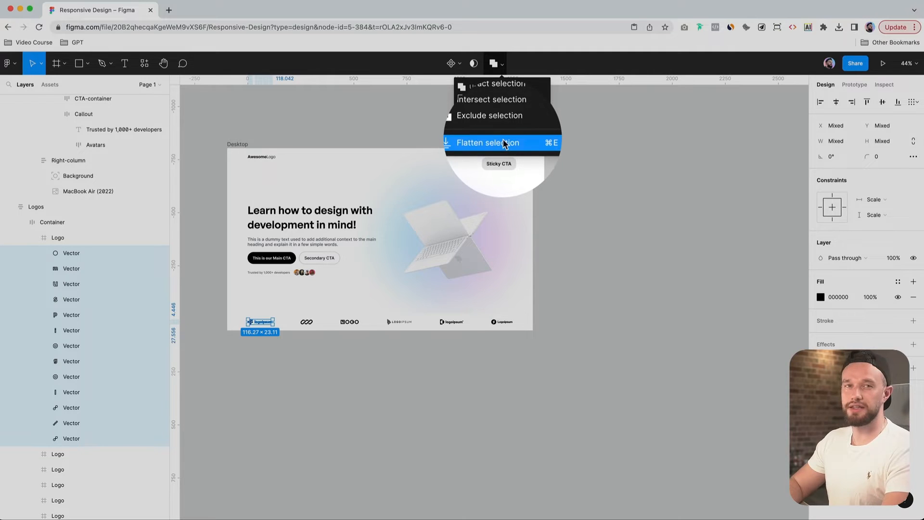
click(502, 142)
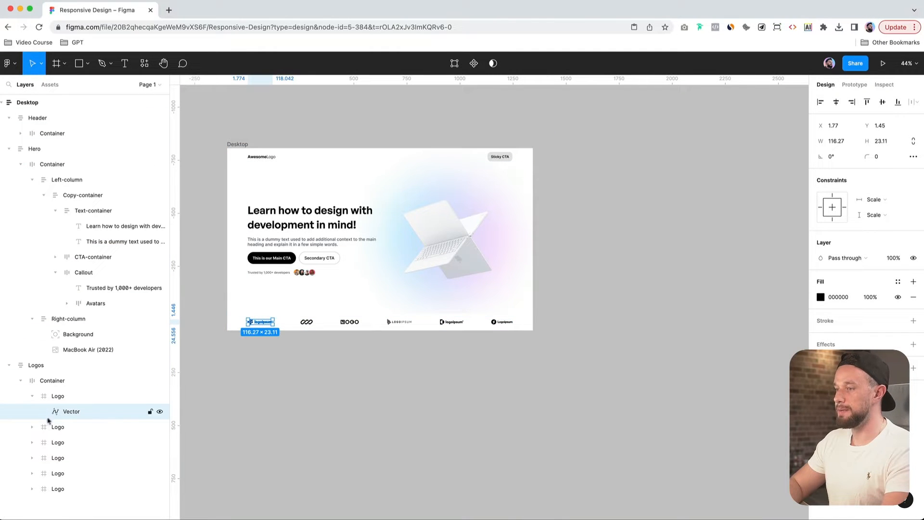
Flatten the remaining logos' vector pieces into single vectors
click(494, 63)
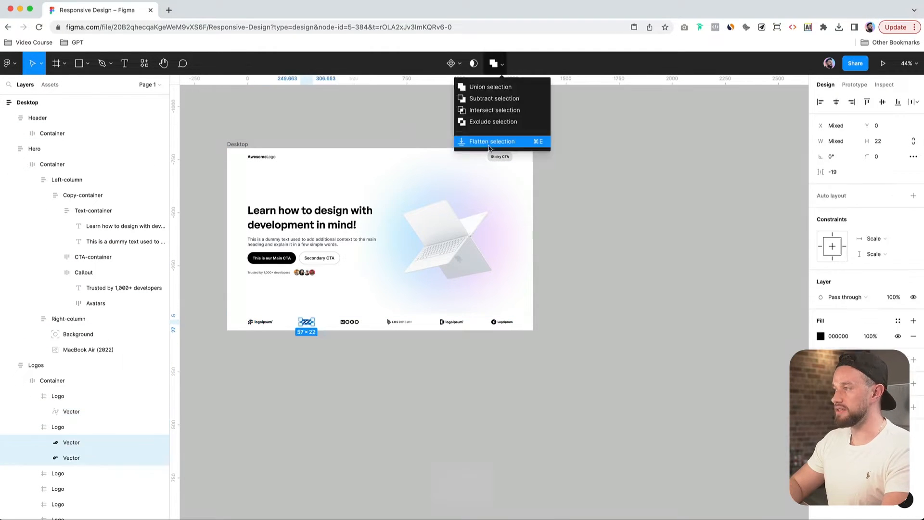
click(492, 142)
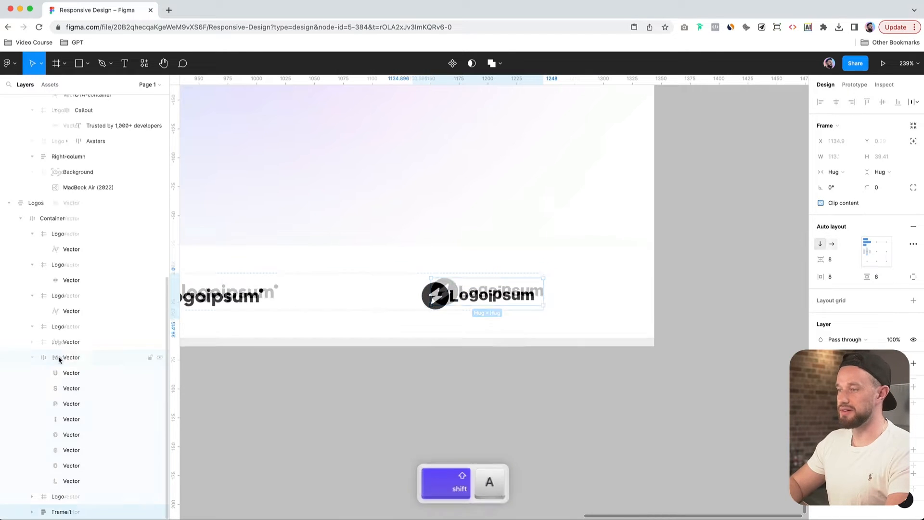
click(491, 63)
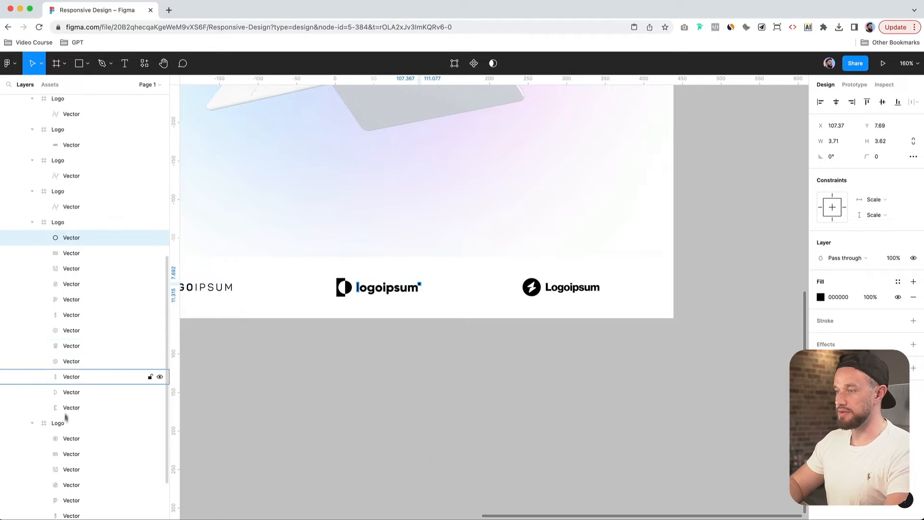
click(498, 63)
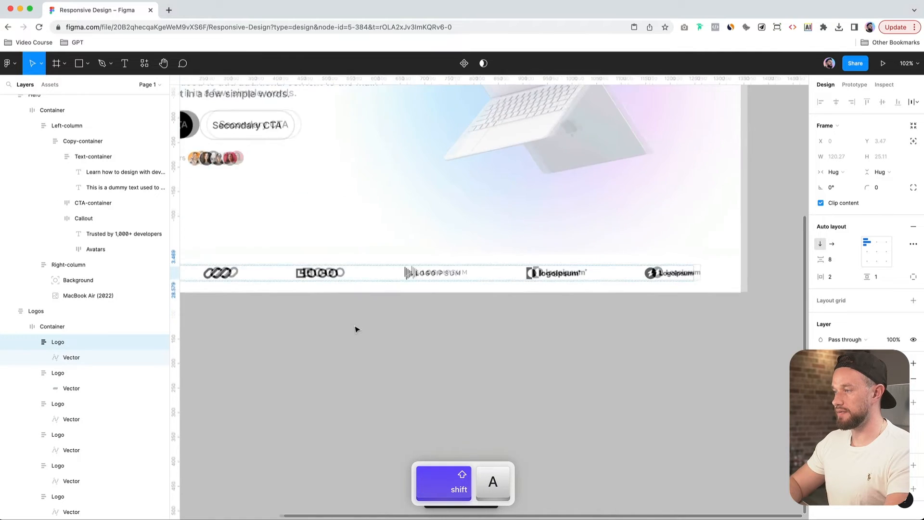
Add auto layout to each Logo frame so it hugs its single flattened vector
key(Shift+A)
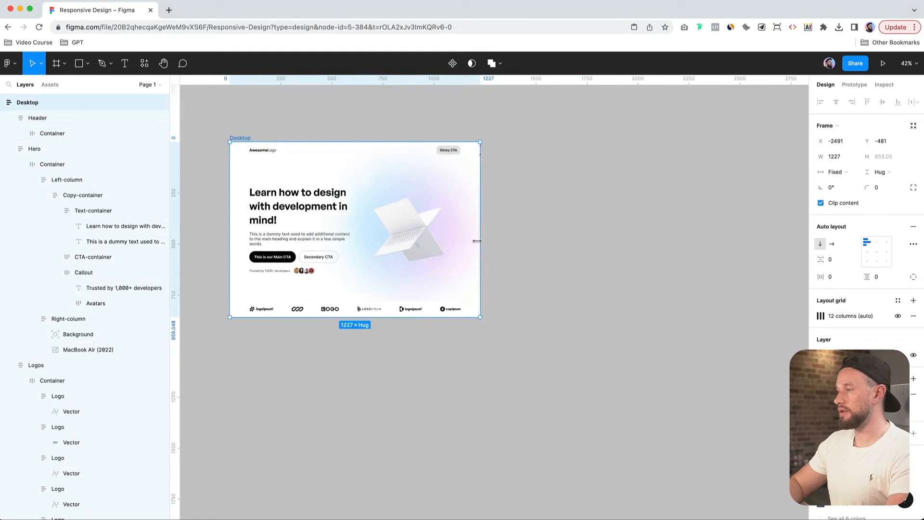
Drag the Desktop frame narrower and wider to test reflow, then restore it to 1440 wide
drag(479, 241, 411, 245)
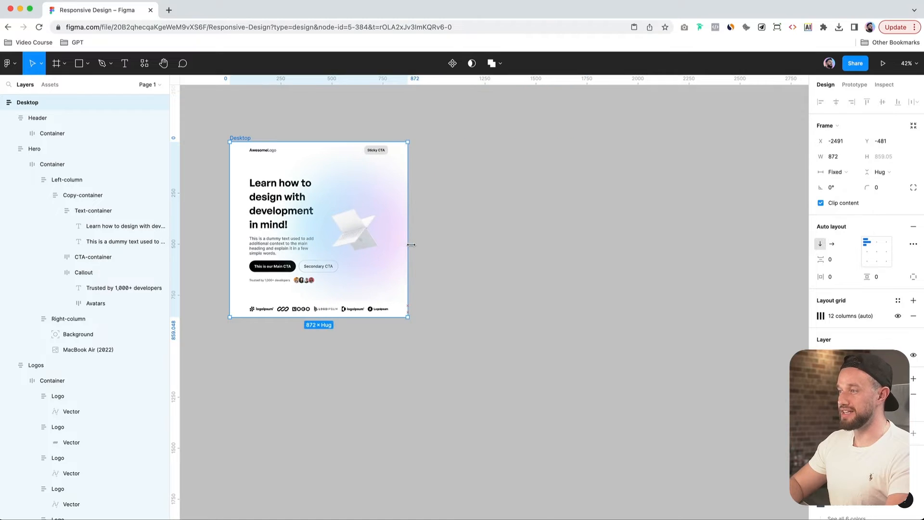
drag(409, 244, 505, 247)
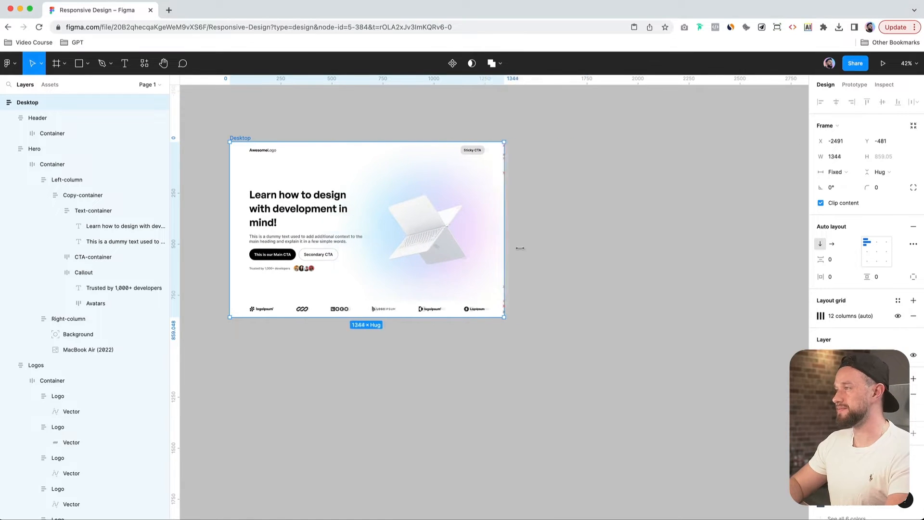
drag(504, 230, 523, 230)
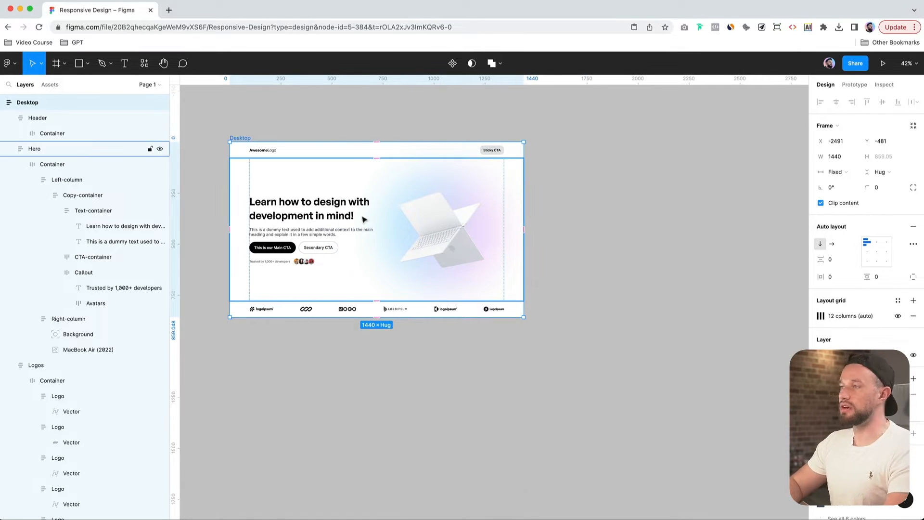
mouse_move(458, 229)
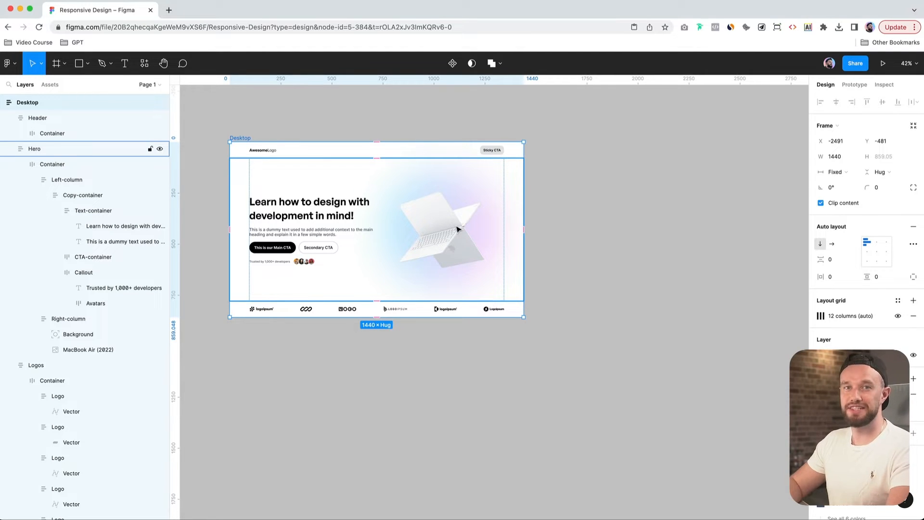
mouse_move(450, 230)
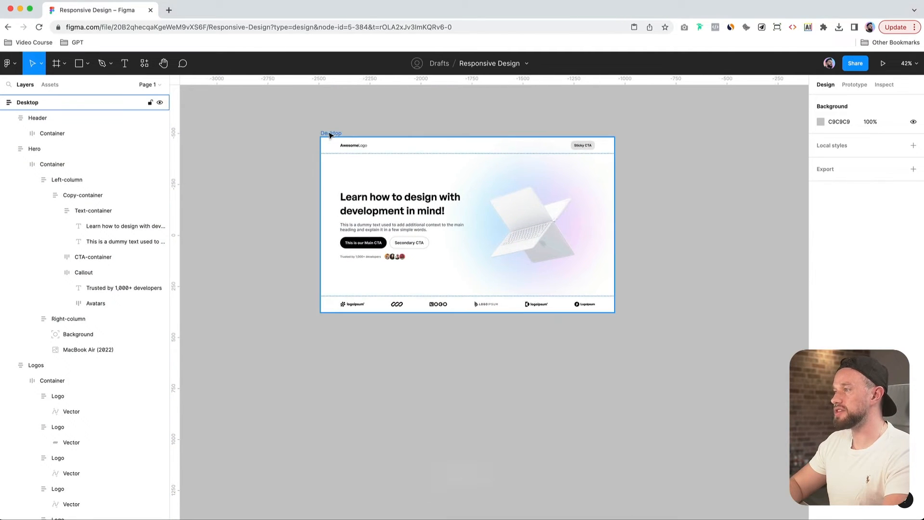
Duplicate the Desktop frame and shrink the copied Header toward an 834-wide layout
key(Cmd+D)
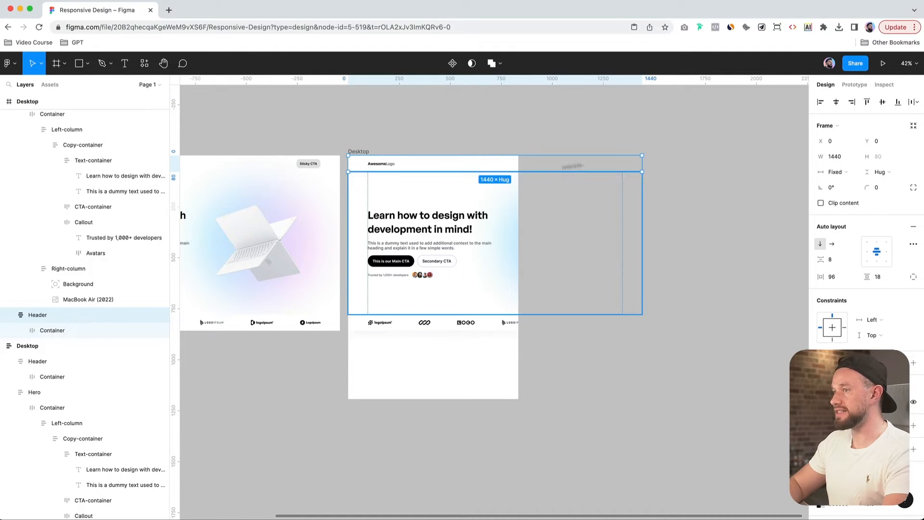
drag(643, 165, 538, 165)
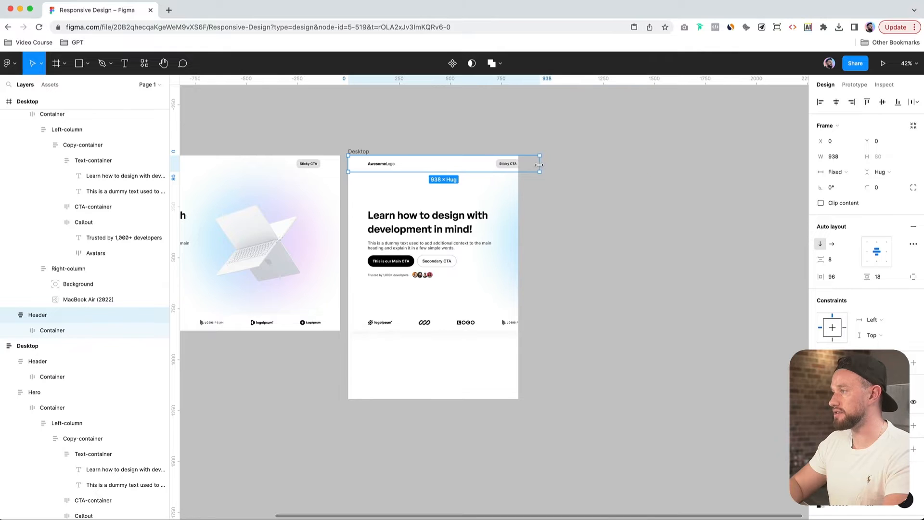
drag(538, 165, 519, 218)
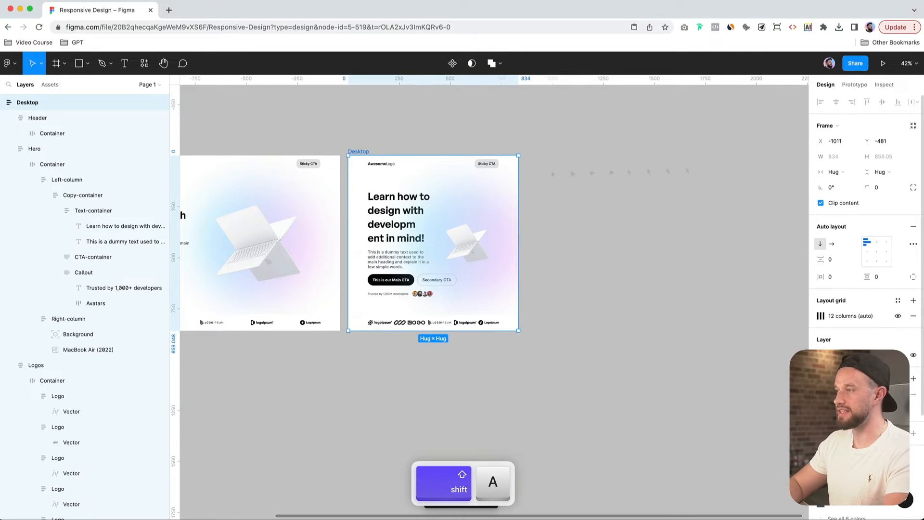
Add auto layout to the 834-wide copy and set Header and Hero to Fill container
key(Shift+A)
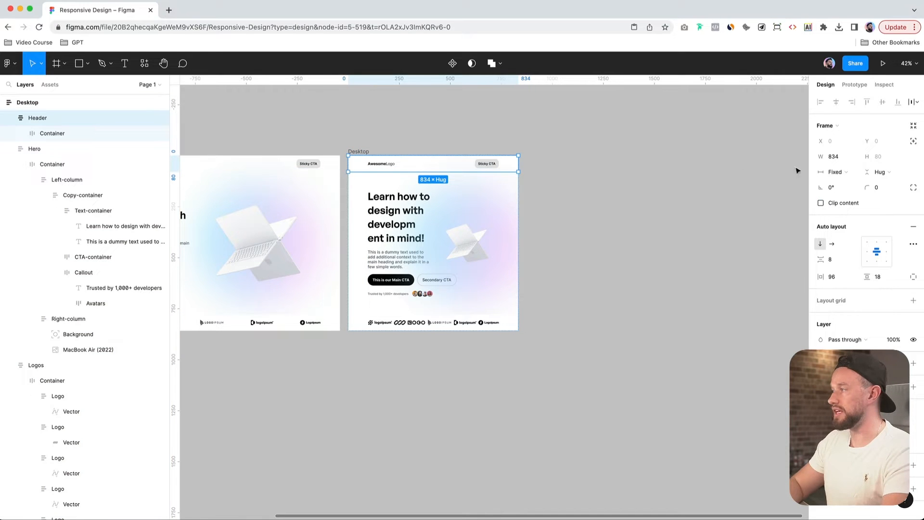
click(838, 172)
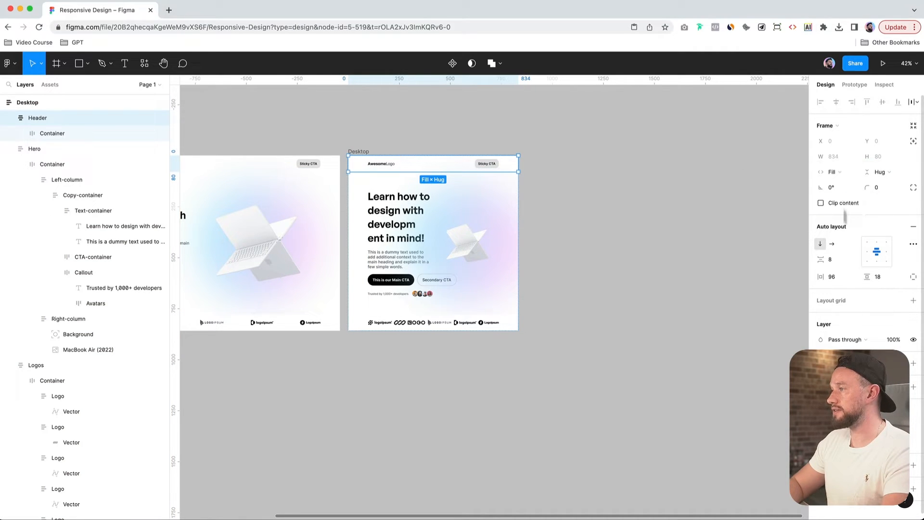
click(830, 277)
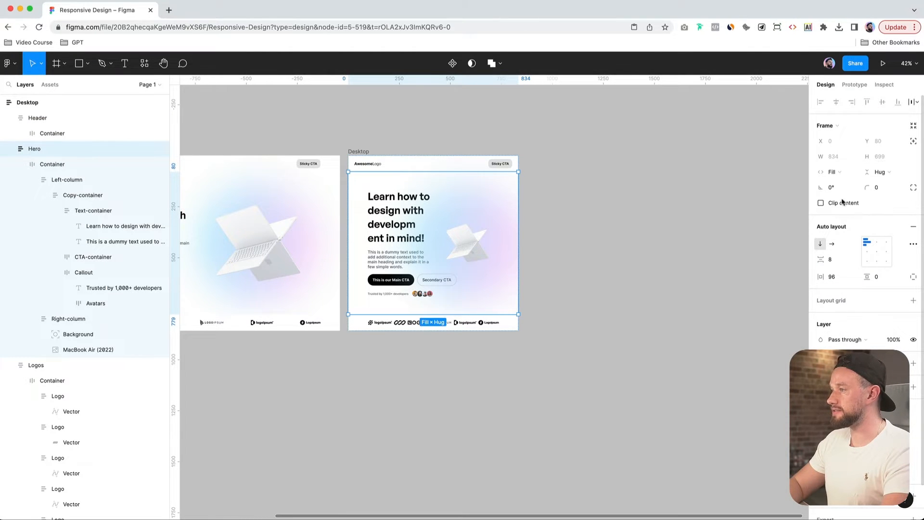
click(832, 276)
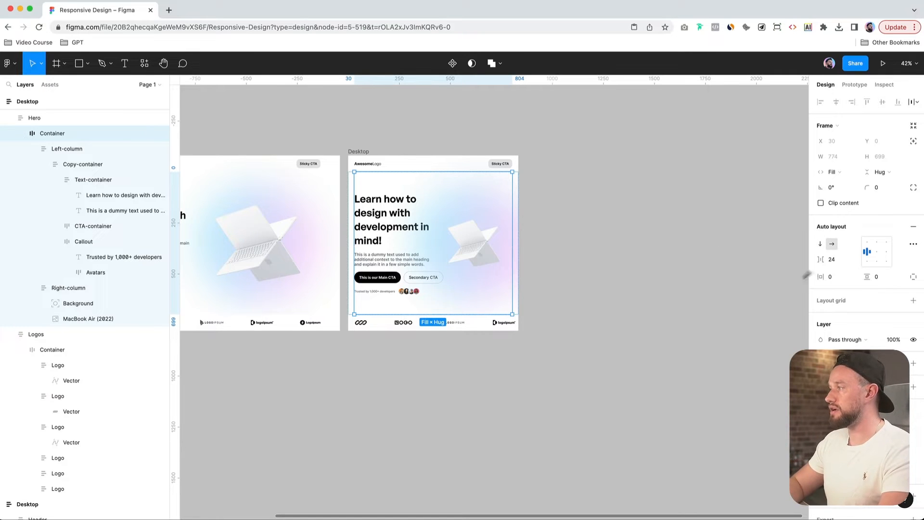
mouse_move(820, 244)
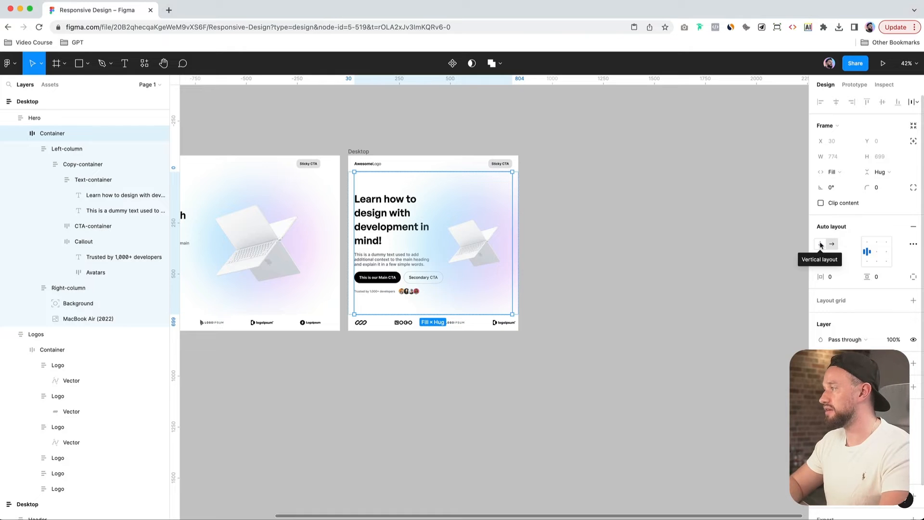
Make the Hero Container vertical and adjust Right-column height and MacBook image width resizing
click(820, 243)
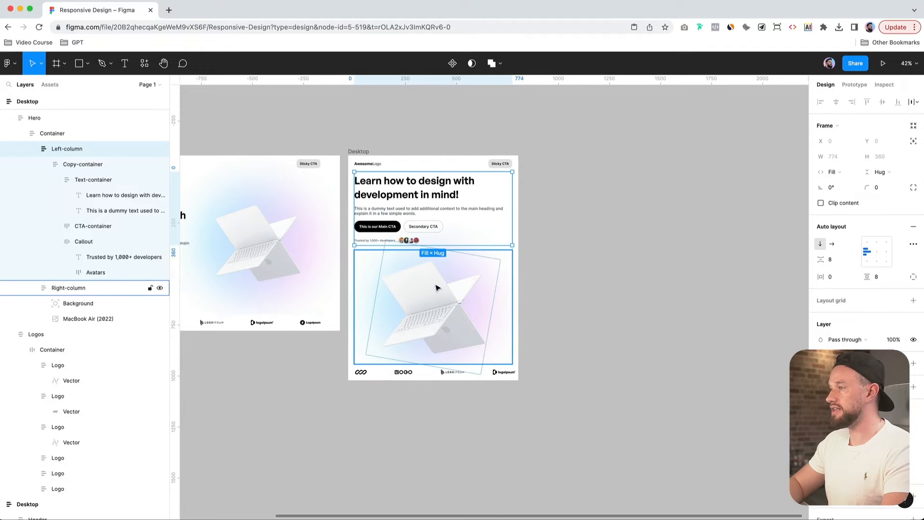
click(78, 303)
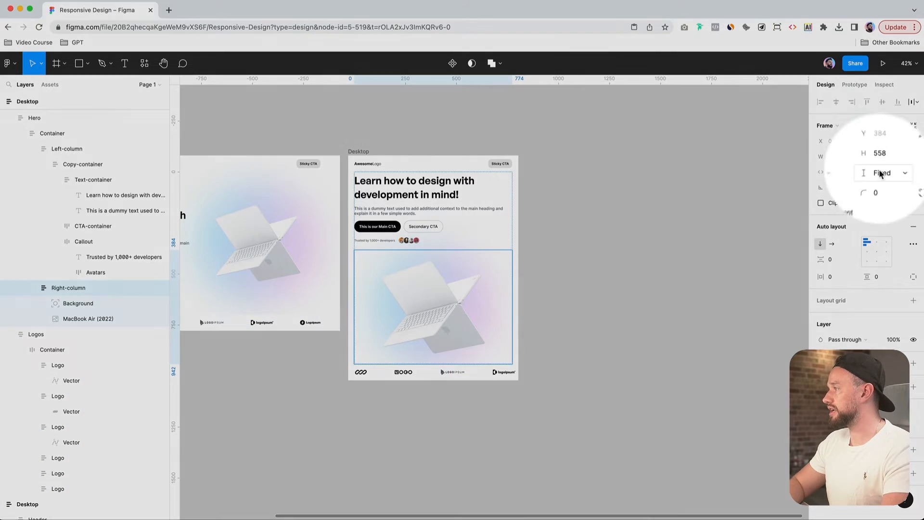
click(884, 172)
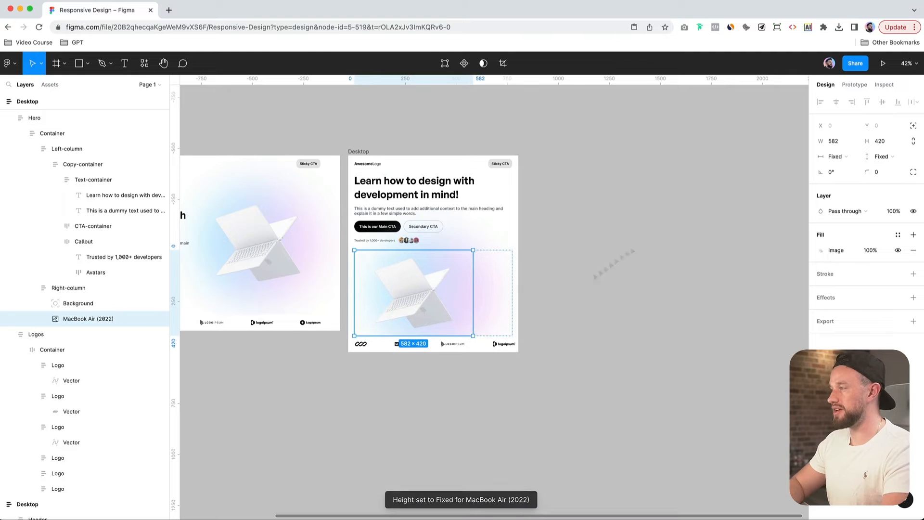
mouse_move(851, 157)
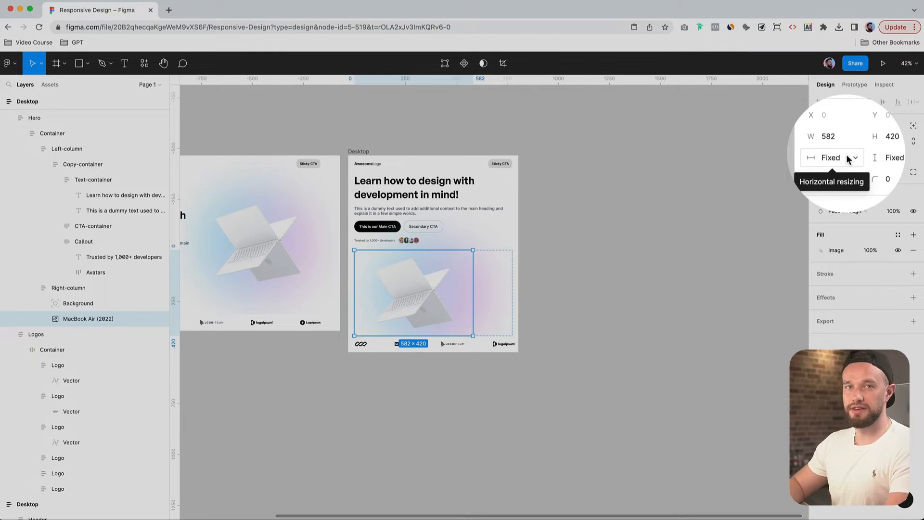
click(832, 158)
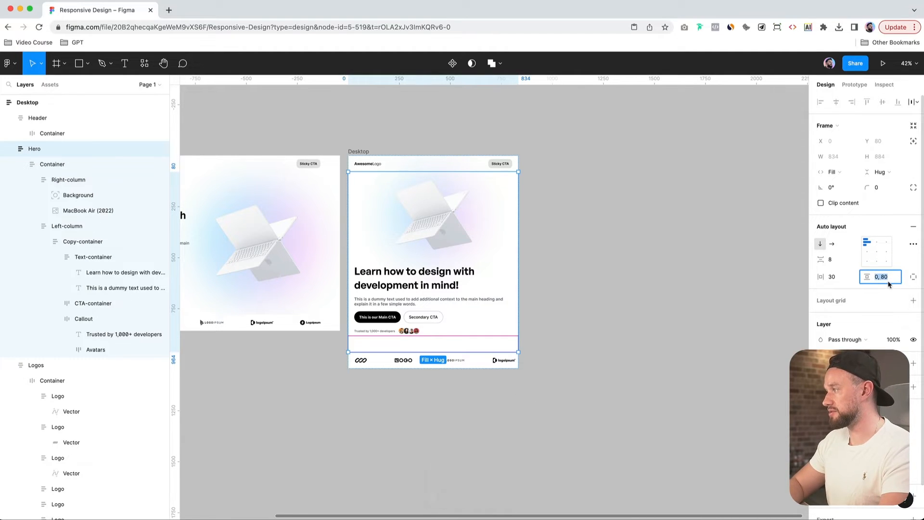
Apply 30 px side padding to the hero, with the laptop image above the headline
key(Return)
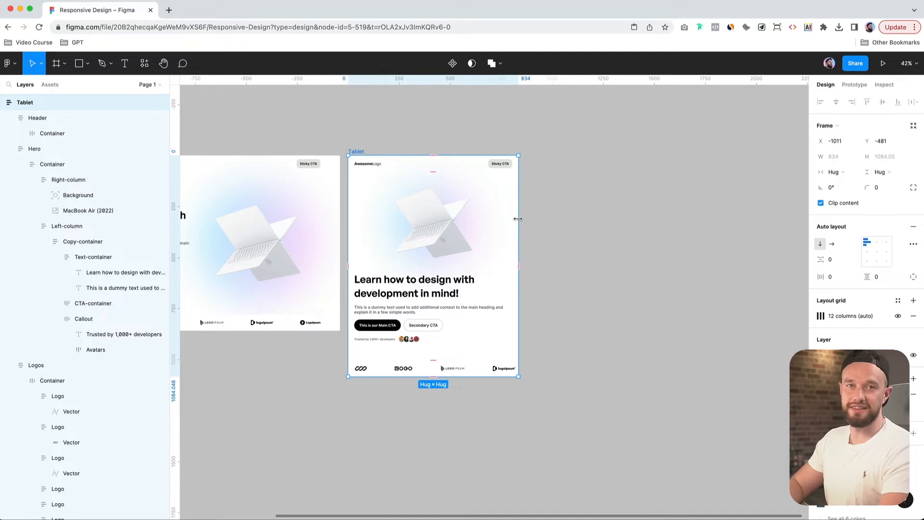
Narrow the Tablet frame to about 819 wide, then return it to 834
drag(518, 219, 497, 233)
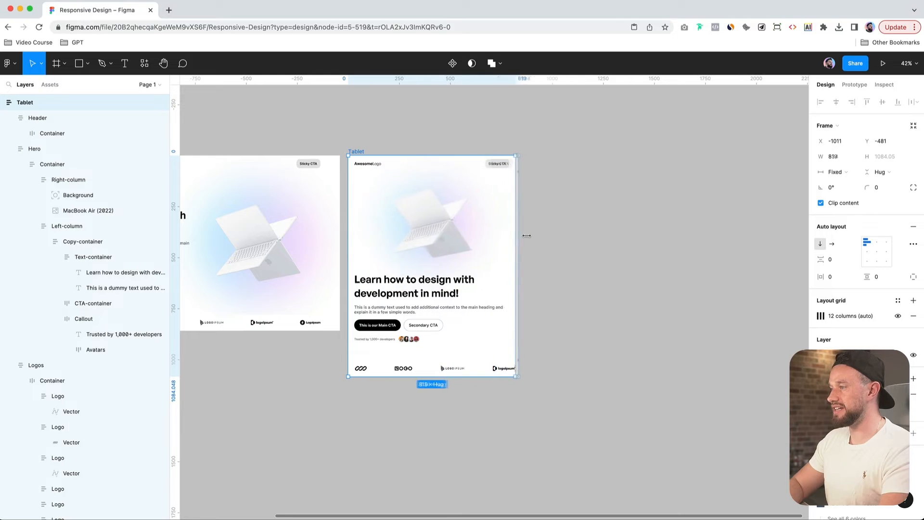
drag(518, 236, 492, 236)
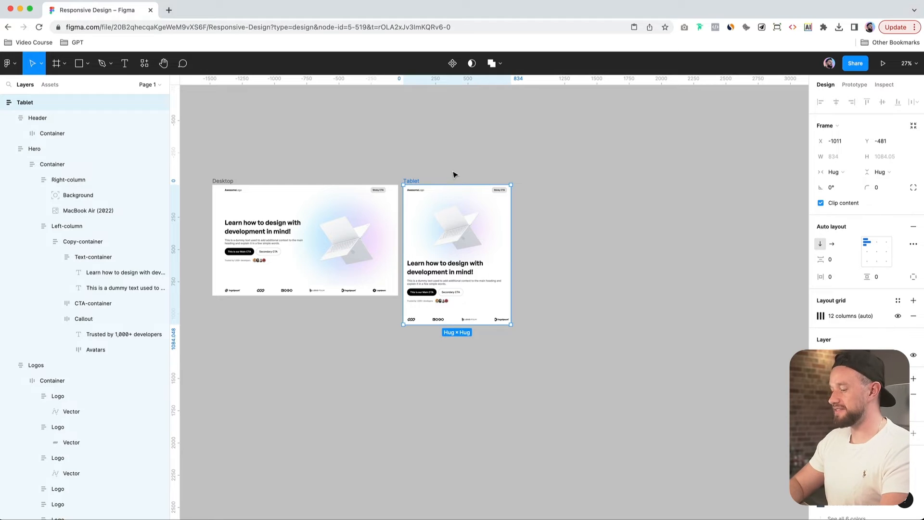
Duplicate the Tablet frame and narrow the copy toward phone width
key(Cmd+D)
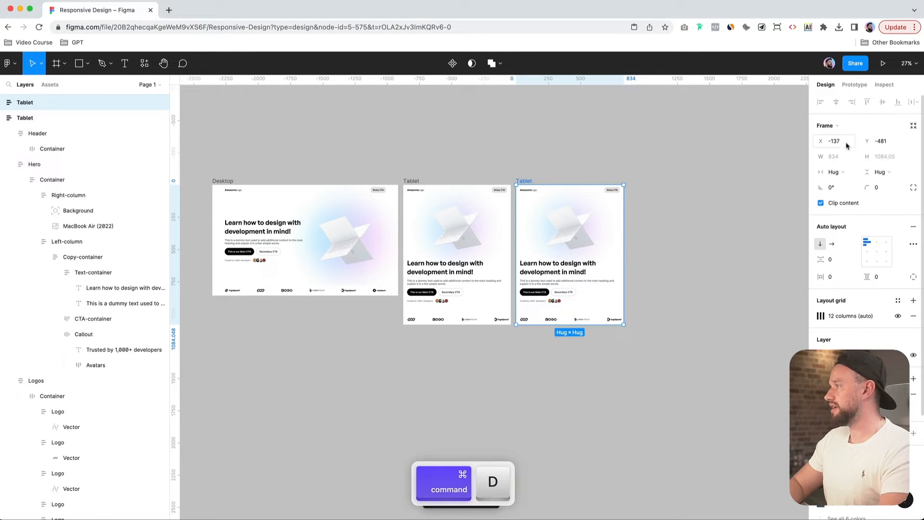
click(833, 125)
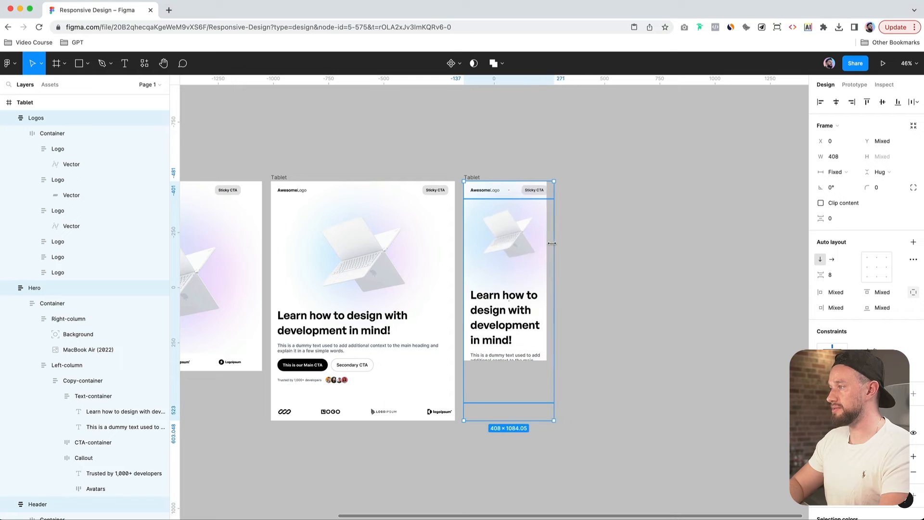
drag(553, 244, 546, 244)
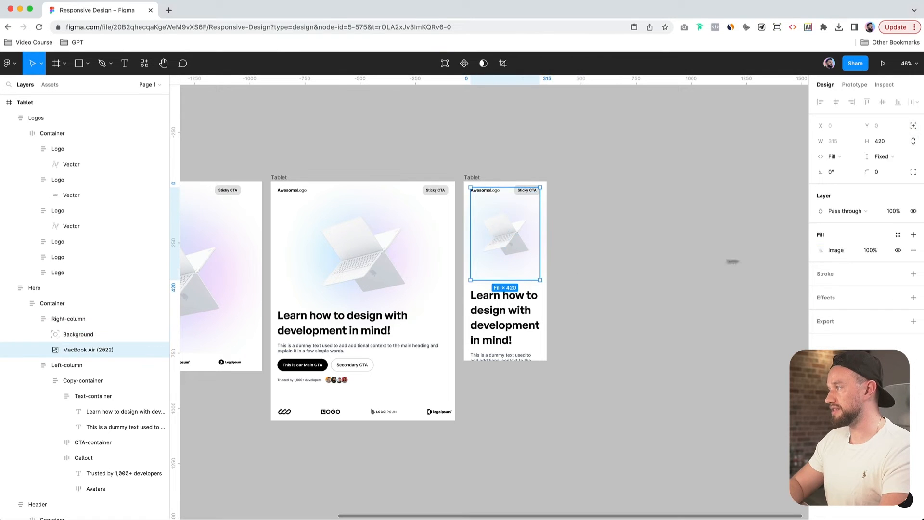
mouse_move(886, 157)
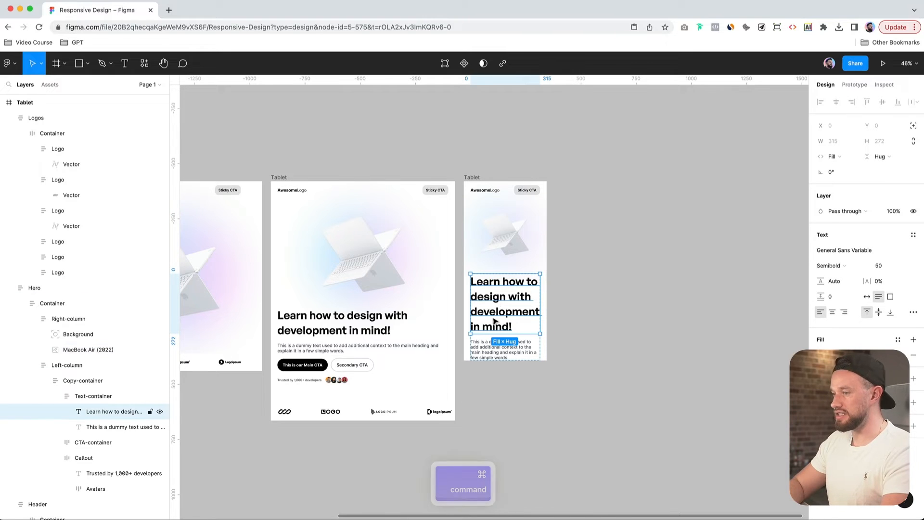
Set the heading font size to 32 and the supporting paragraph to 18
text(32)
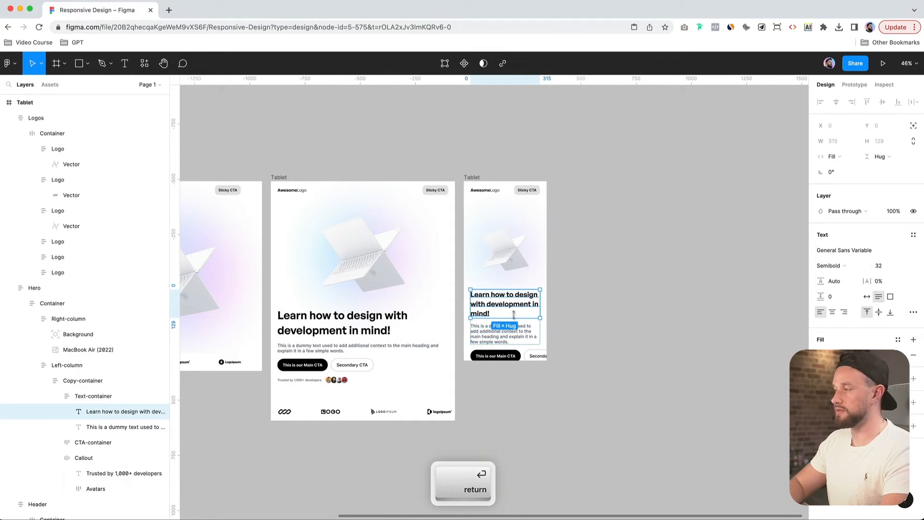
key(Return)
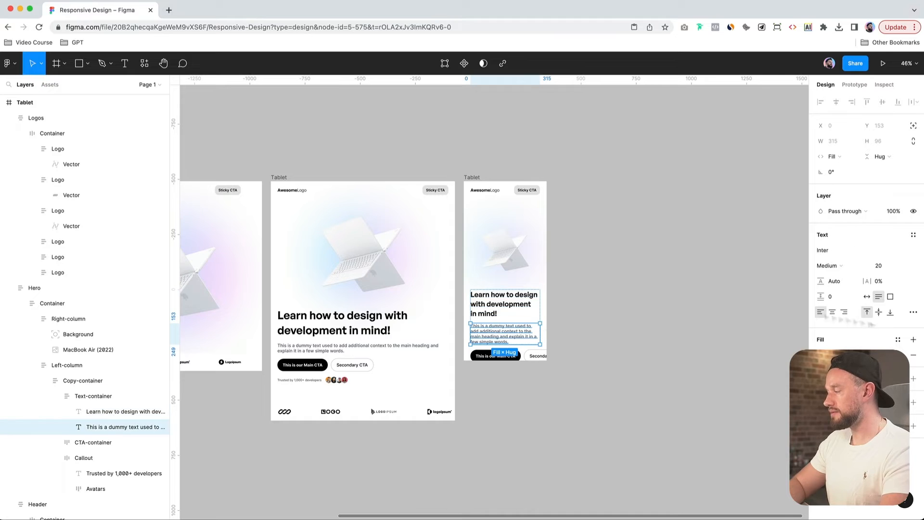
click(878, 266)
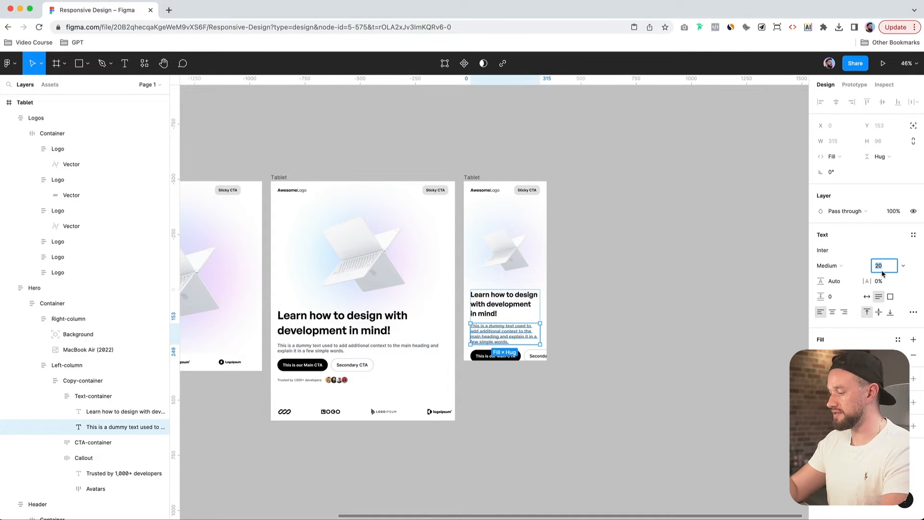
key(Return)
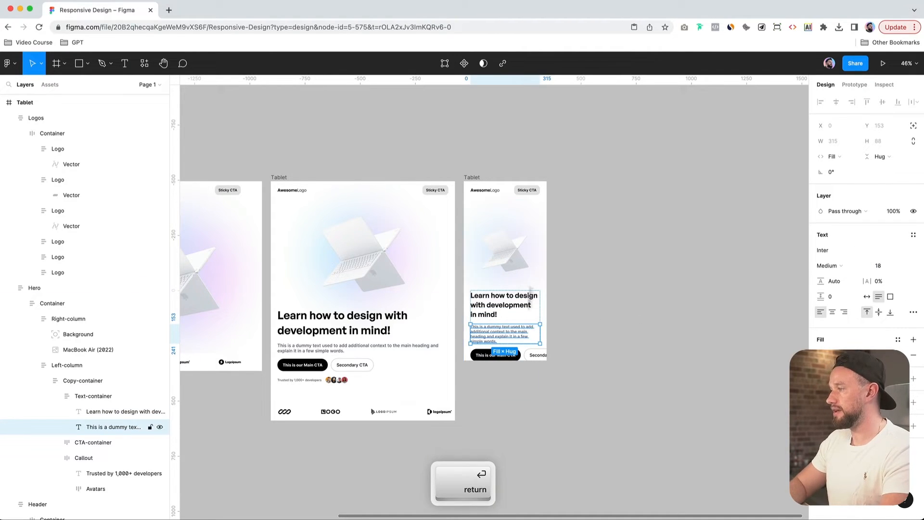
Give the hero 20 px left and right padding and make the laptop image 228 tall
text(2)
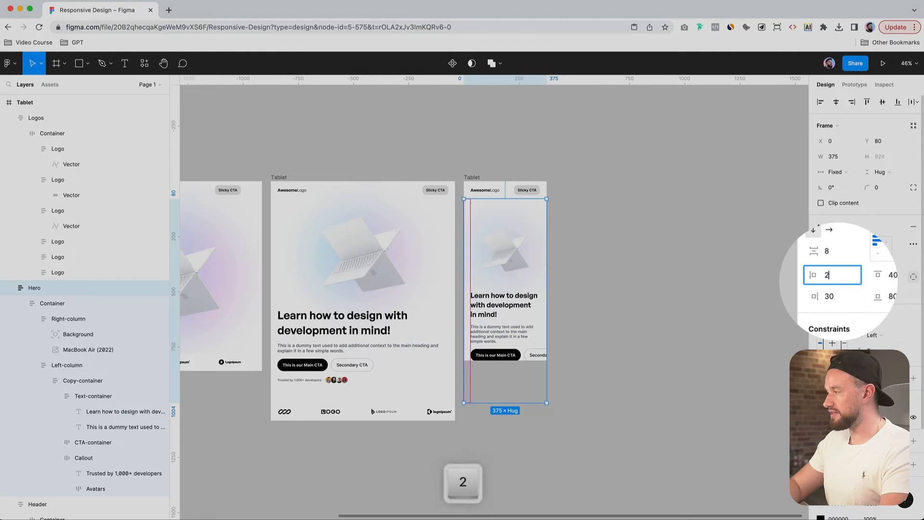
key(tab)
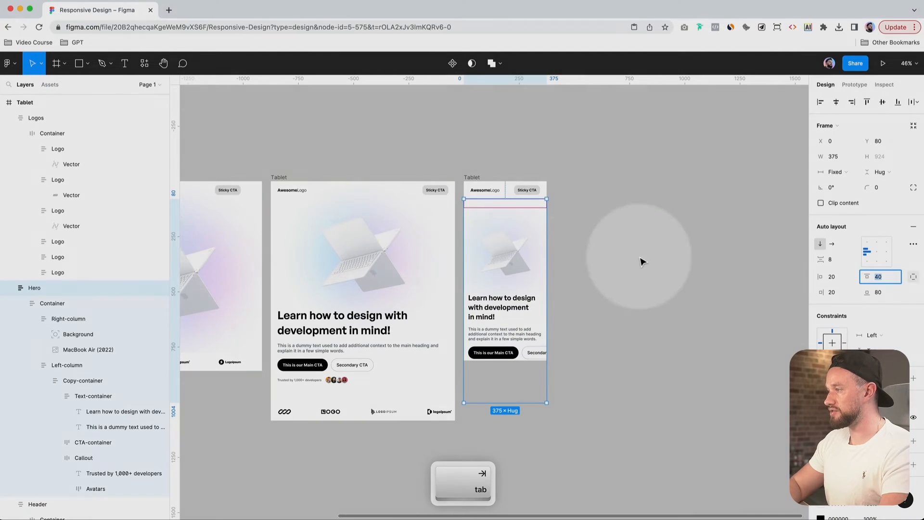
text(0)
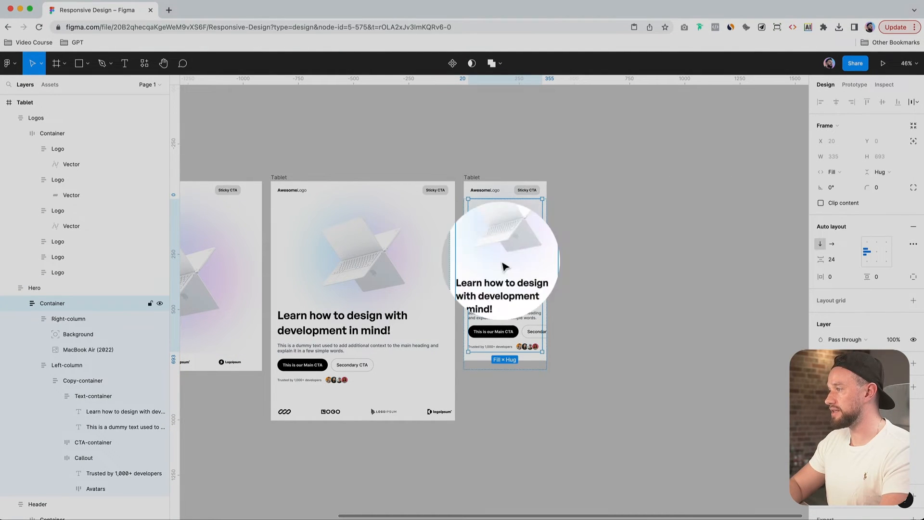
click(77, 334)
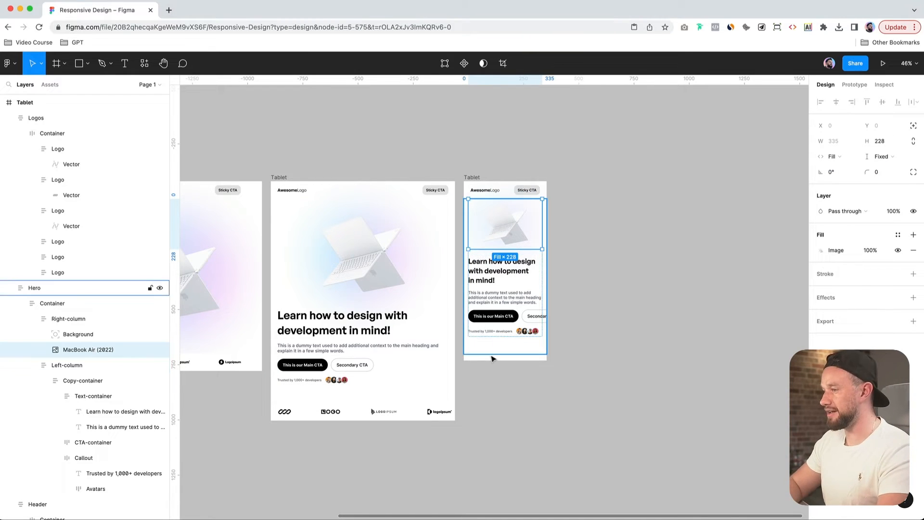
text(4)
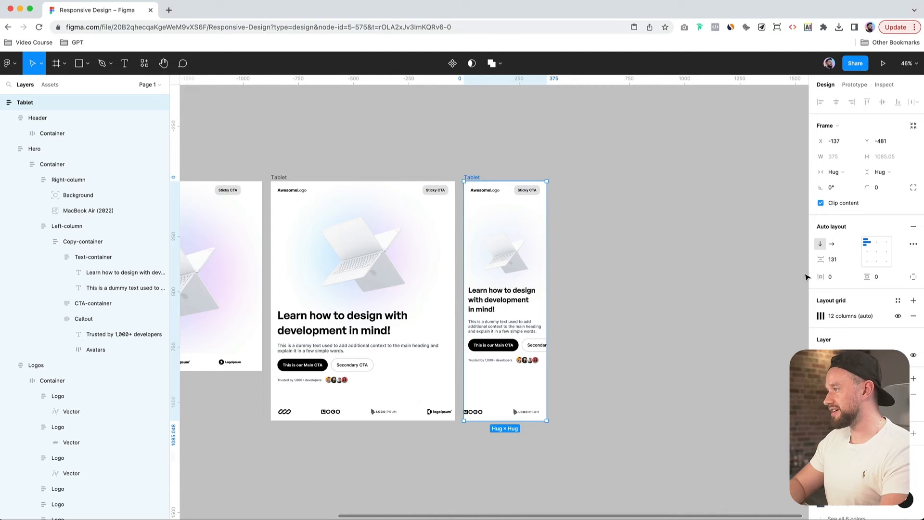
Scale the logos row down to about 0.71x (roughly 661 wide) in the Mobile frame
click(833, 260)
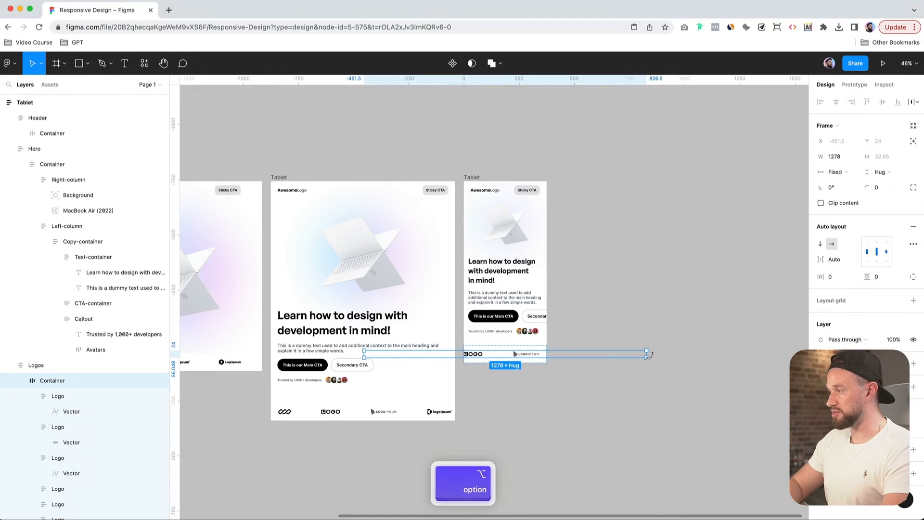
drag(648, 355, 615, 354)
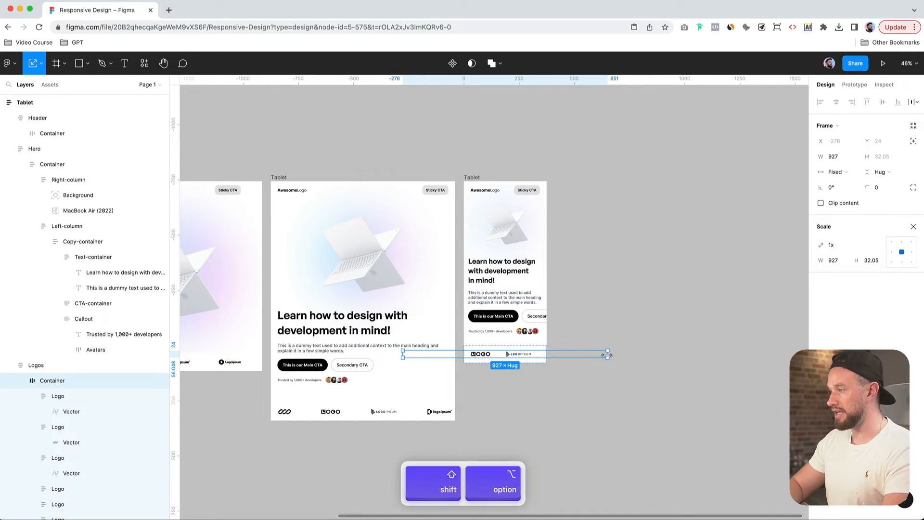
drag(607, 355, 572, 354)
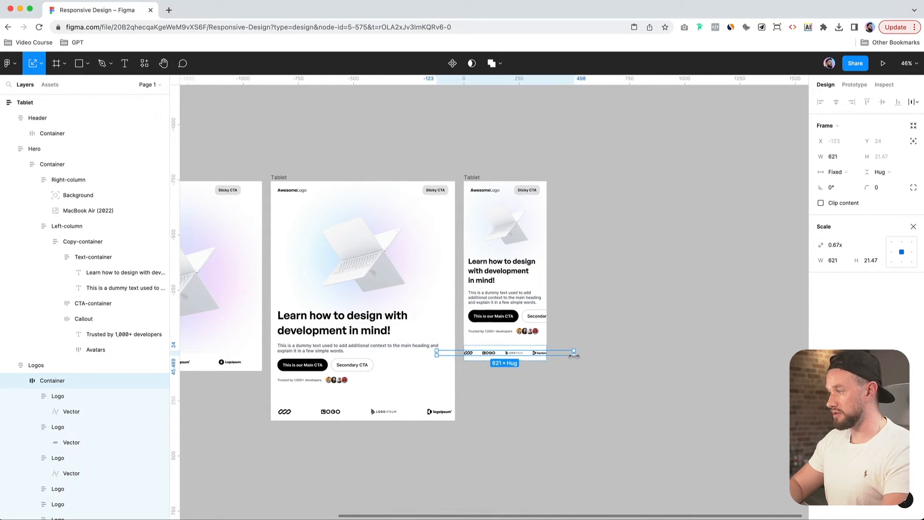
drag(570, 354, 579, 354)
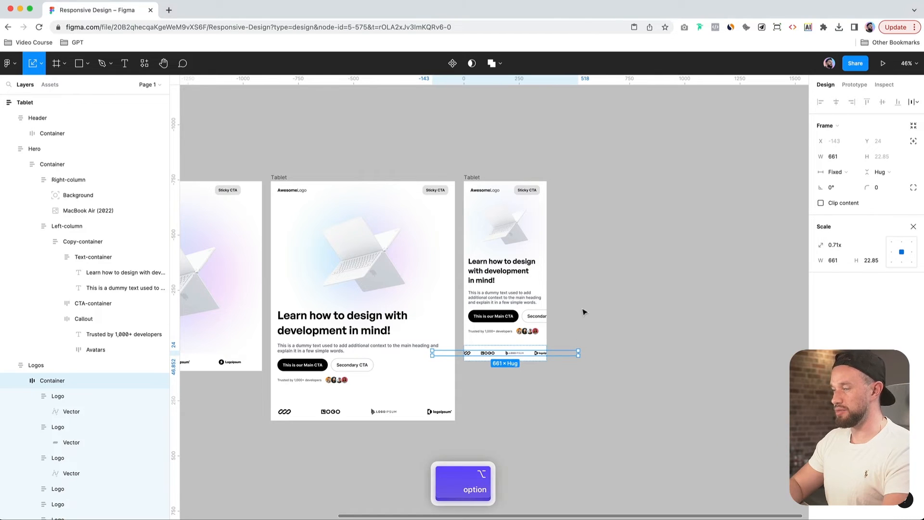
key(Return)
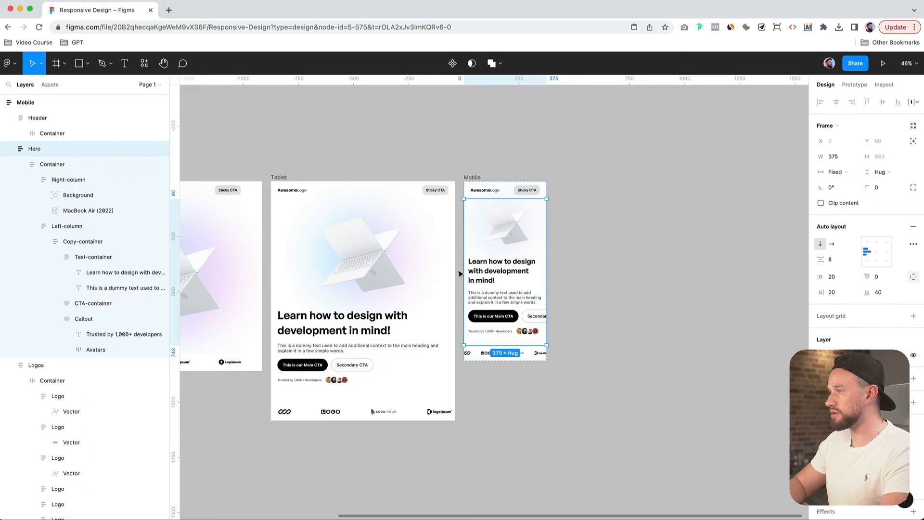
Set the hero's top padding to 24 and make the header container fill the frame width
click(876, 277)
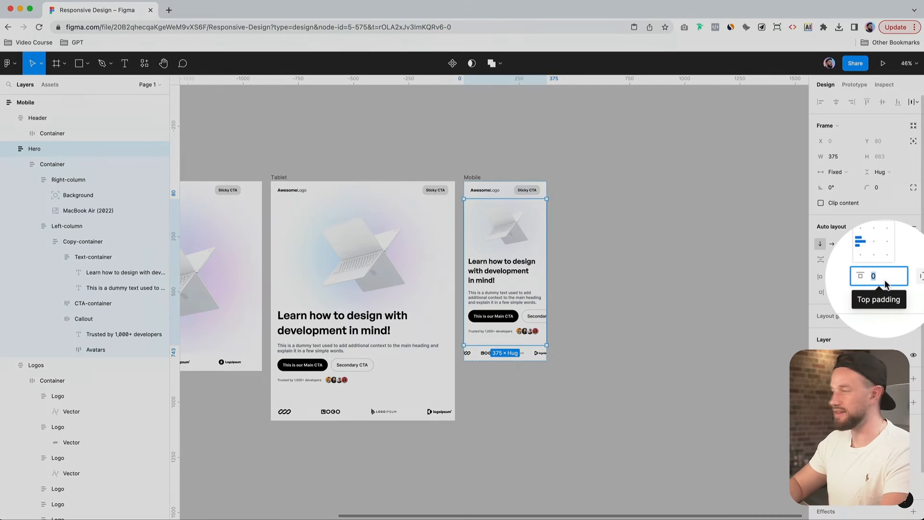
text(24)
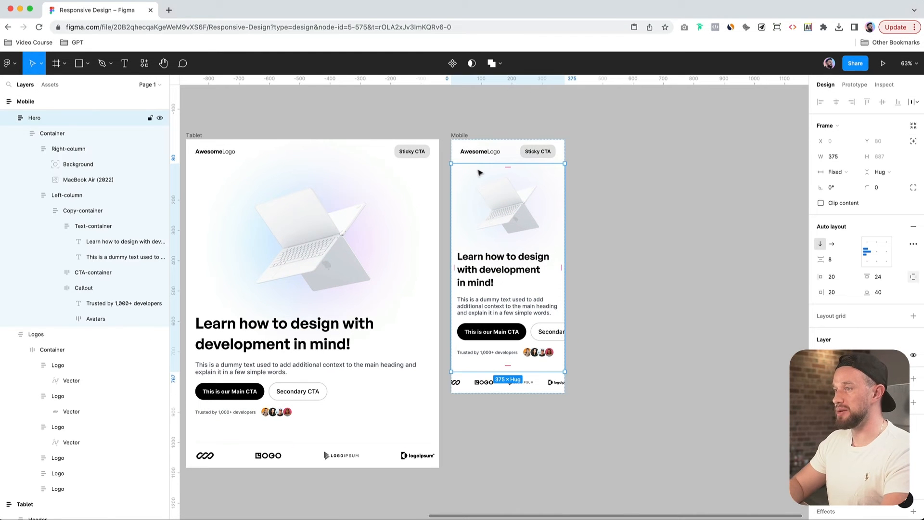
click(484, 151)
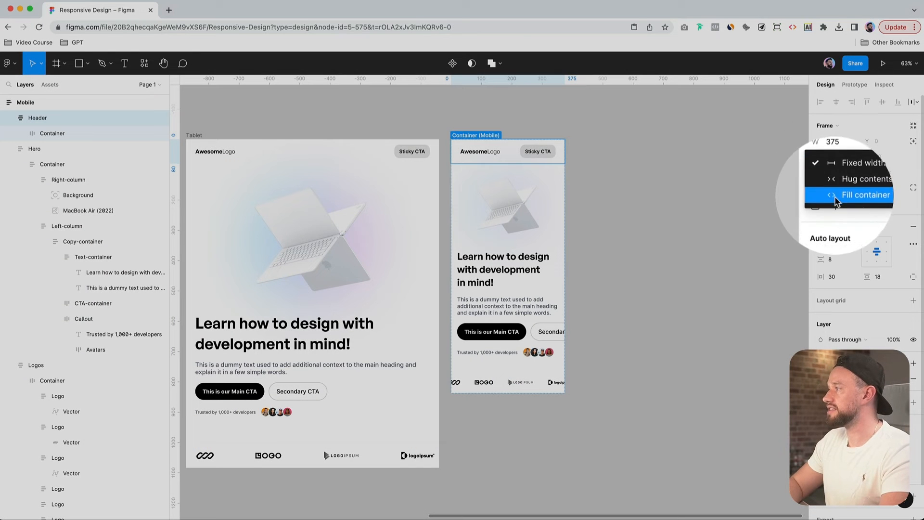
click(865, 195)
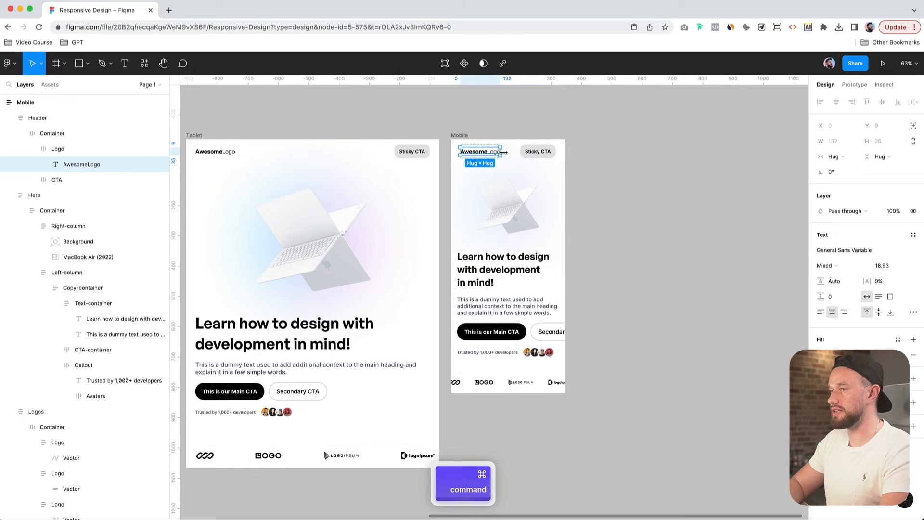
mouse_move(660, 239)
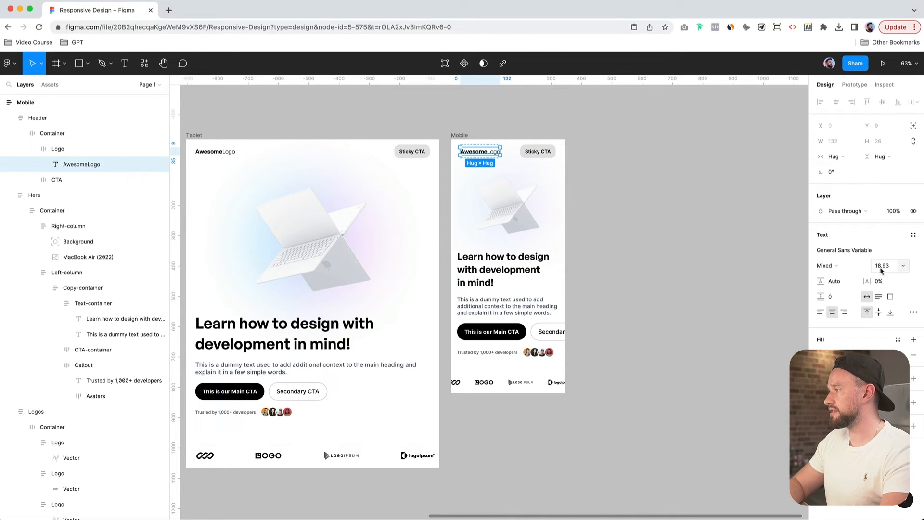
Select the logo text, then the hero's image column, then the call-to-action button row
click(34, 195)
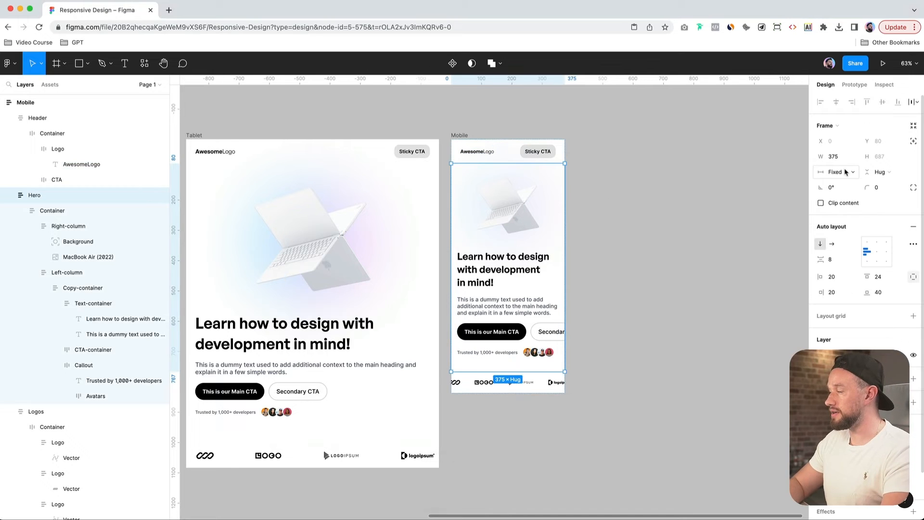
click(835, 172)
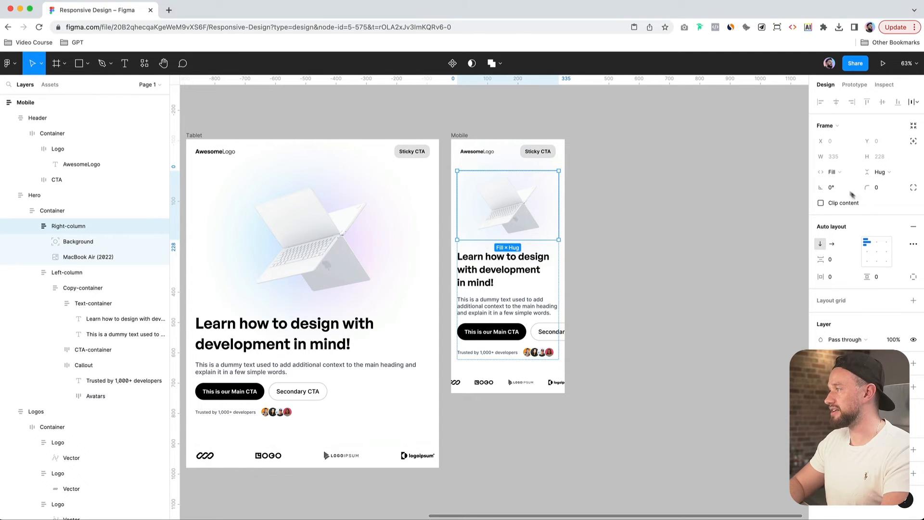
click(66, 272)
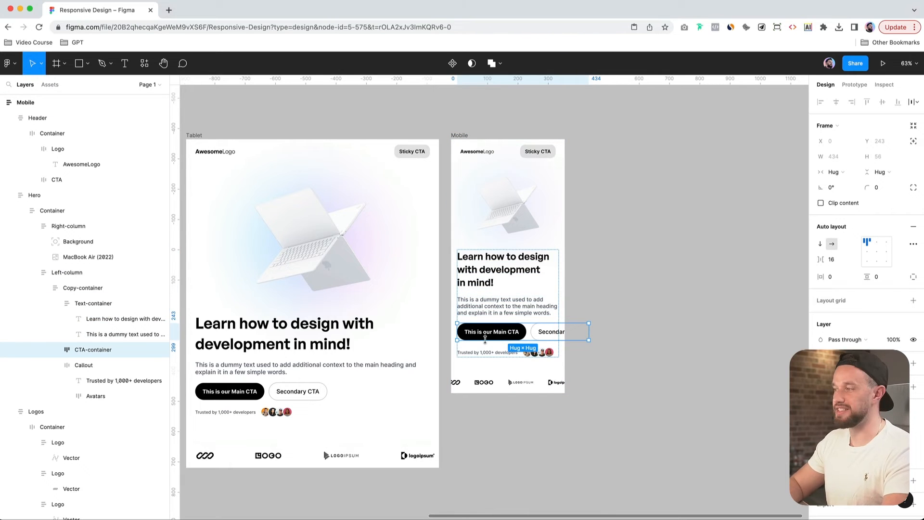
Make the CTA row fill width and stack vertically, with full-width buttons and 16 px labels
click(832, 172)
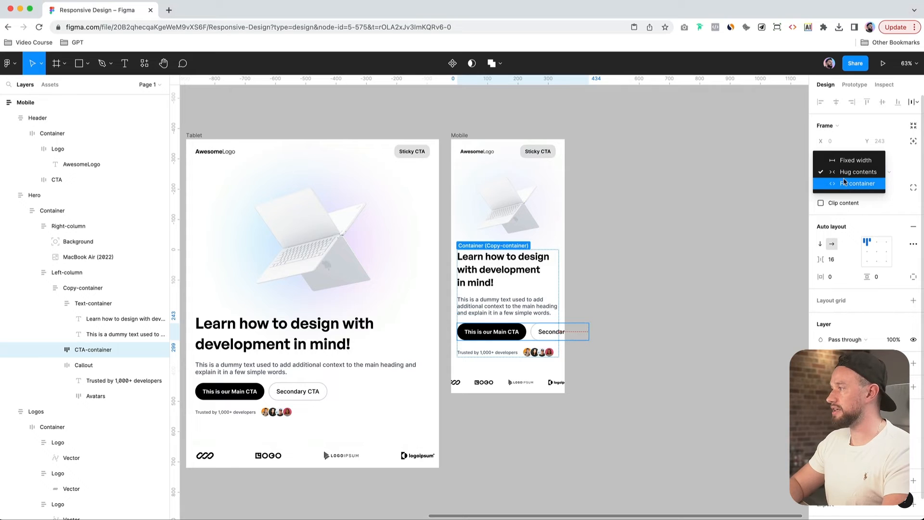
click(859, 183)
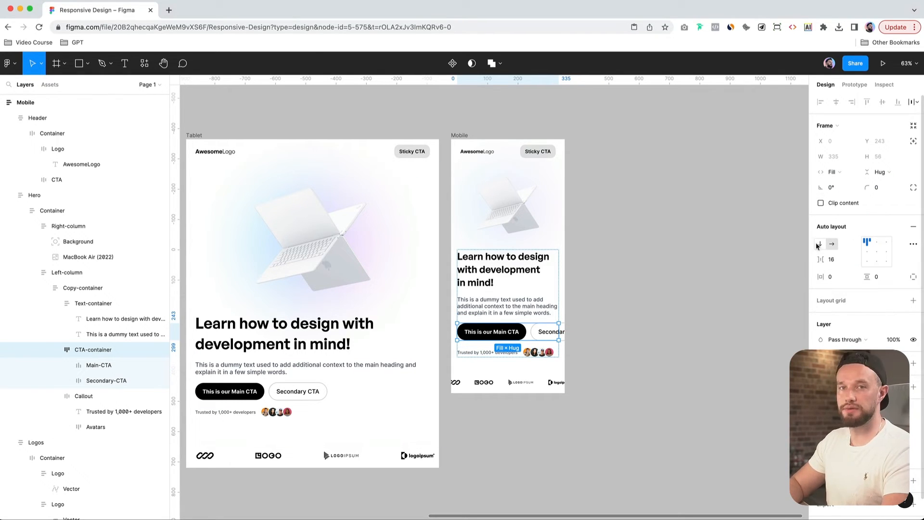
click(819, 244)
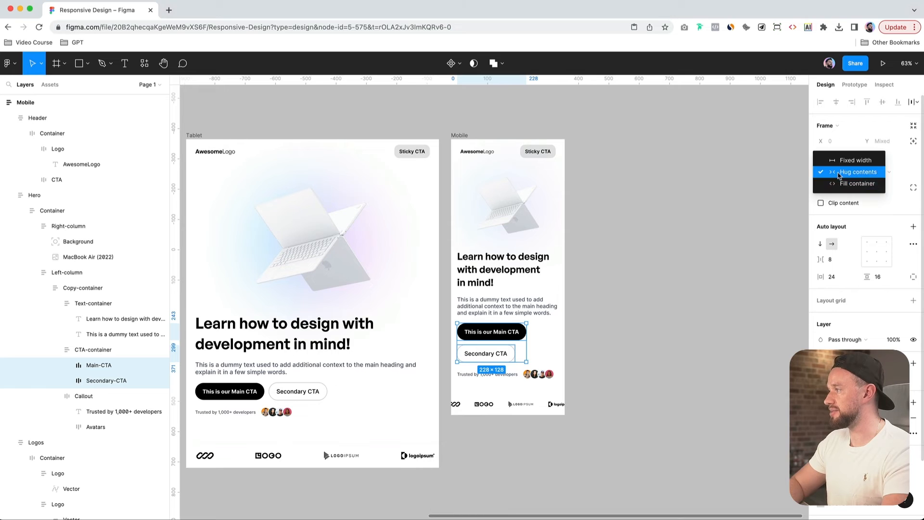
mouse_move(858, 183)
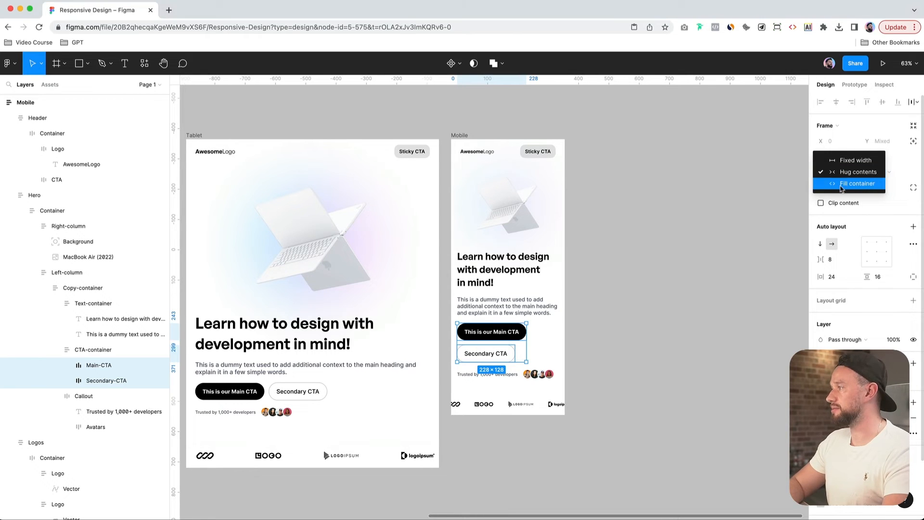
click(858, 184)
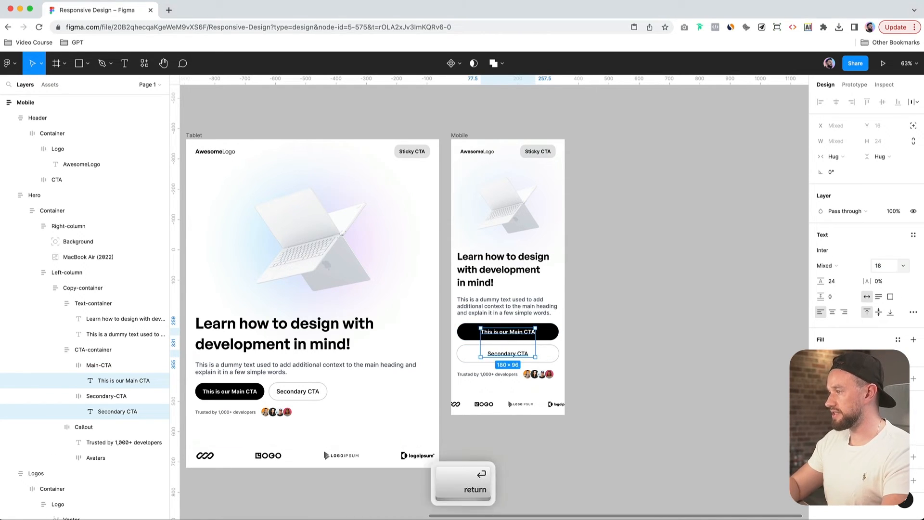
key(Down)
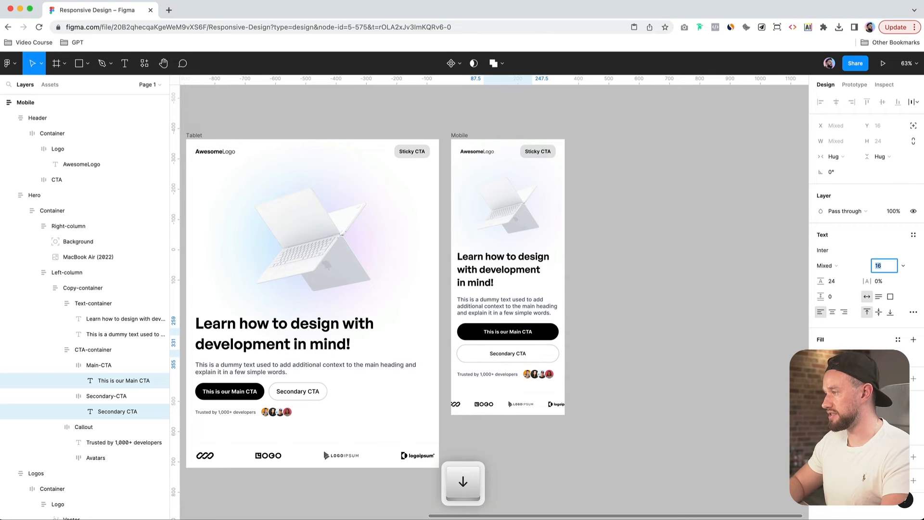
click(508, 331)
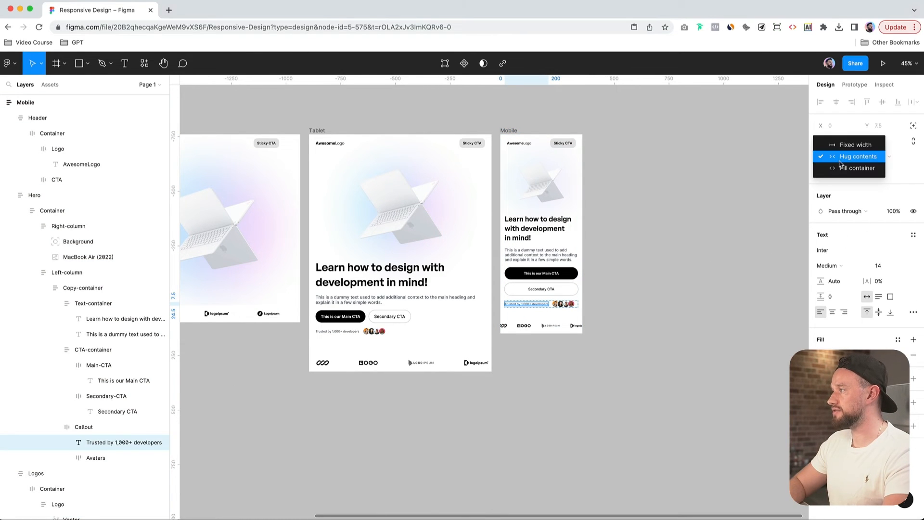
Set the trusted-by text to Fill container and move Avatars ahead of it
click(856, 156)
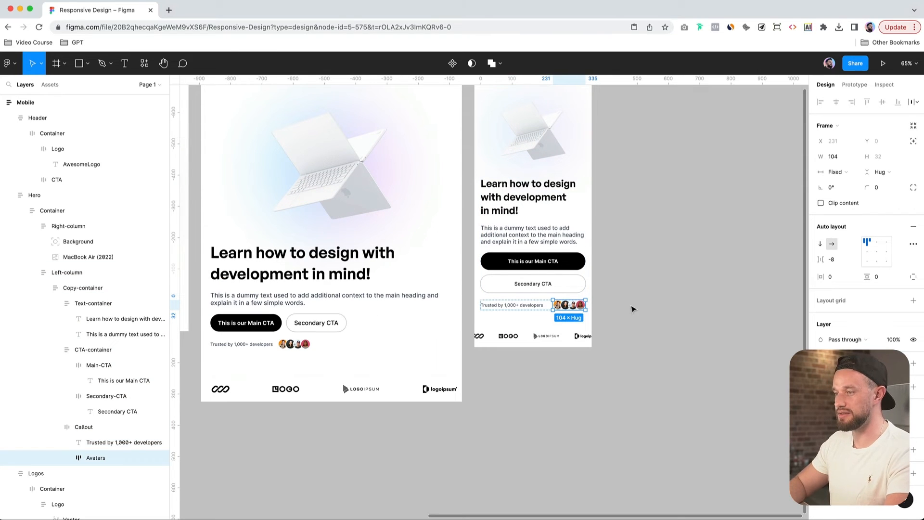
key(Left)
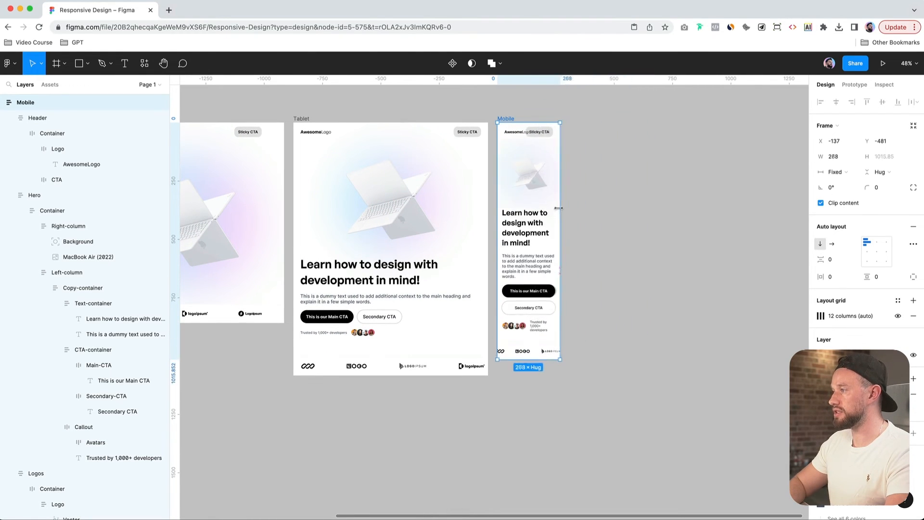
Resize the Mobile frame, then all three frames narrower, wider and back to check reflow
drag(560, 208, 603, 208)
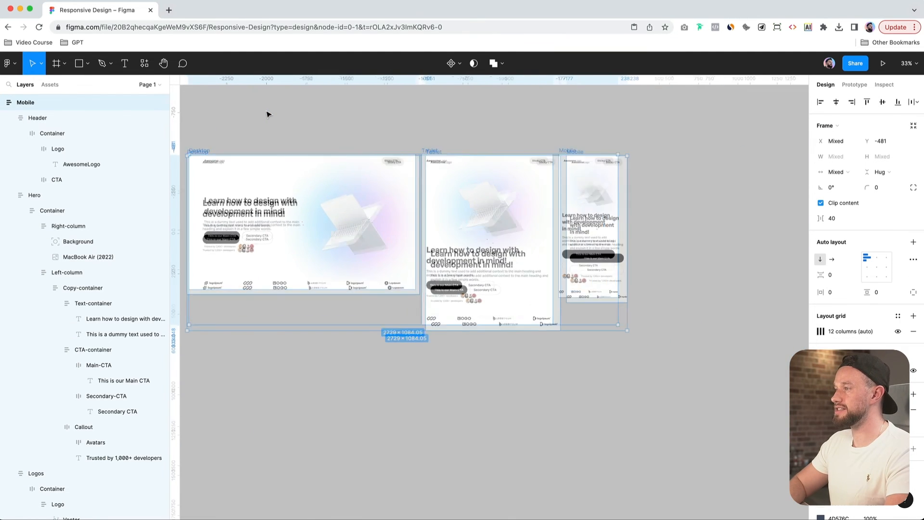
scroll(down, 3)
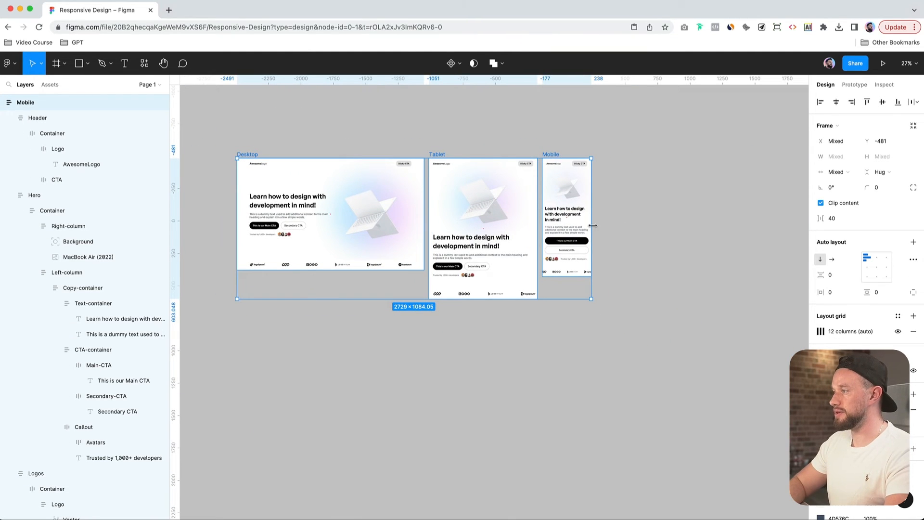
drag(591, 226, 531, 226)
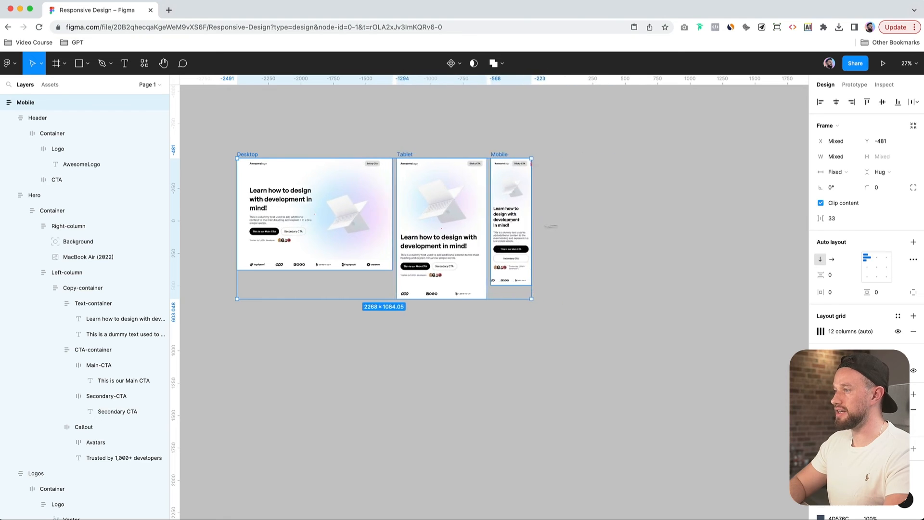
drag(531, 229, 610, 228)
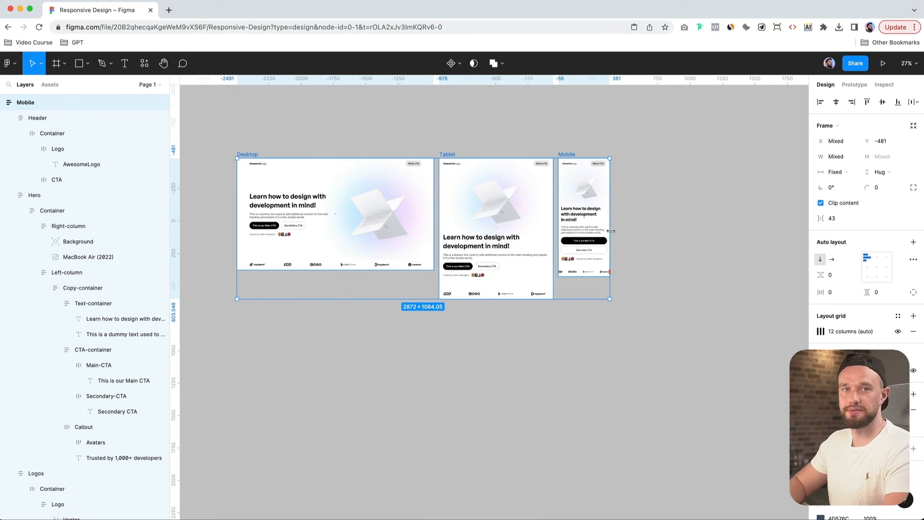
drag(609, 230, 642, 229)
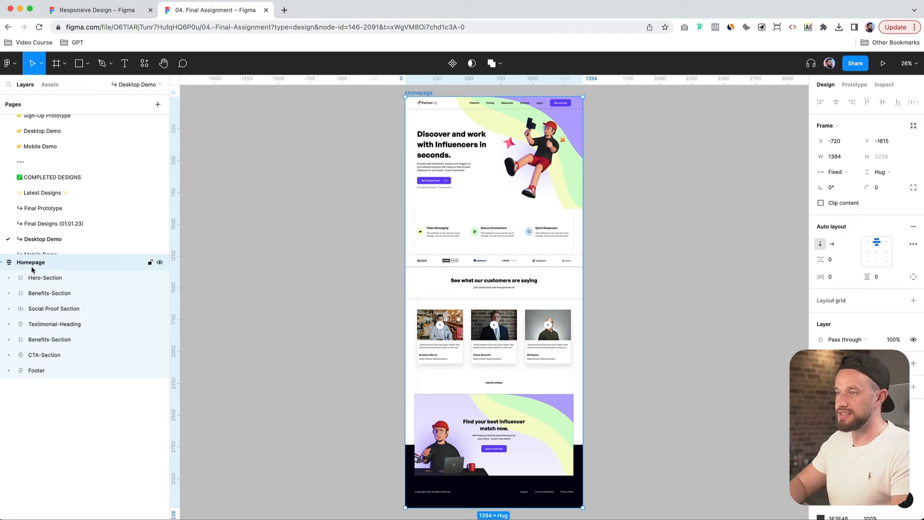
Select and expand Hero-Section in the Homepage layers, then select Benefits-Section
click(45, 278)
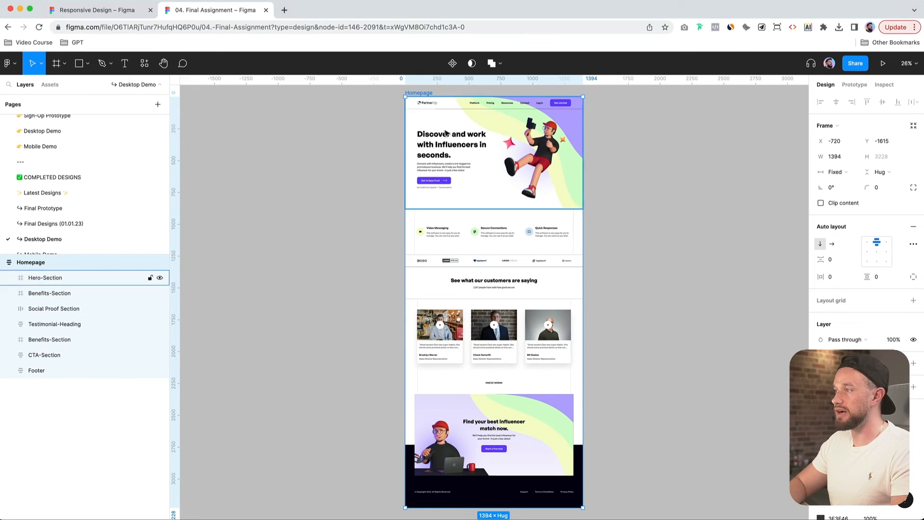
click(46, 277)
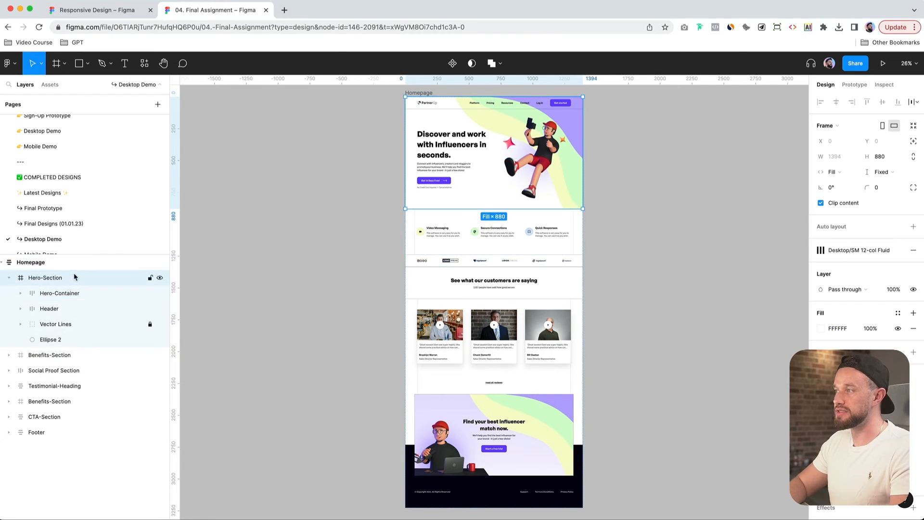
click(49, 371)
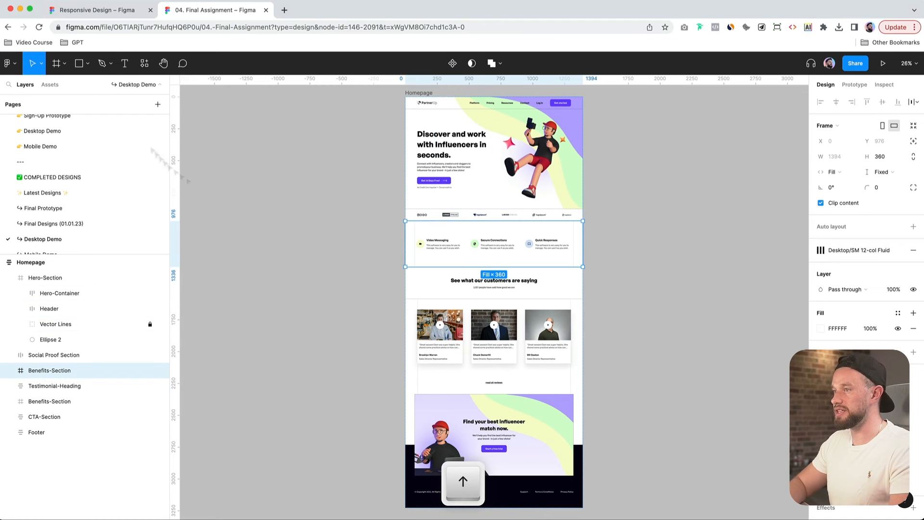
Switch to the Responsive Design tab and select the Tablet frame's hero
click(94, 10)
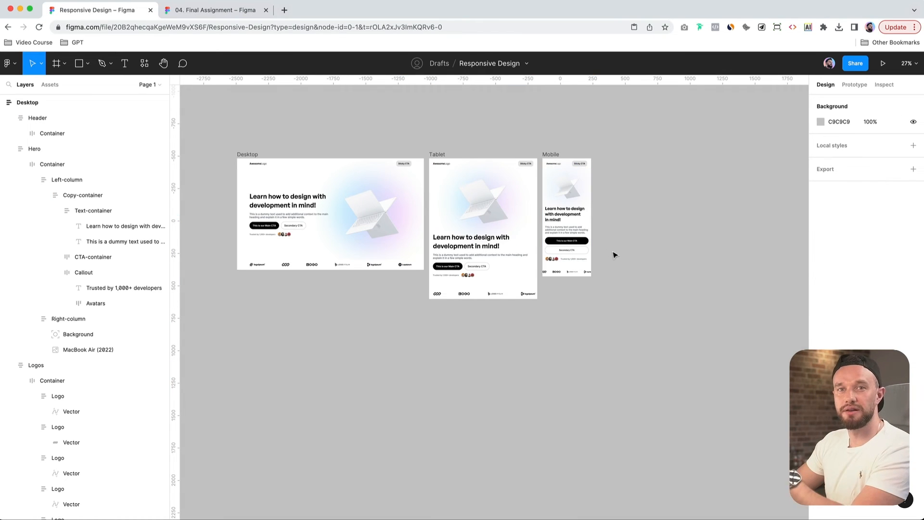
mouse_move(625, 261)
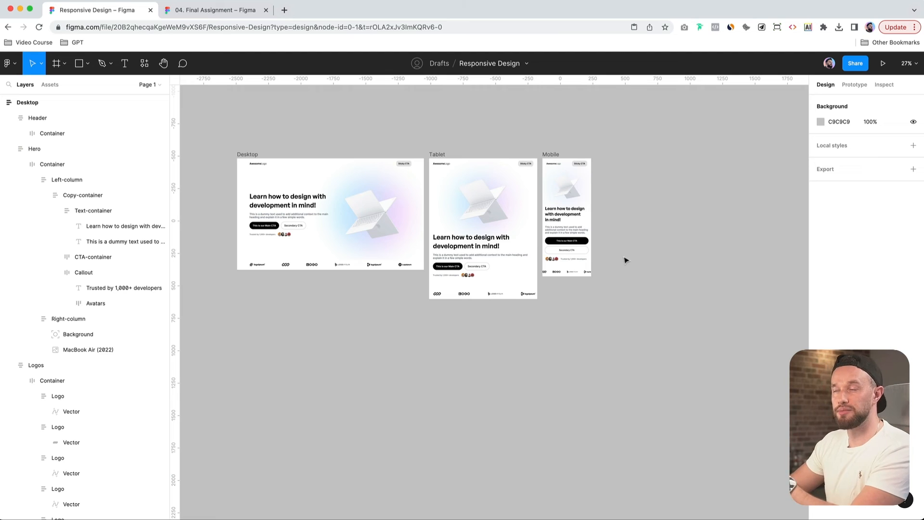
mouse_move(618, 264)
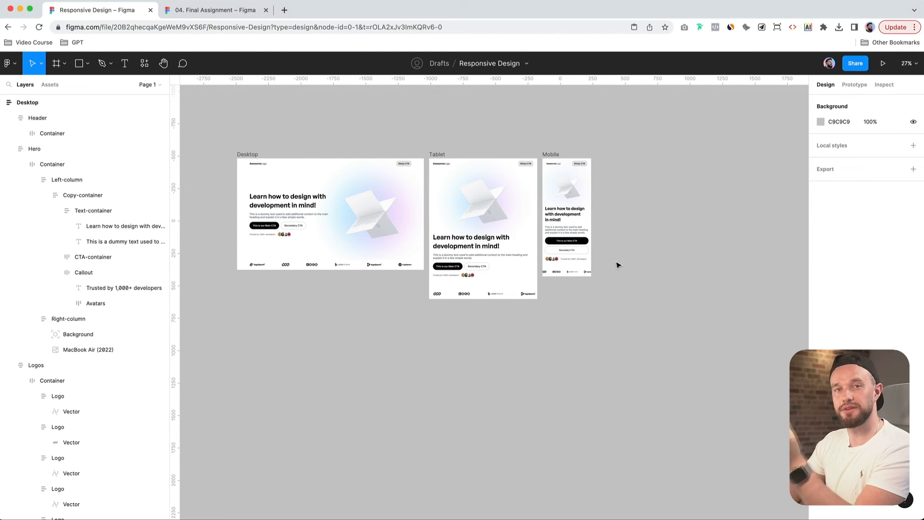
mouse_move(629, 281)
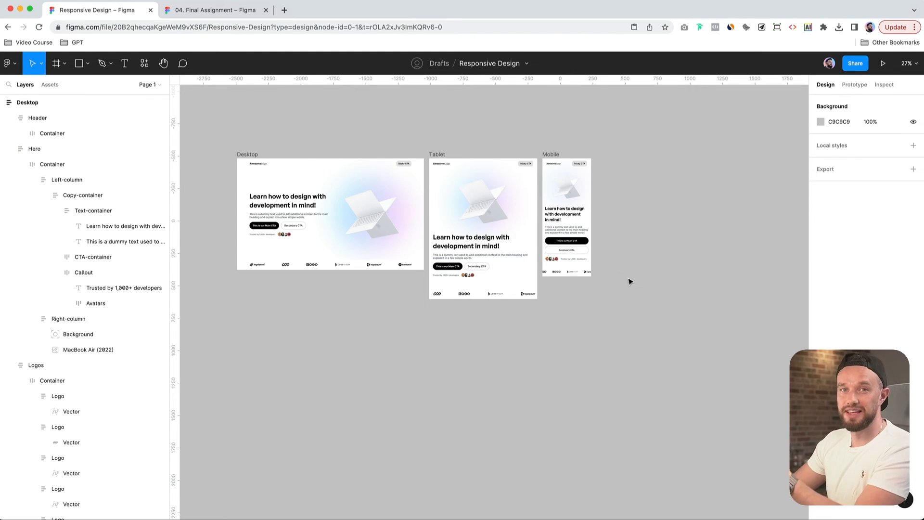
click(483, 230)
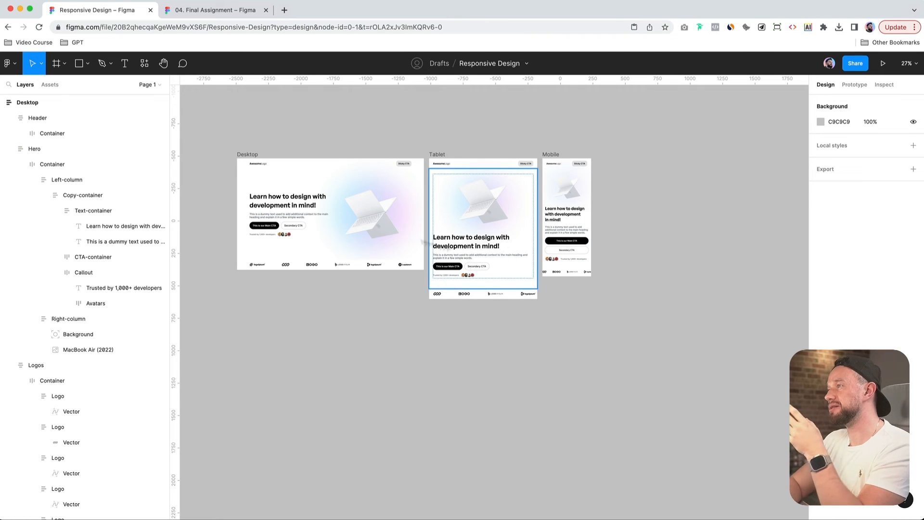
mouse_move(500, 257)
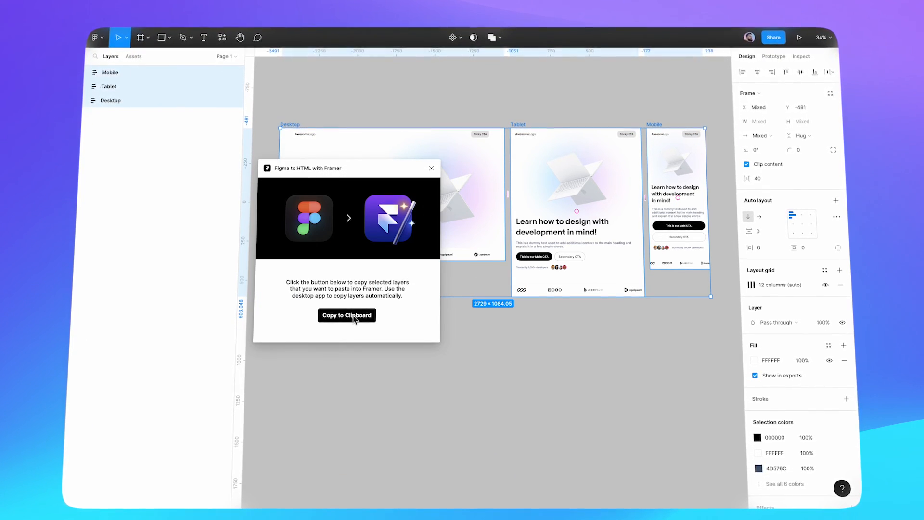
Run the Figma to HTML with Framer plugin and copy the frames to the clipboard
click(347, 315)
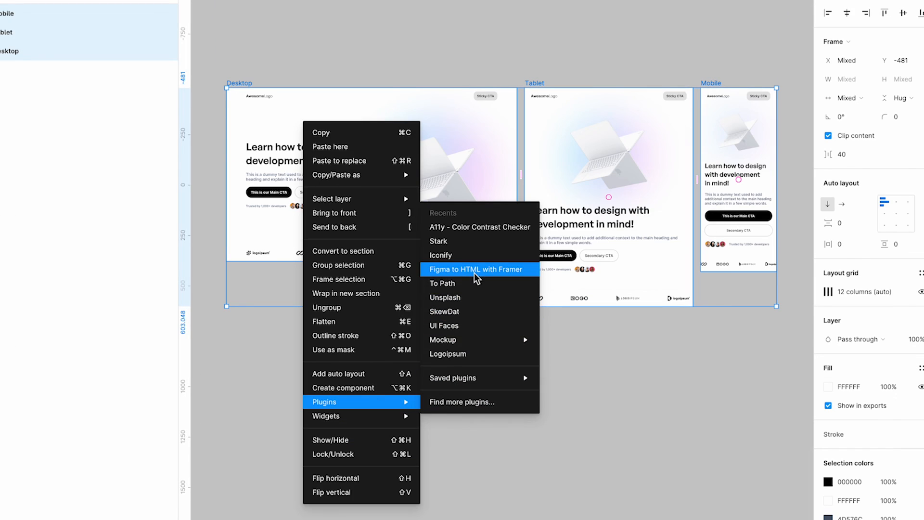
click(475, 269)
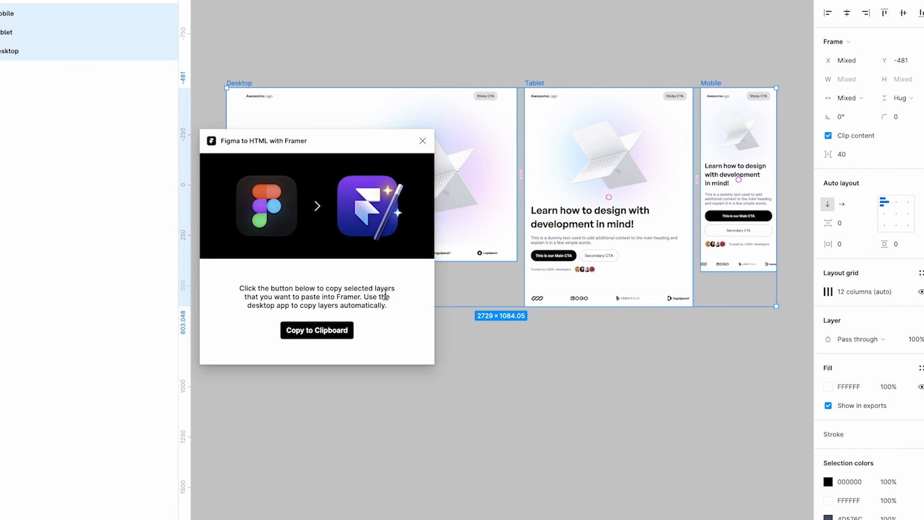
click(317, 330)
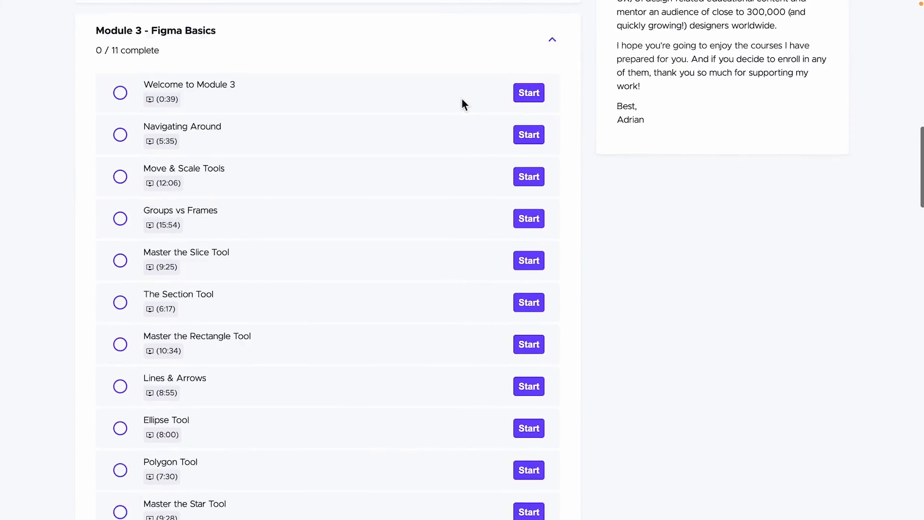
Open Welcome to the Final Module, then Final Project Overview, and scroll the lesson list
scroll(down, 3)
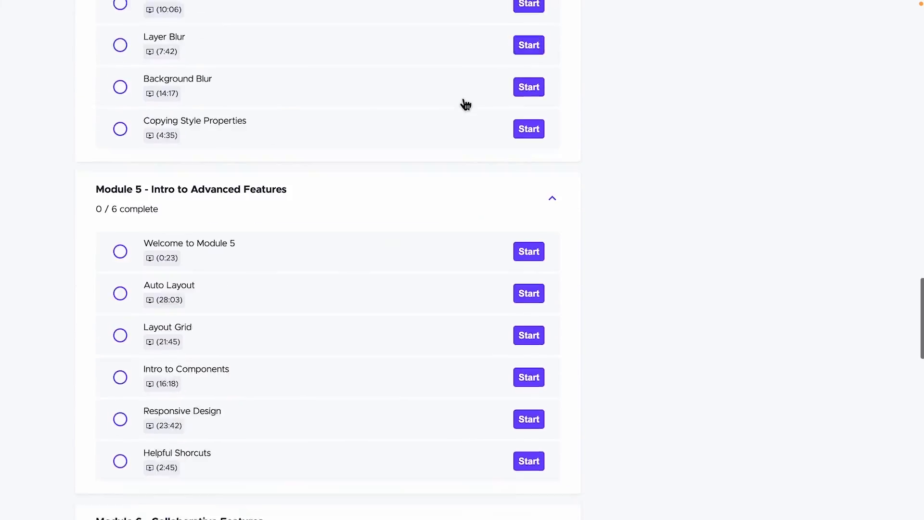
scroll(down, 3)
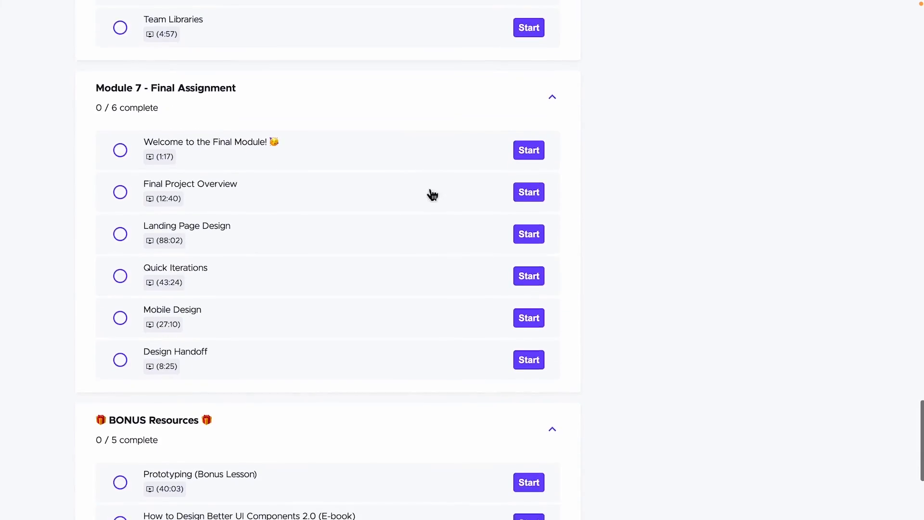
click(528, 150)
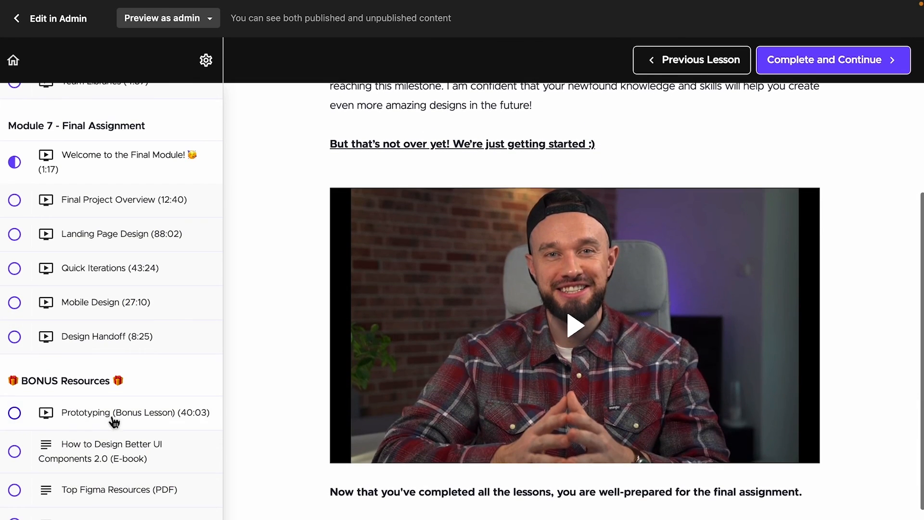
click(124, 200)
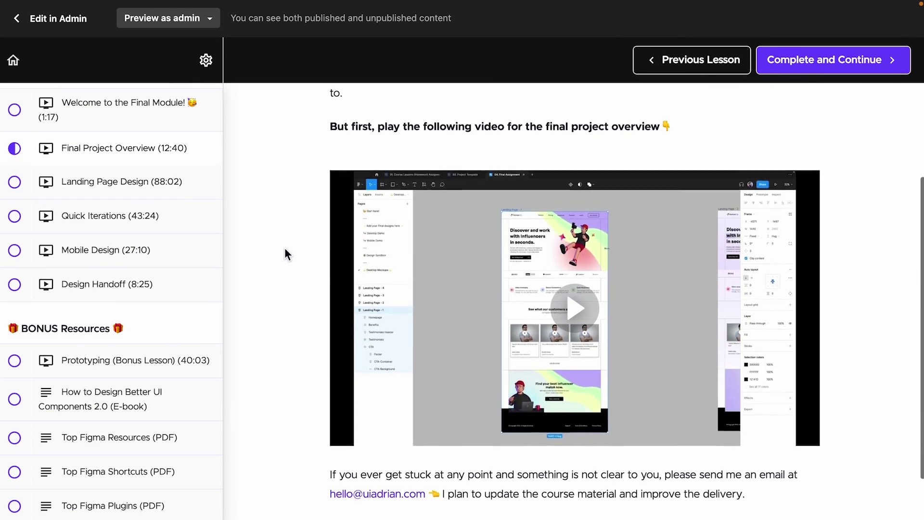
scroll(down, 3)
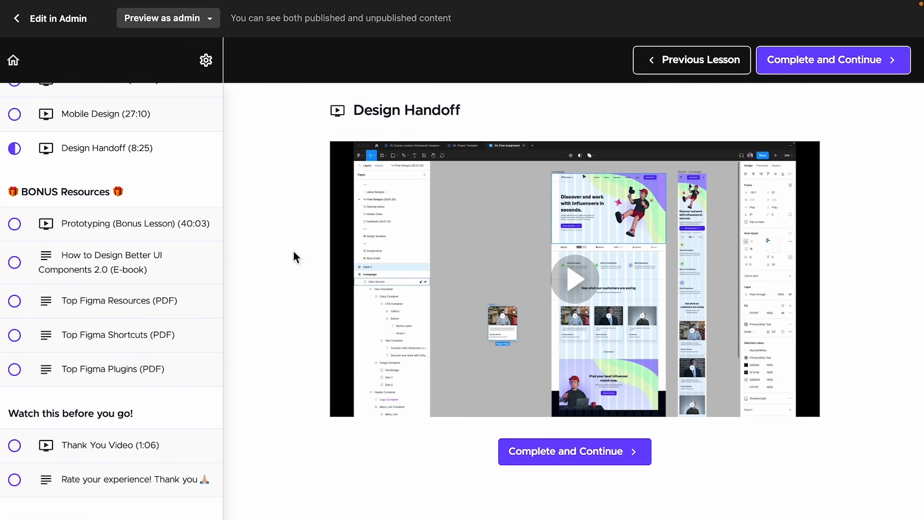
mouse_move(306, 251)
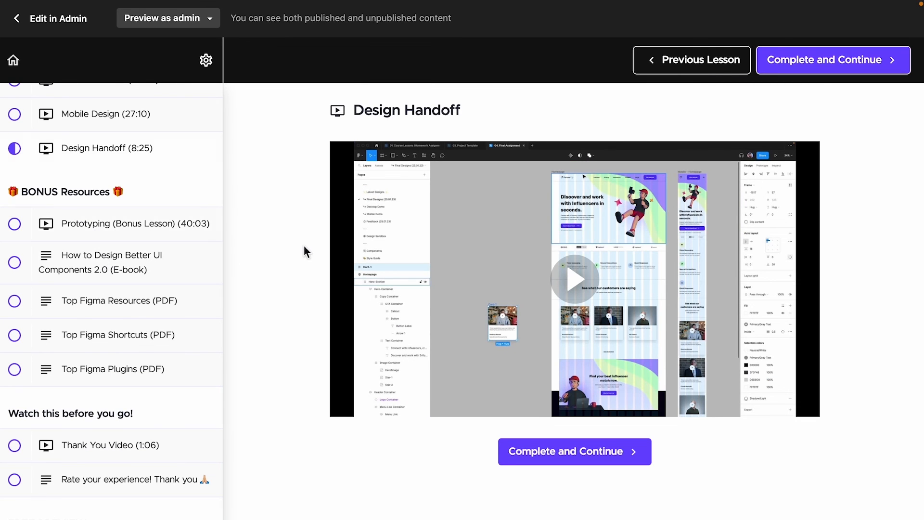